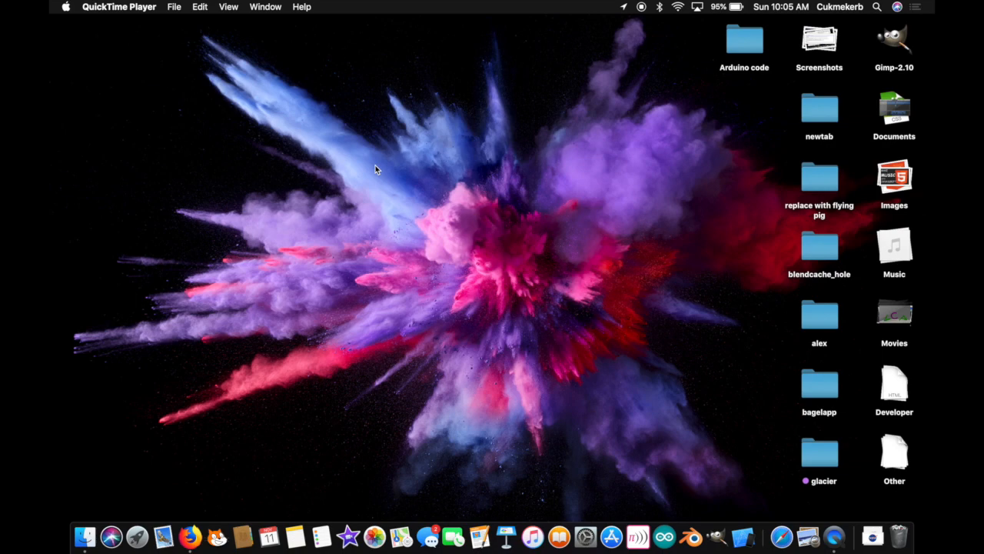
- Switch to CotEditor and write an opening <div> tag on the first line of a new document
{"action": "key", "text": "cmd+tab"}
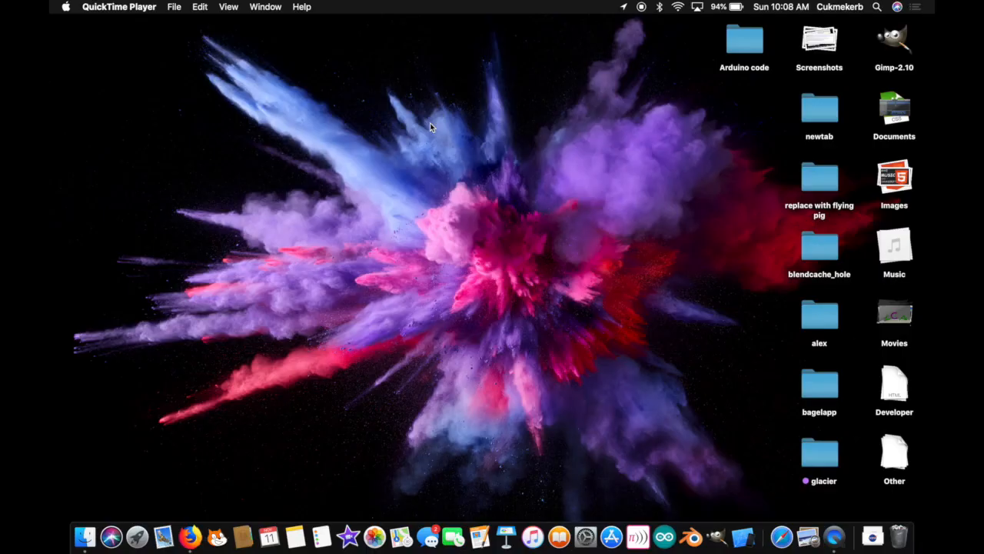
{"action": "mouse_move", "coordinate": [551, 198]}
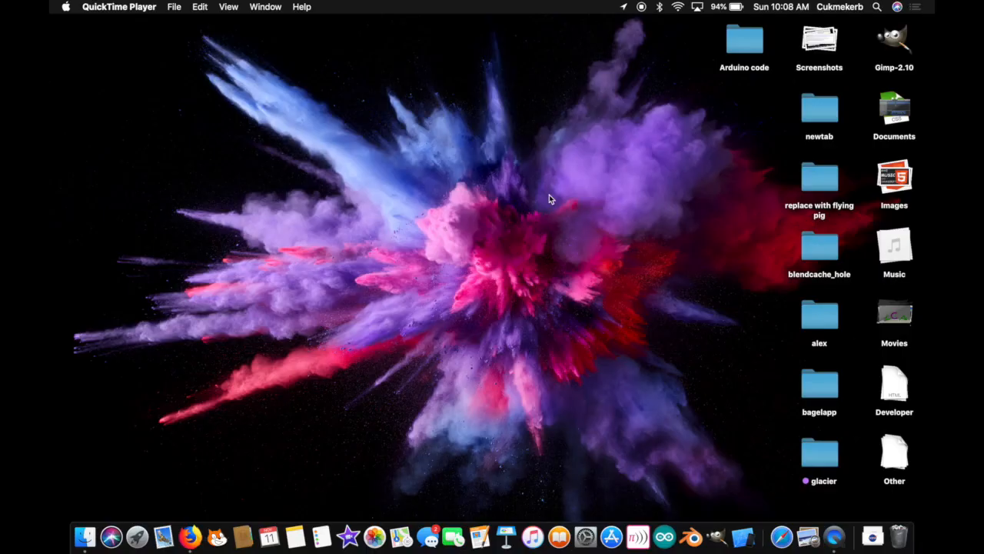
{"action": "mouse_move", "coordinate": [532, 197]}
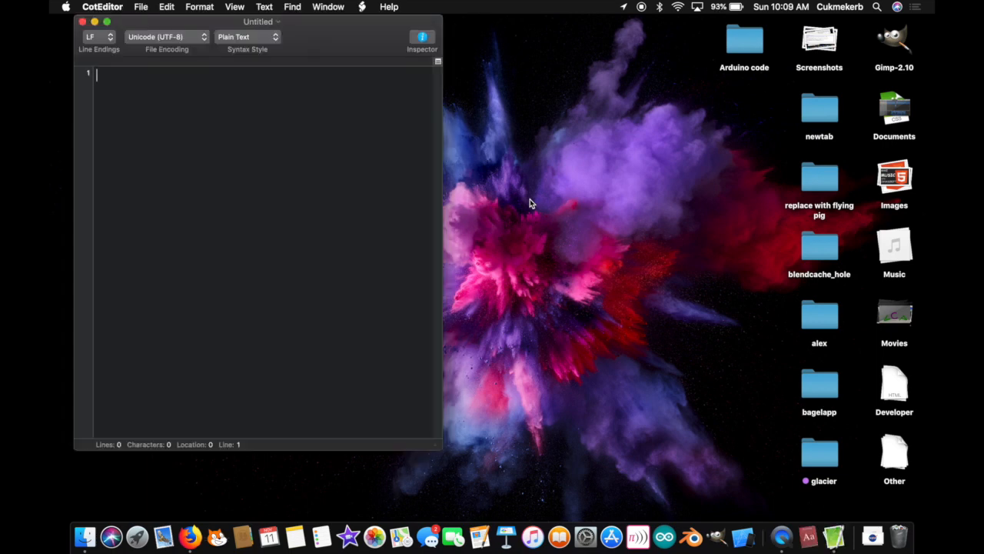
{"action": "mouse_move", "coordinate": [386, 183]}
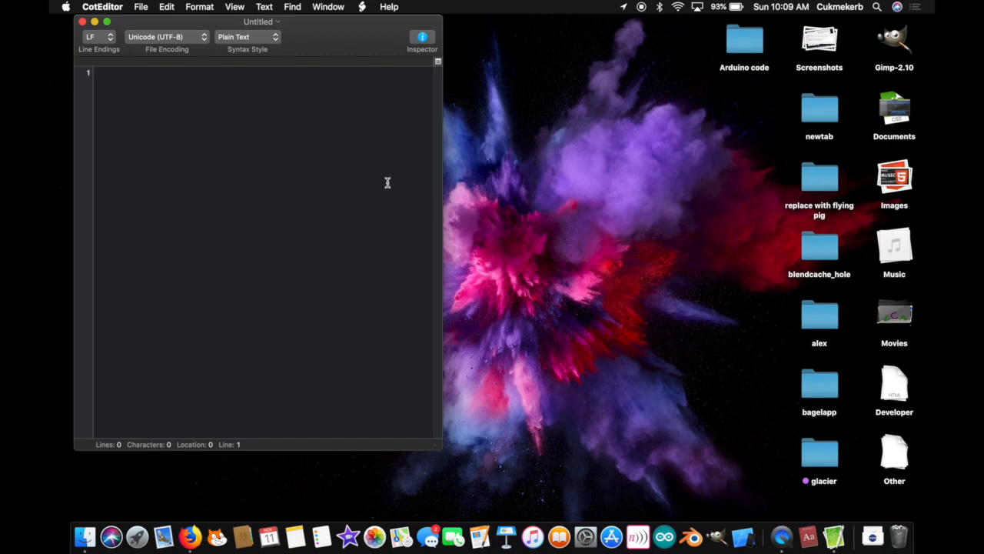
{"action": "left_click", "coordinate": [96, 73]}
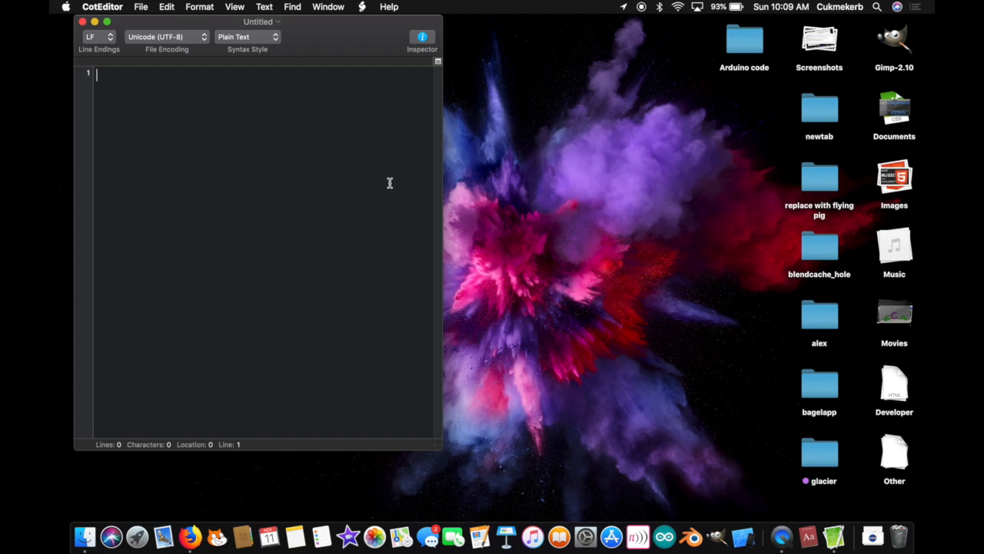
{"action": "type", "text": "<"}
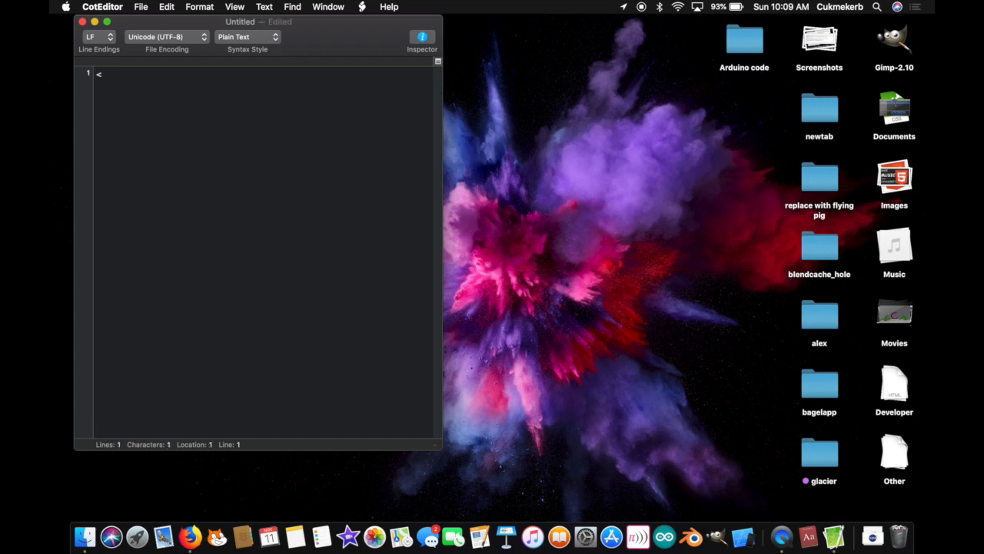
{"action": "type", "text": "div"}
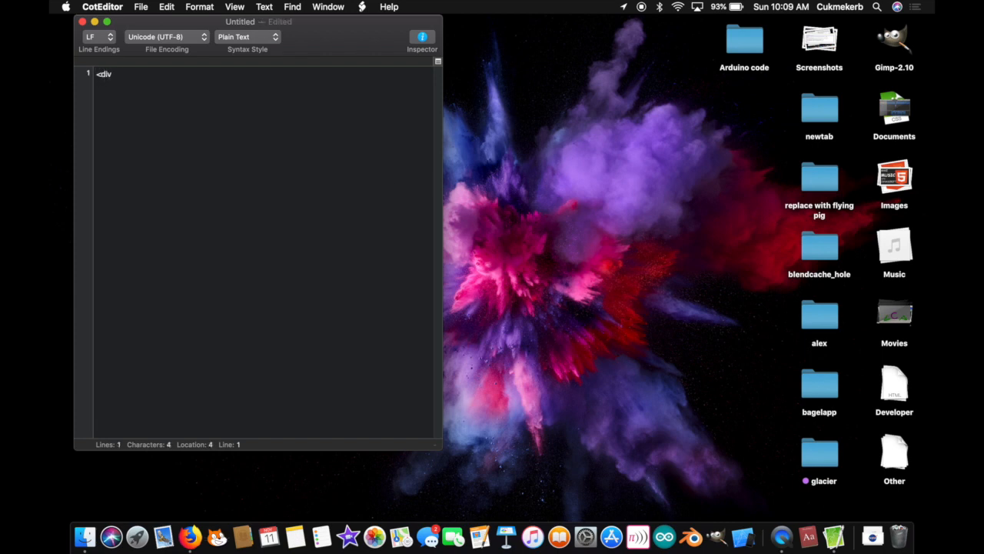
{"action": "type", "text": ">"}
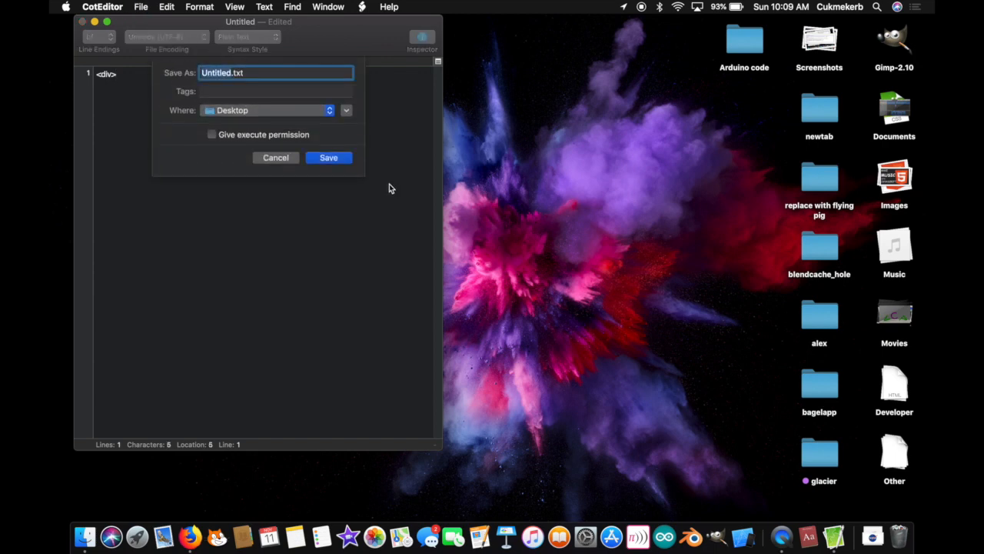
- Name the file weather.html and save it to the Desktop
{"action": "type", "text": "weather"}
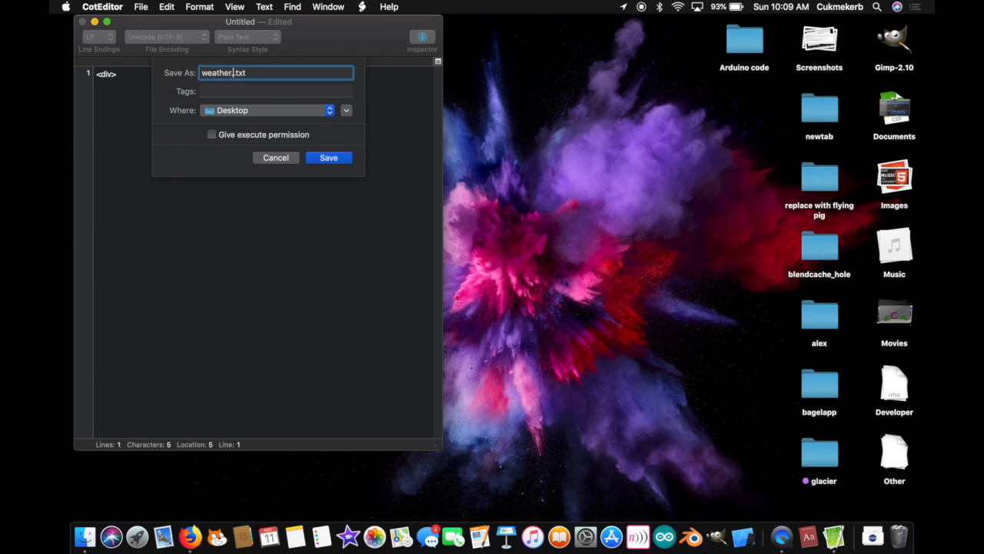
{"action": "type", "text": "html."}
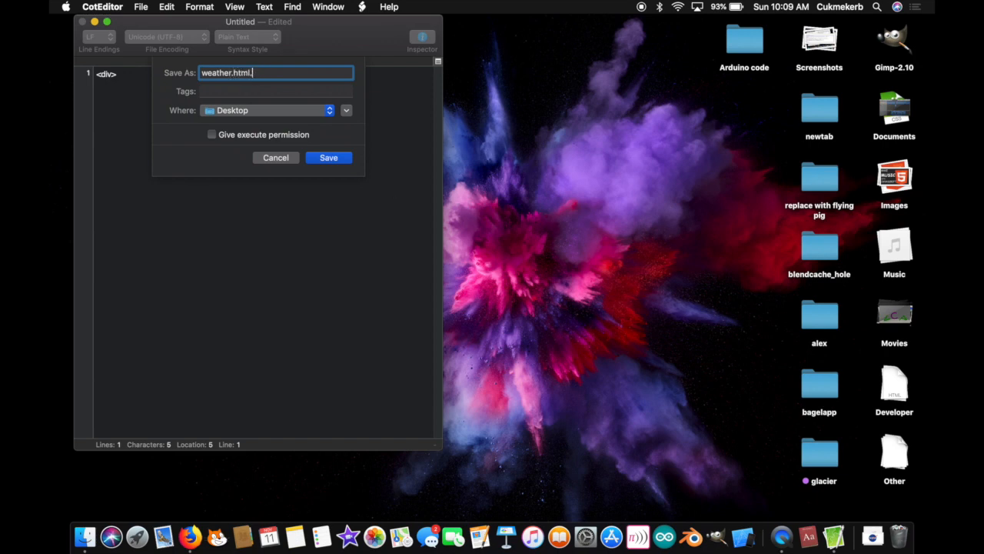
{"action": "key", "text": "Backspace"}
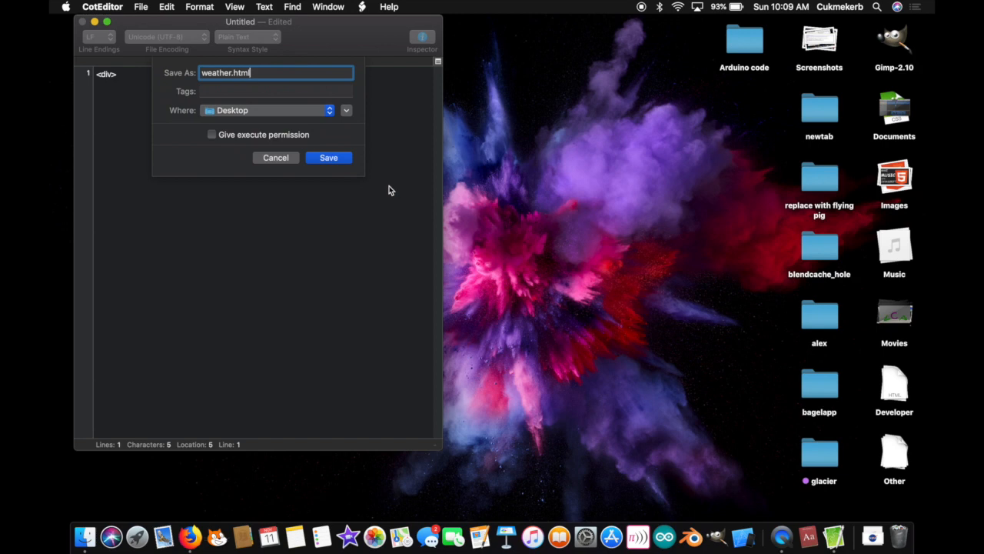
{"action": "left_click", "coordinate": [329, 157]}
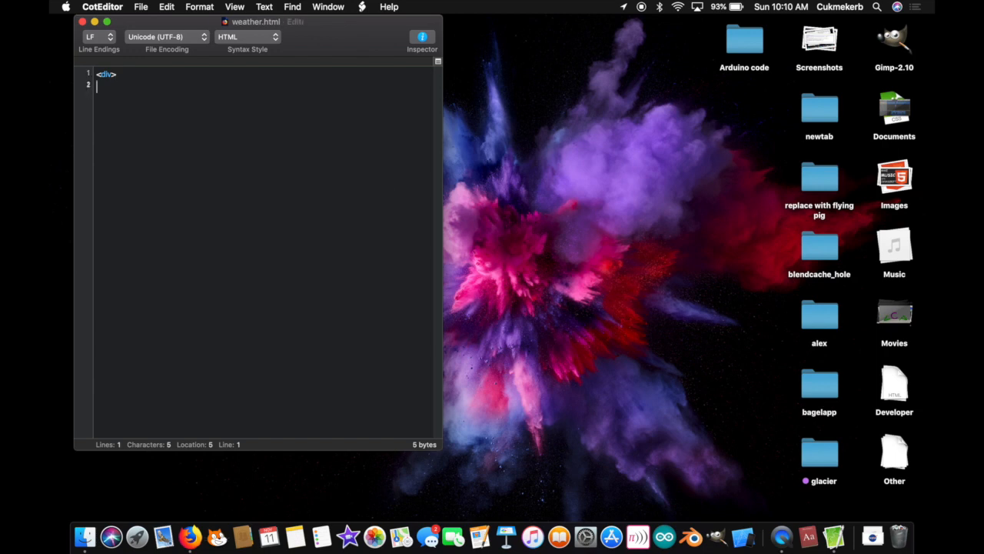
- Write a div with an onclick handler calling window.open(
{"action": "type", "text": "<"}
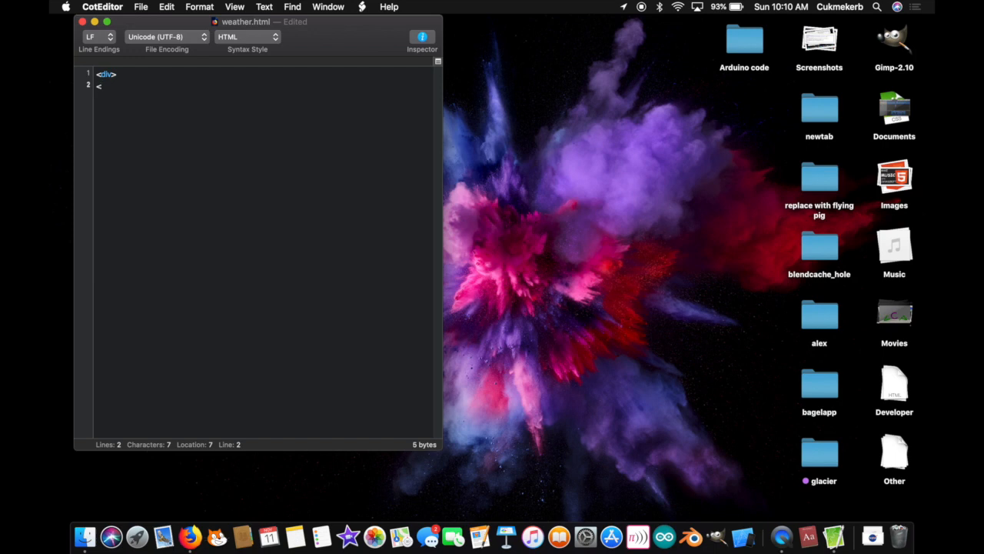
{"action": "type", "text": "div>"}
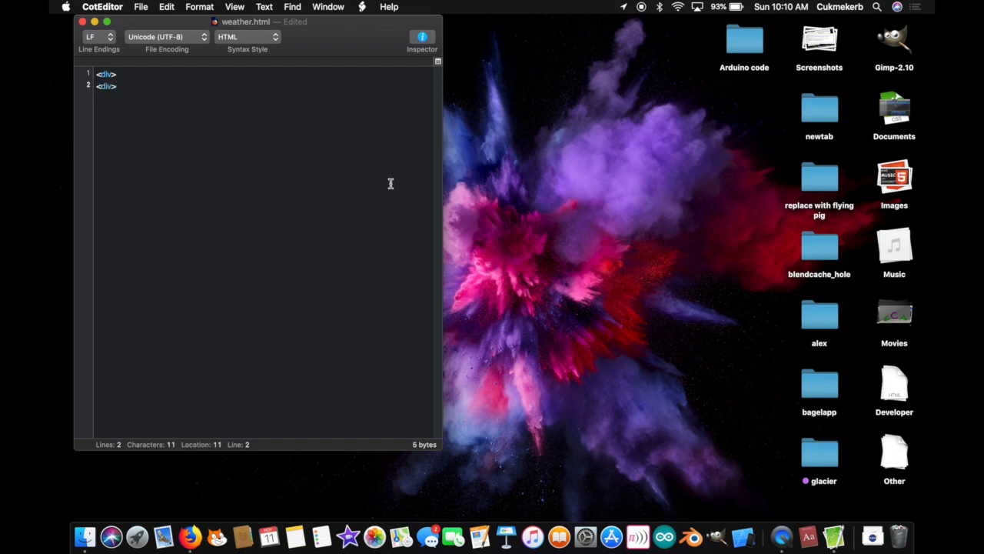
{"action": "key", "text": "backspace"}
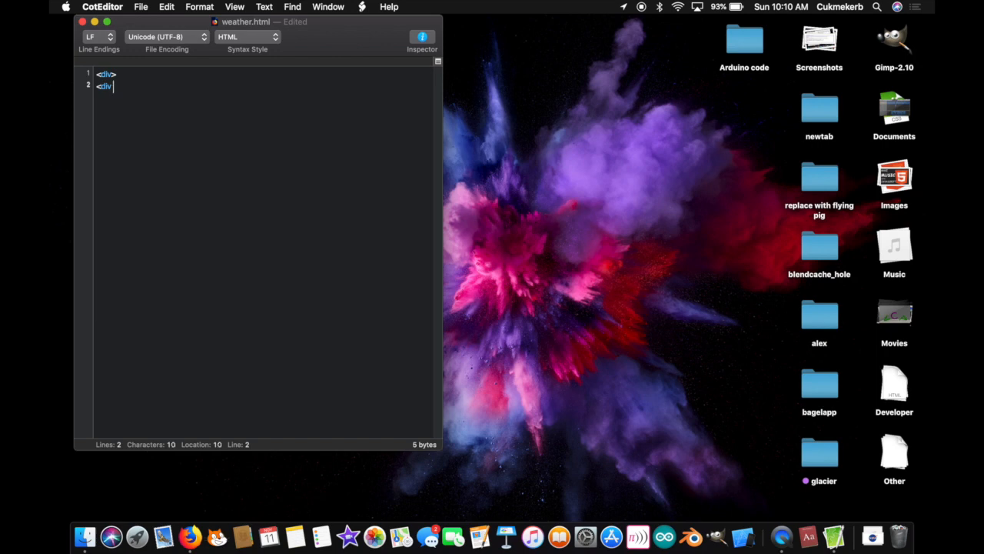
{"action": "type", "text": "on"}
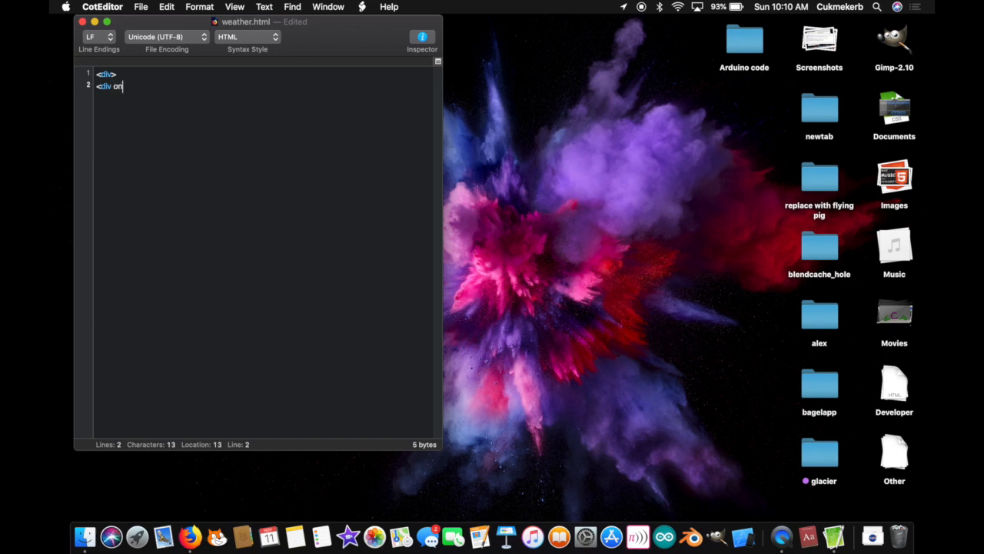
{"action": "type", "text": "click="}
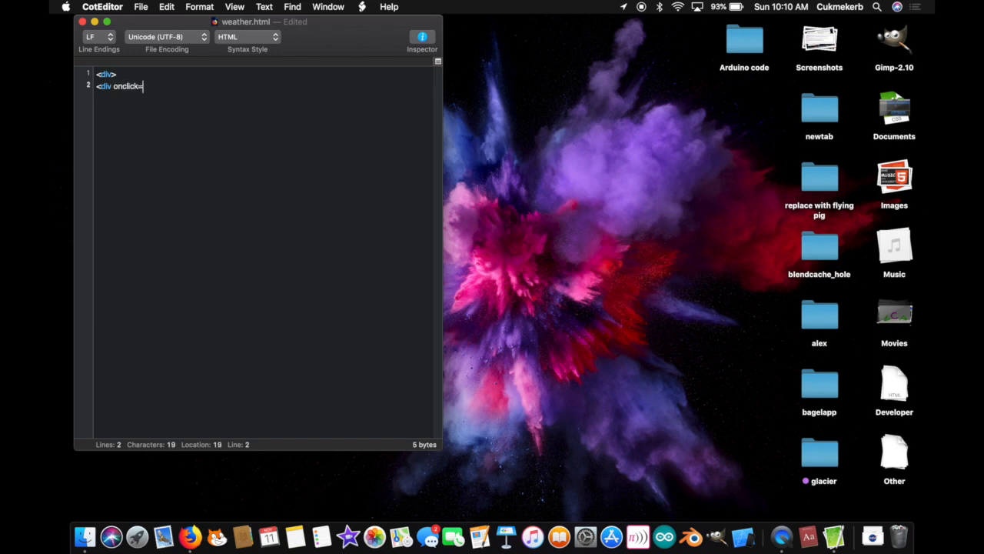
{"action": "type", "text": "\""}
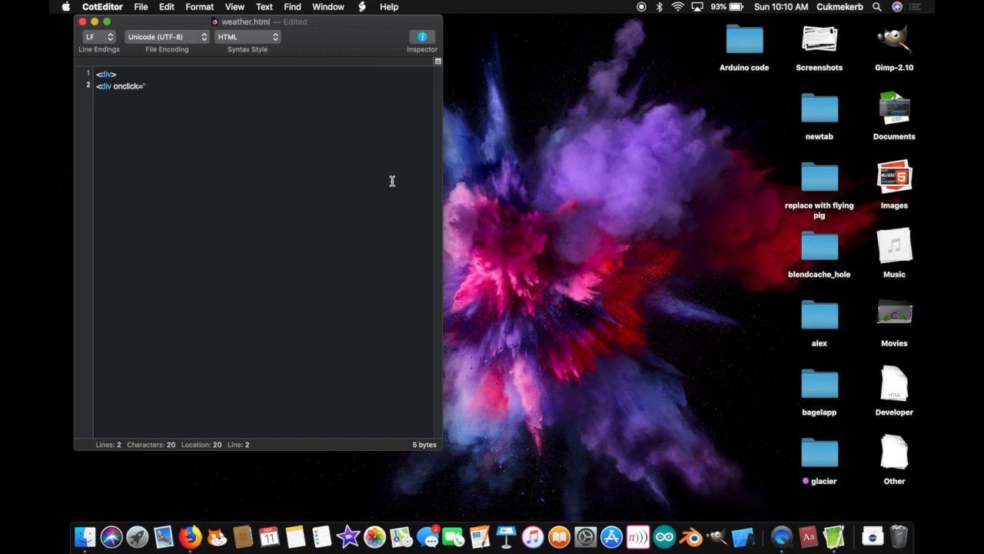
{"action": "type", "text": "window.ope"}
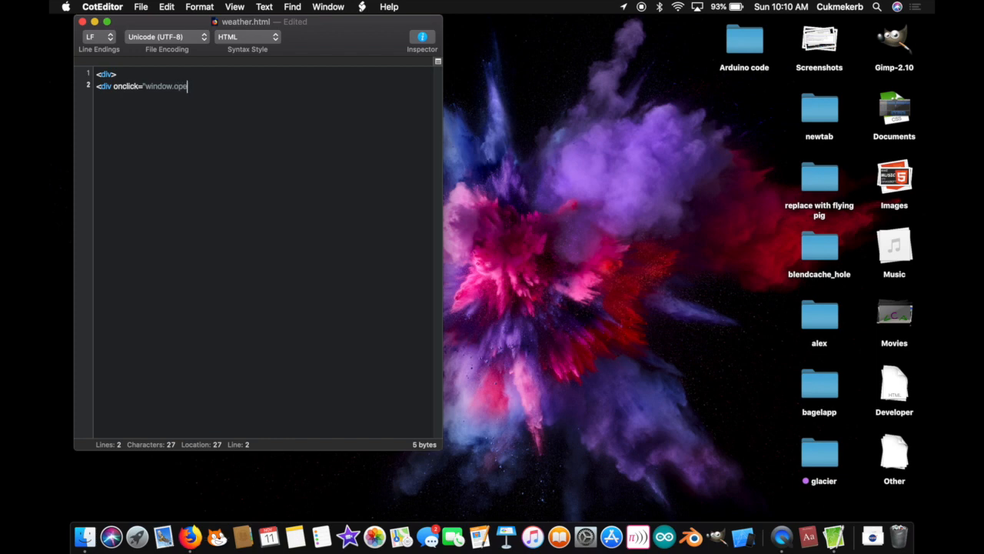
{"action": "type", "text": "n('"}
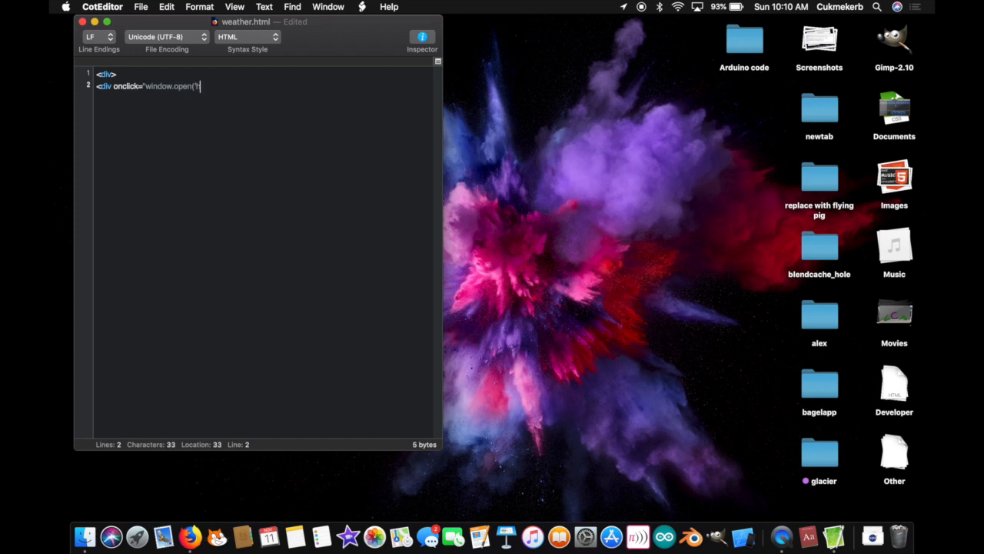
{"action": "type", "text": "https:"}
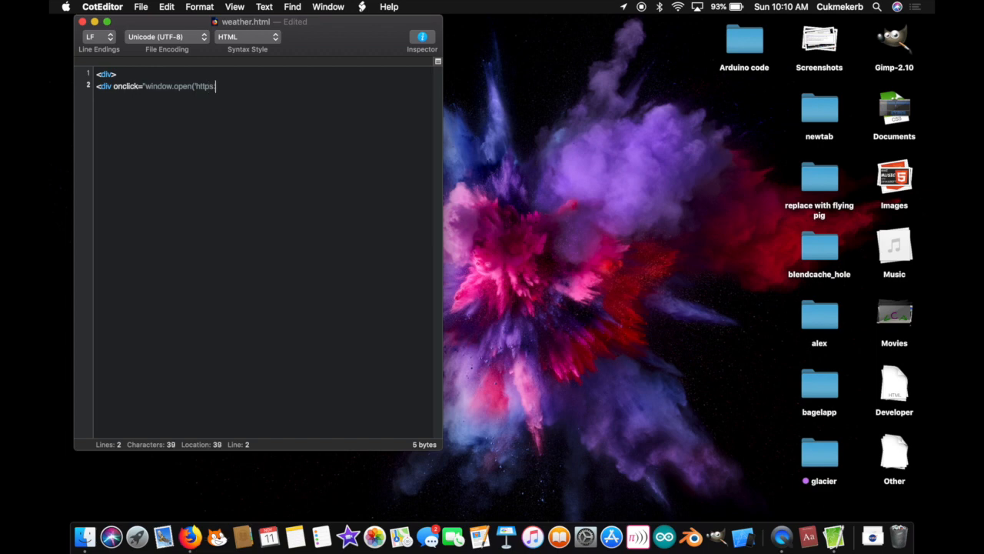
{"action": "type", "text": "/www"}
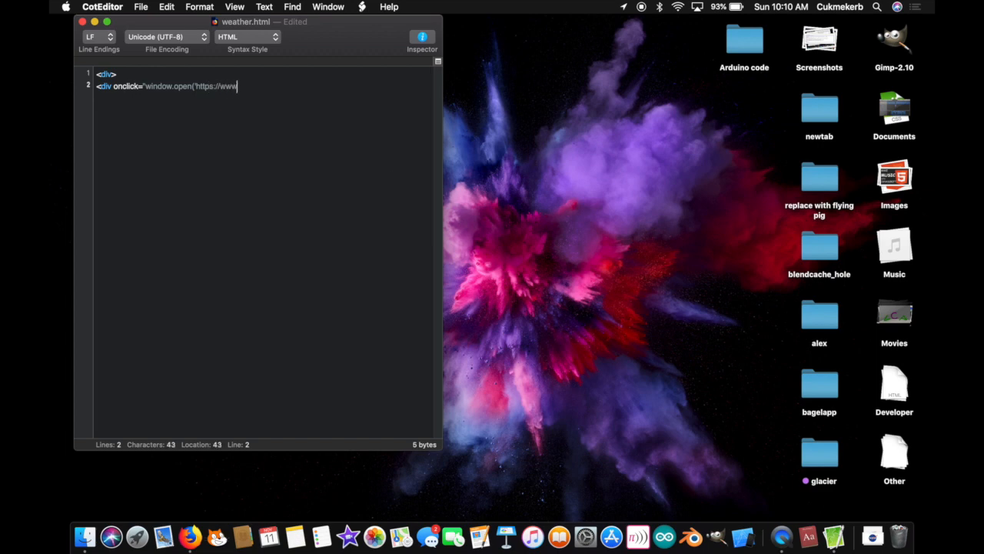
{"action": "type", "text": "yah"}
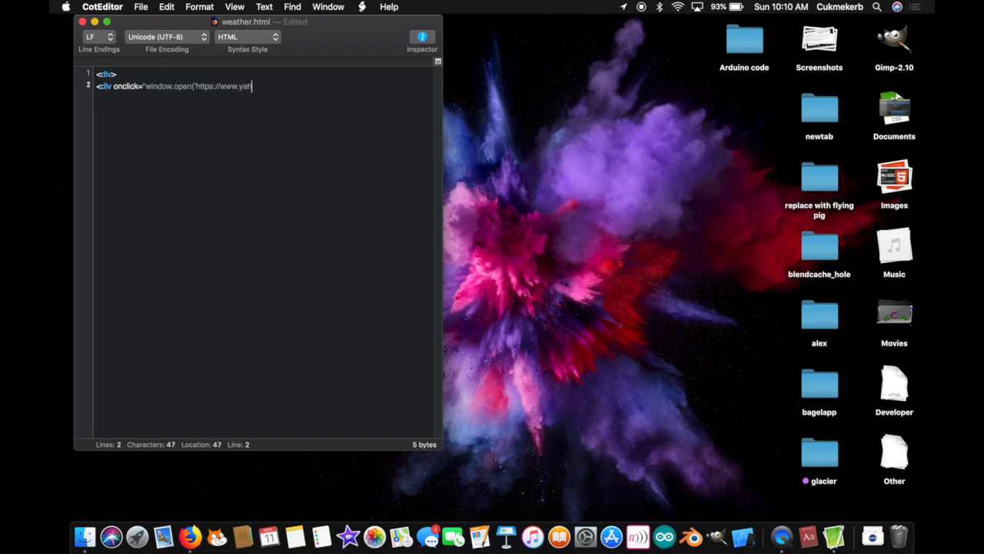
{"action": "type", "text": "oo.com"}
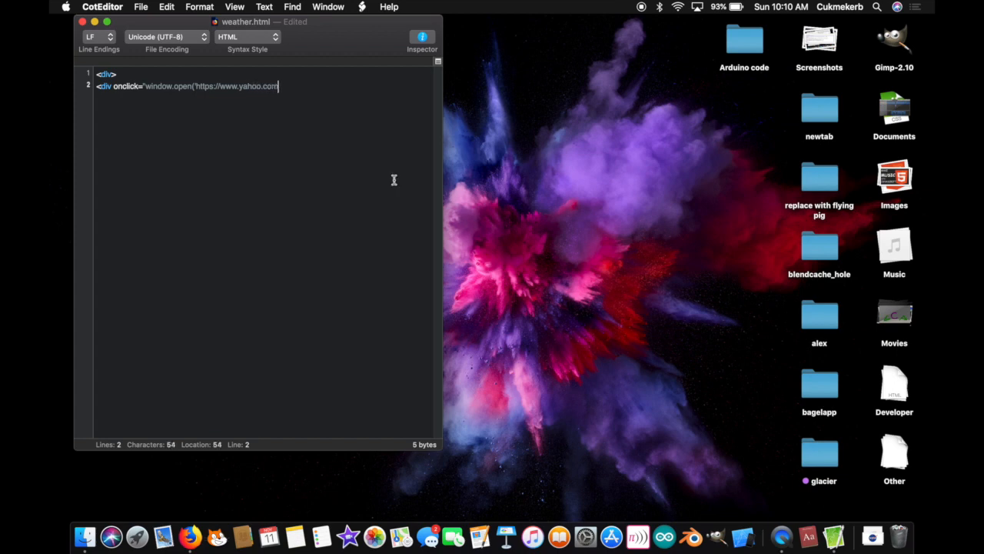
{"action": "type", "text": "/"}
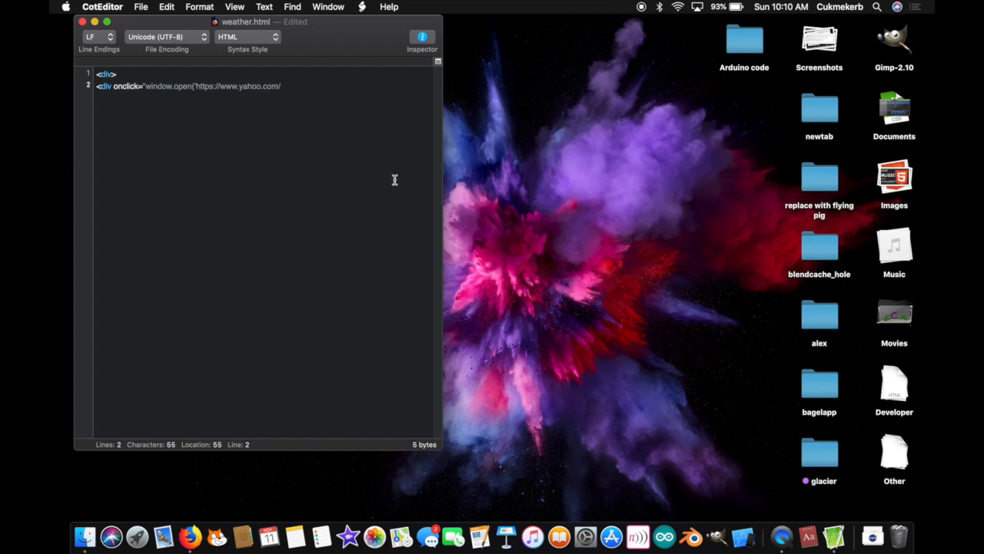
{"action": "type", "text": "?"}
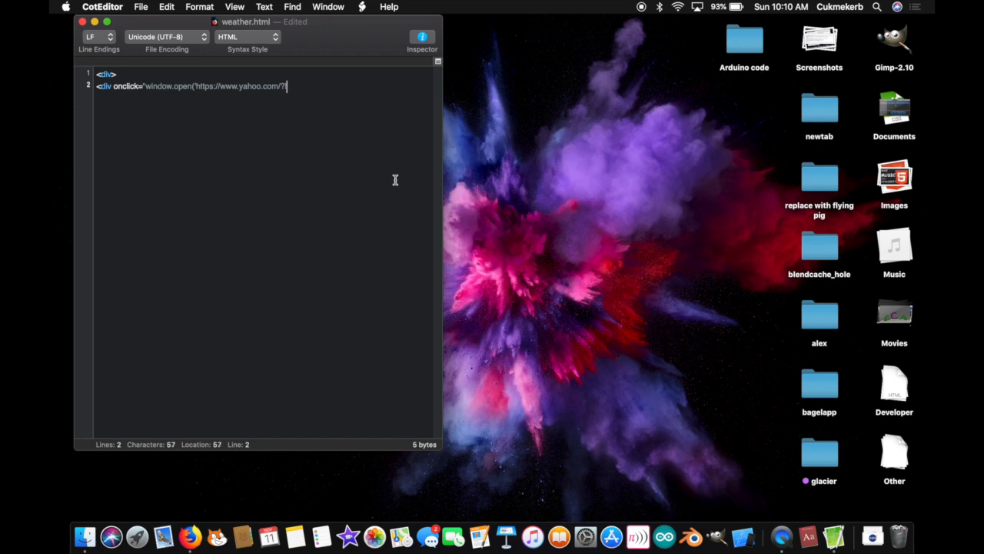
{"action": "type", "text": "lic"}
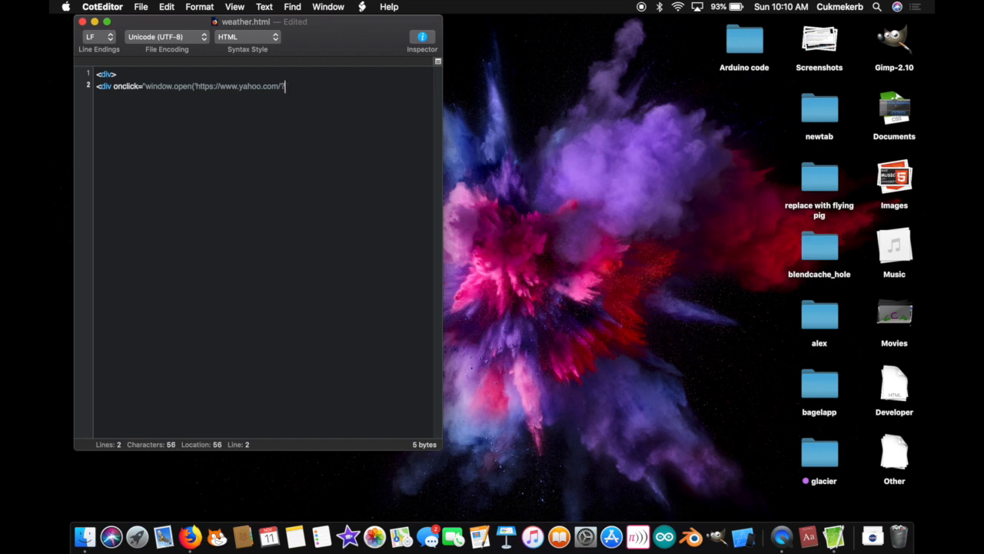
{"action": "type", "text": "ilc="}
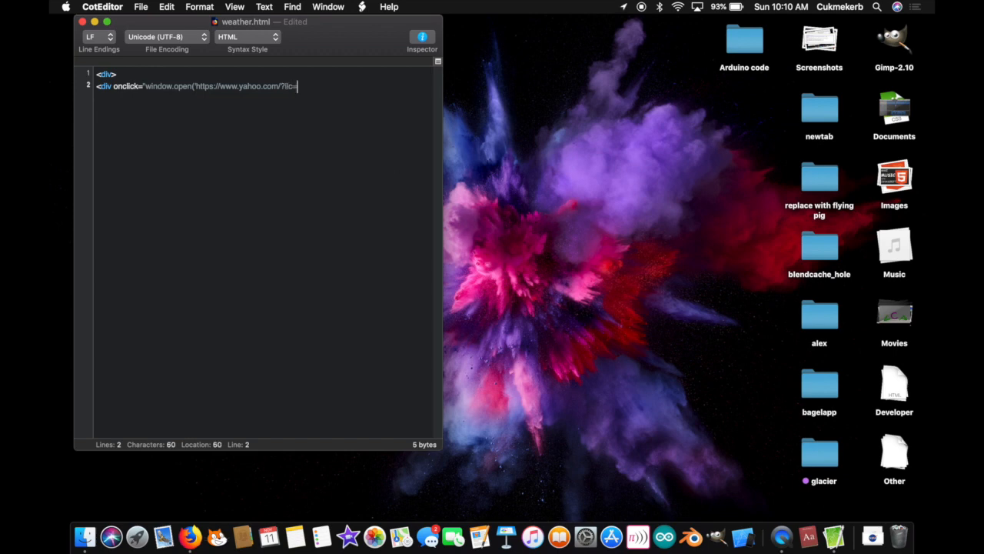
{"action": "type", "text": "0"}
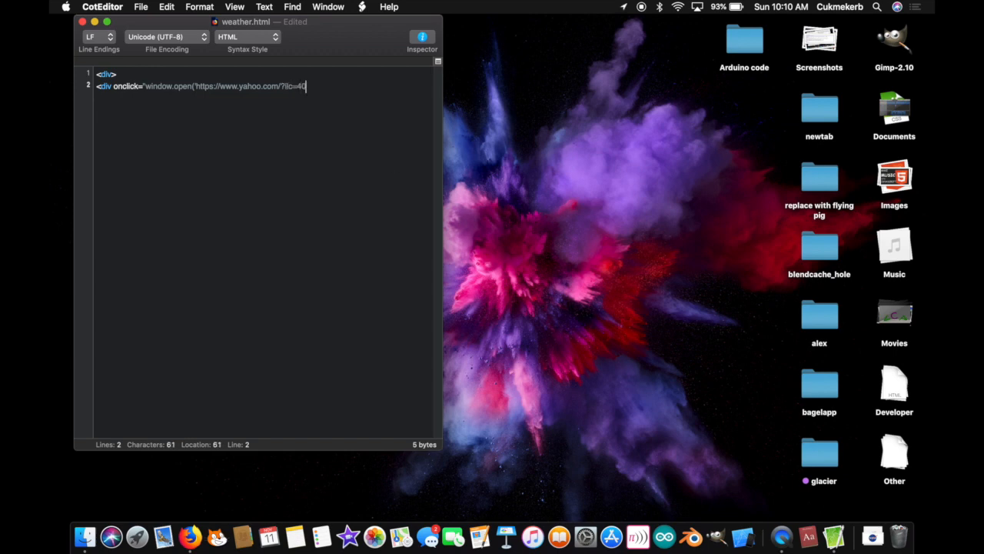
{"action": "type", "text": "1');"}
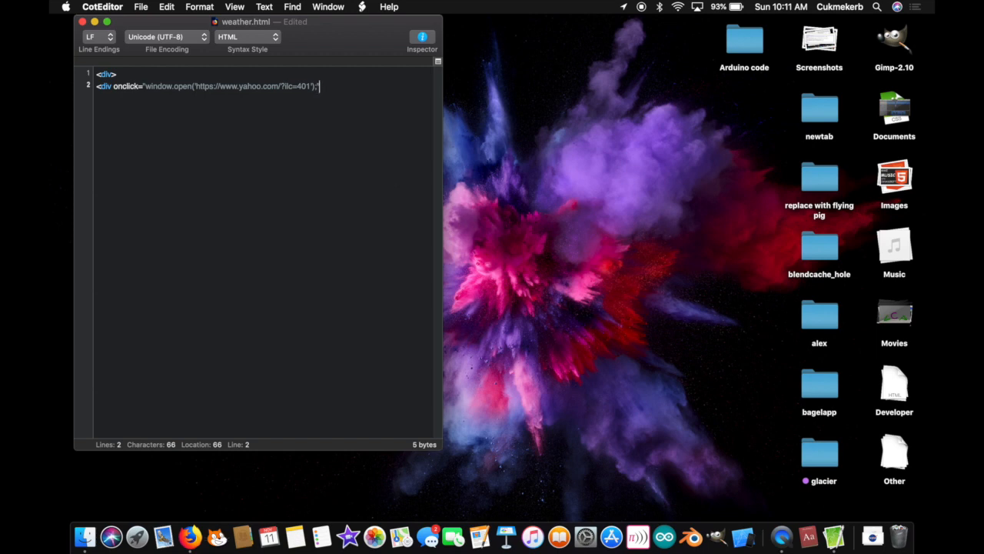
{"action": "type", "text": "\""}
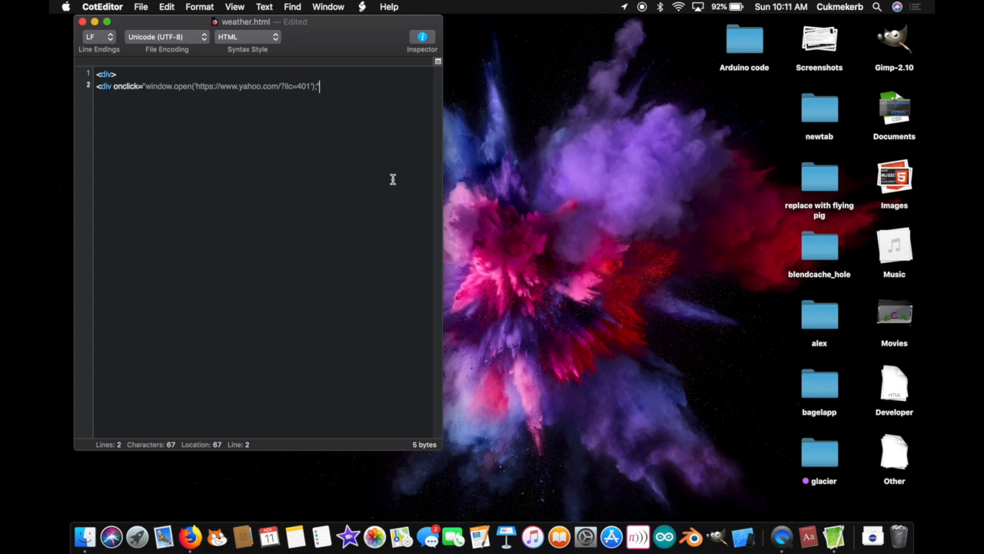
{"action": "type", "text": ">"}
{"action": "type", "text": "<"}
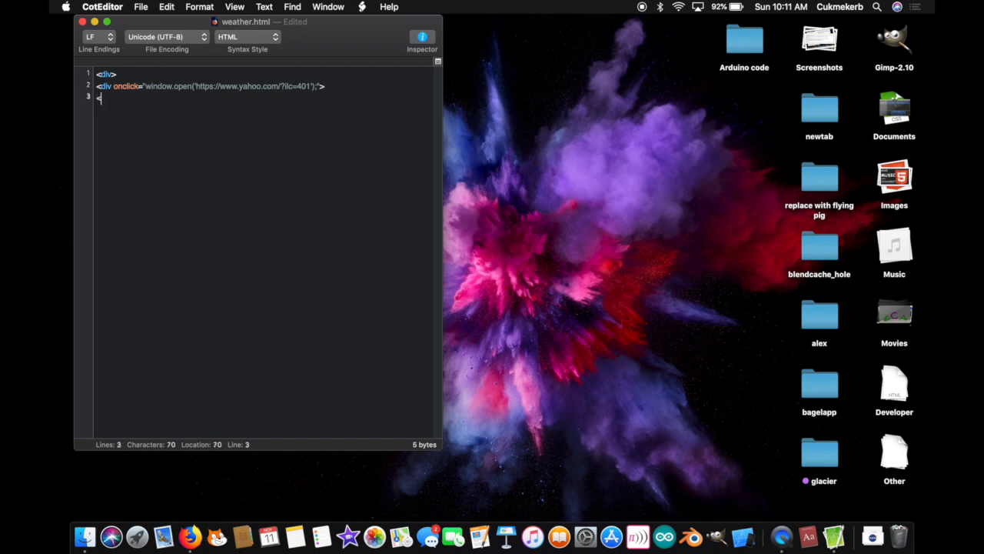
- Add an empty <h1 id="temp"></h1> heading on its own line
{"action": "type", "text": "h1"}
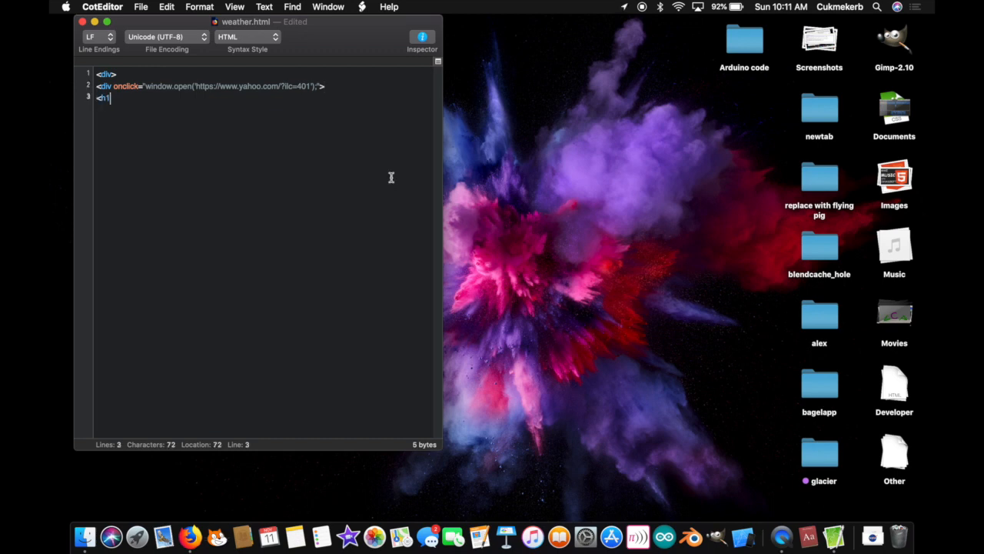
{"action": "type", "text": "id=\"t"}
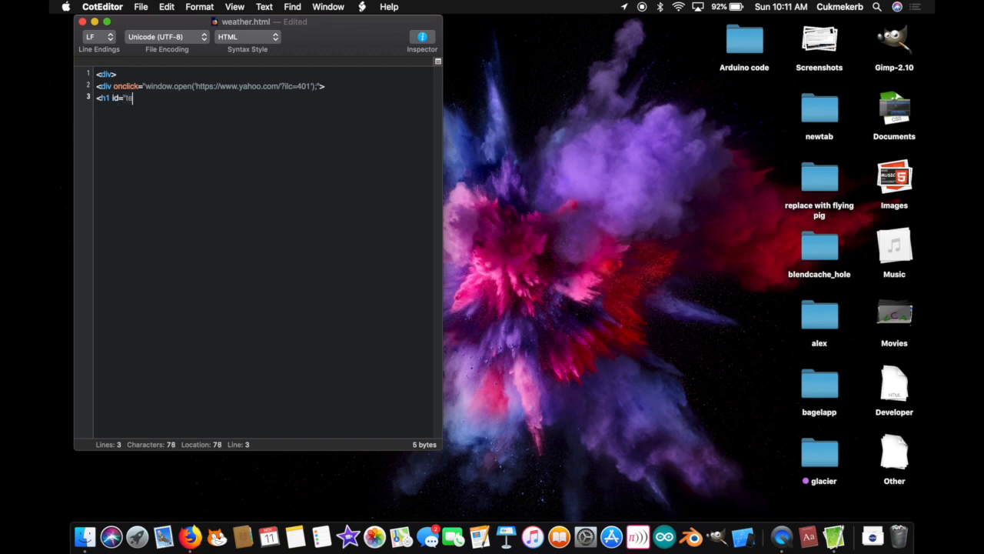
{"action": "type", "text": "emp\""}
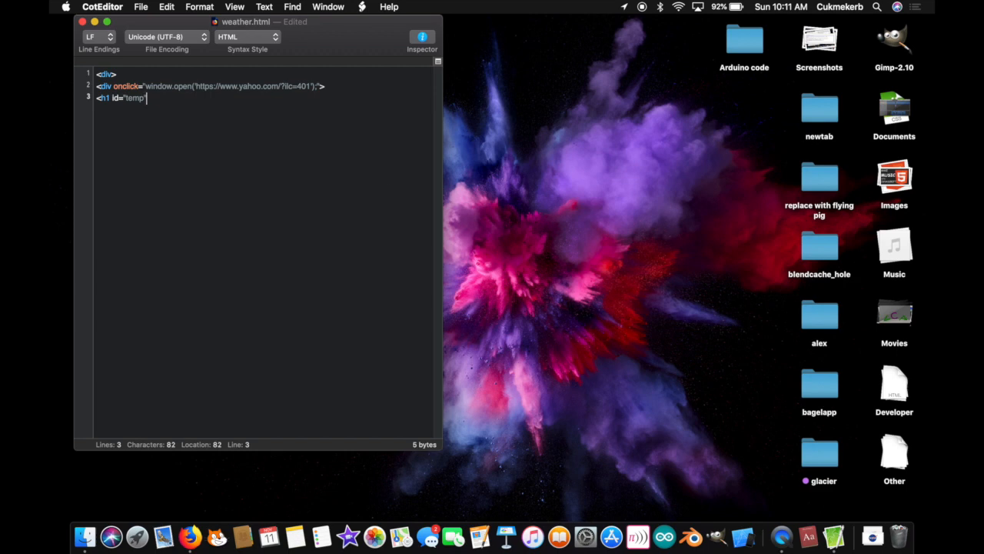
{"action": "type", "text": ">"}
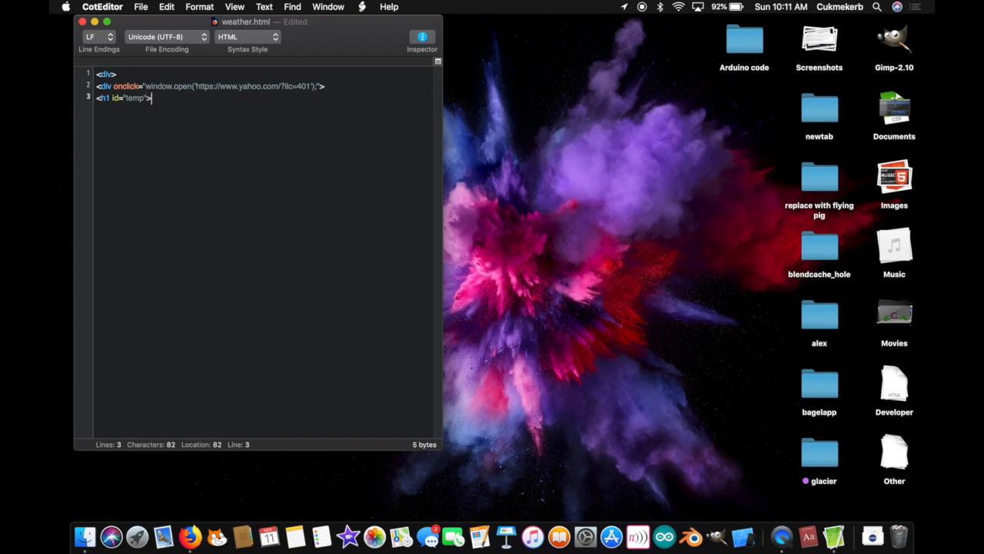
{"action": "type", "text": "</h1>"}
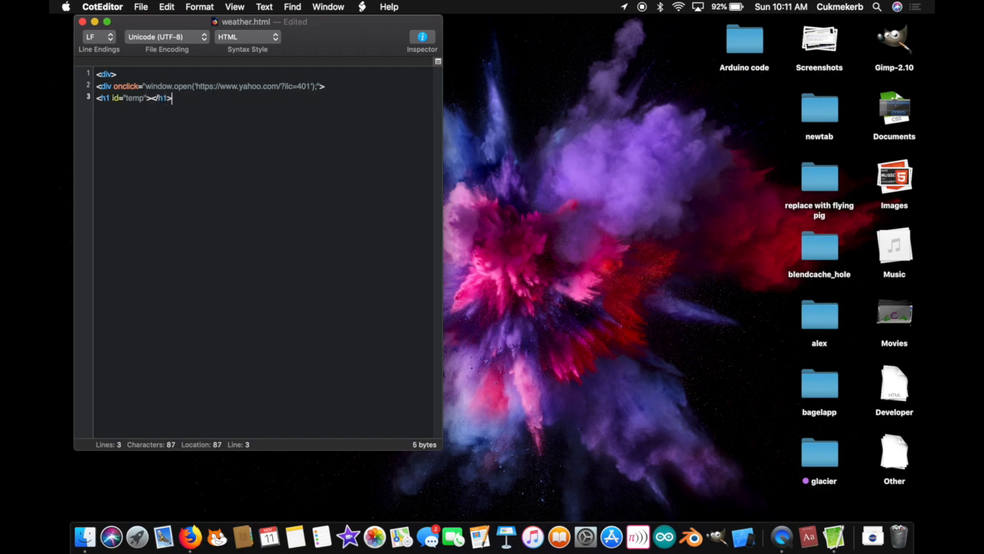
{"action": "key", "text": "Return"}
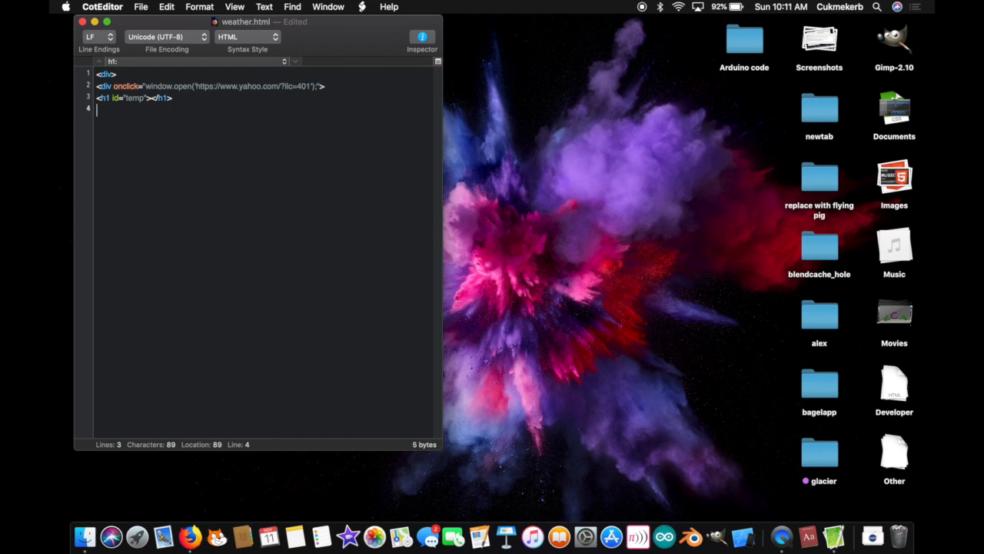
- Add an empty <h2 id="desc"></h2> heading on the next line
{"action": "type", "text": "<h2"}
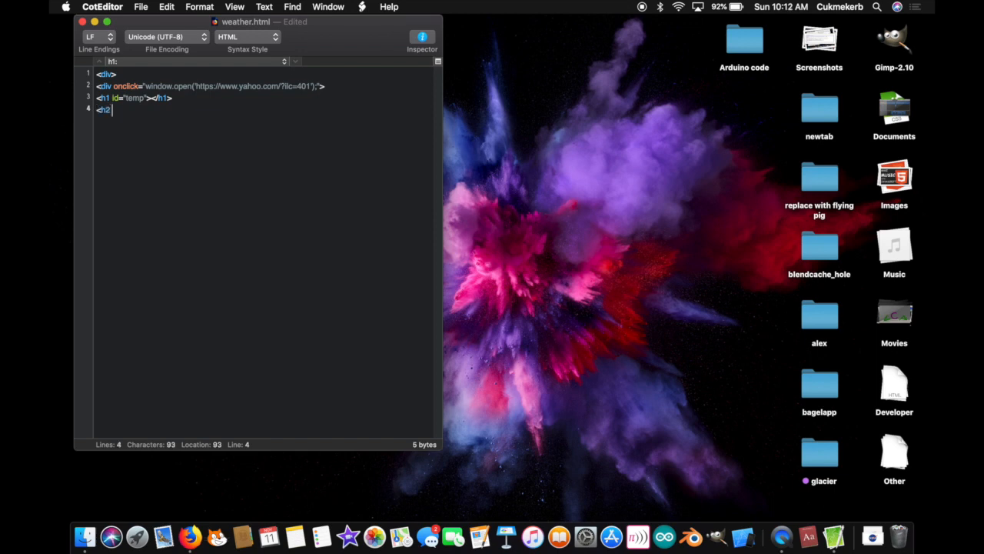
{"action": "type", "text": "id=\""}
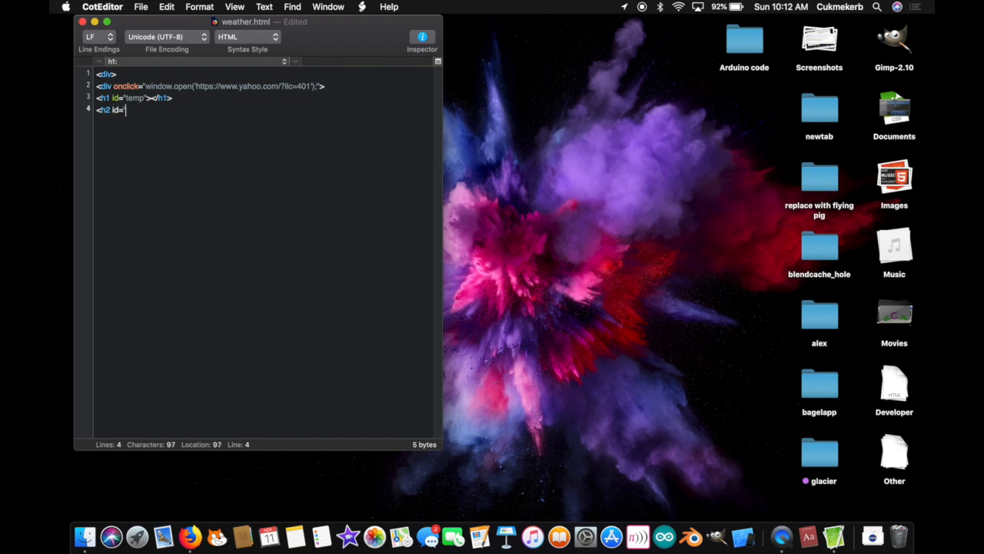
{"action": "type", "text": "desc"}
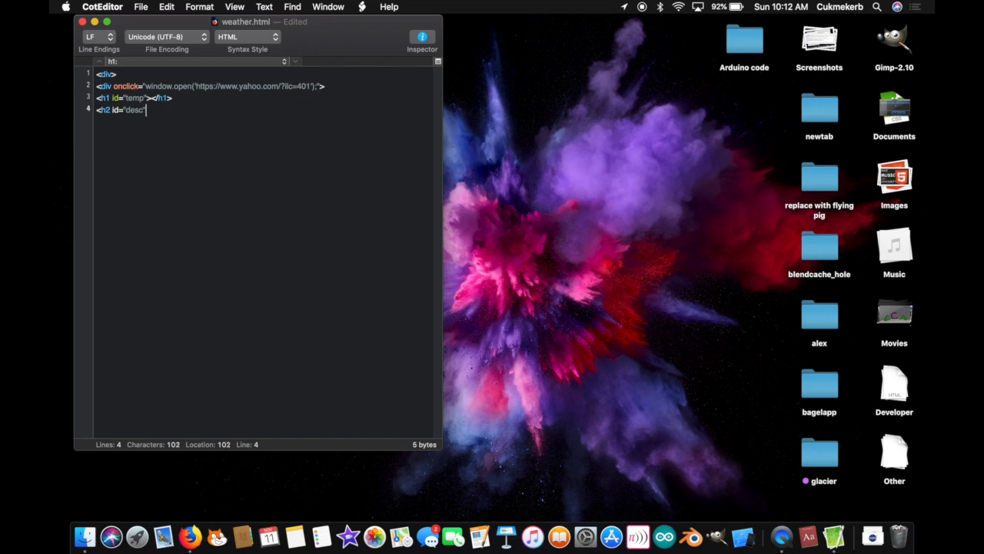
{"action": "type", "text": "></h"}
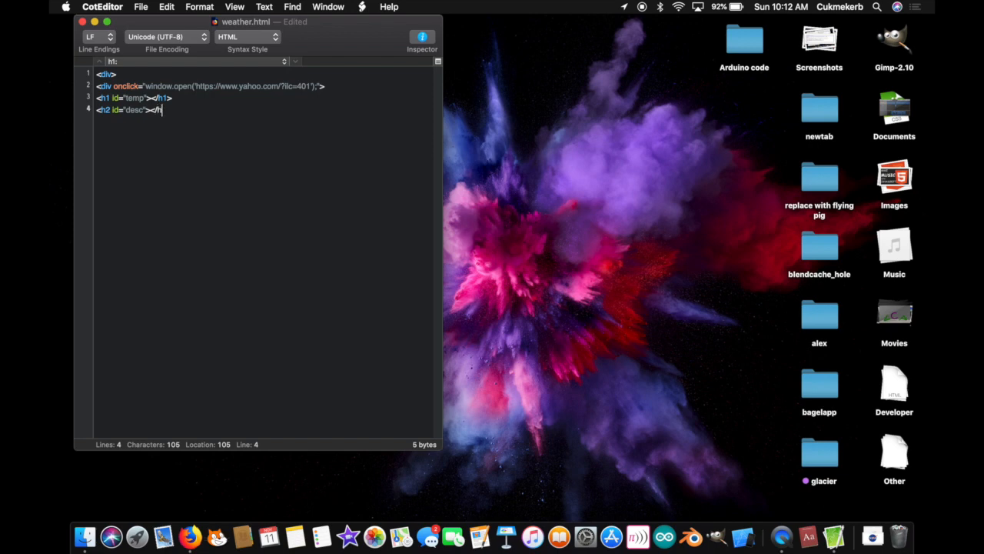
{"action": "type", "text": "2>"}
{"action": "type", "text": "<"}
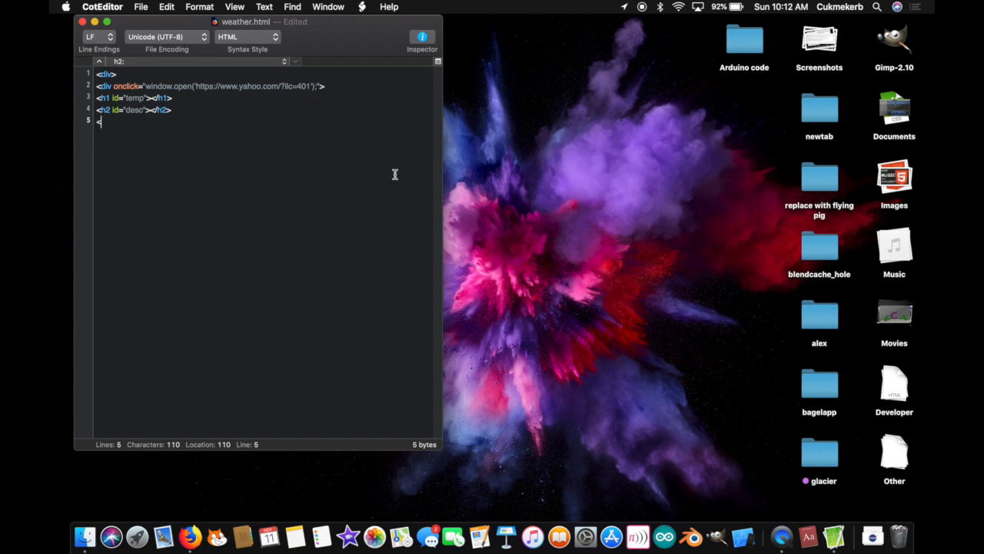
- Add an empty <h3 id="date"></h3> heading and begin the closing tag
{"action": "type", "text": "h3"}
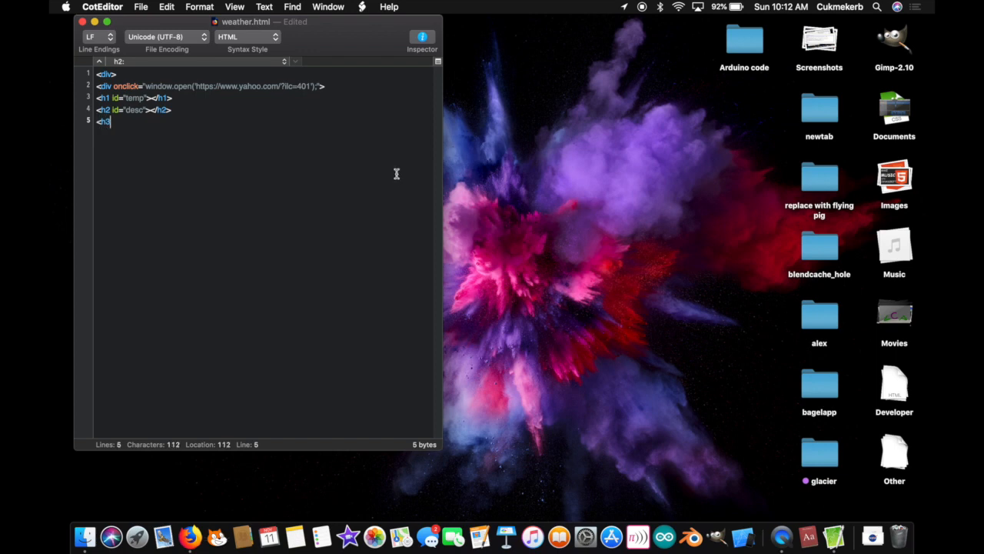
{"action": "type", "text": "id="}
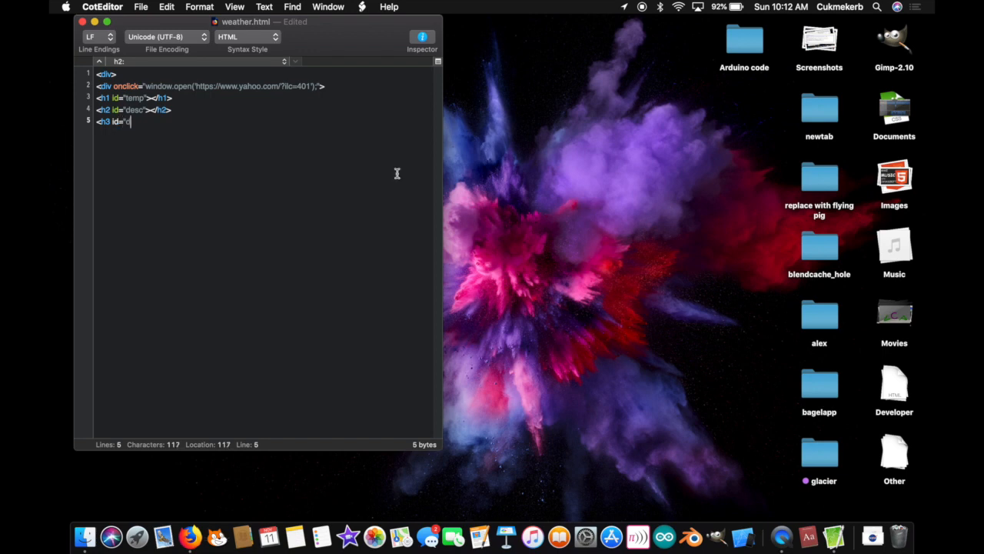
{"action": "type", "text": "ate"}
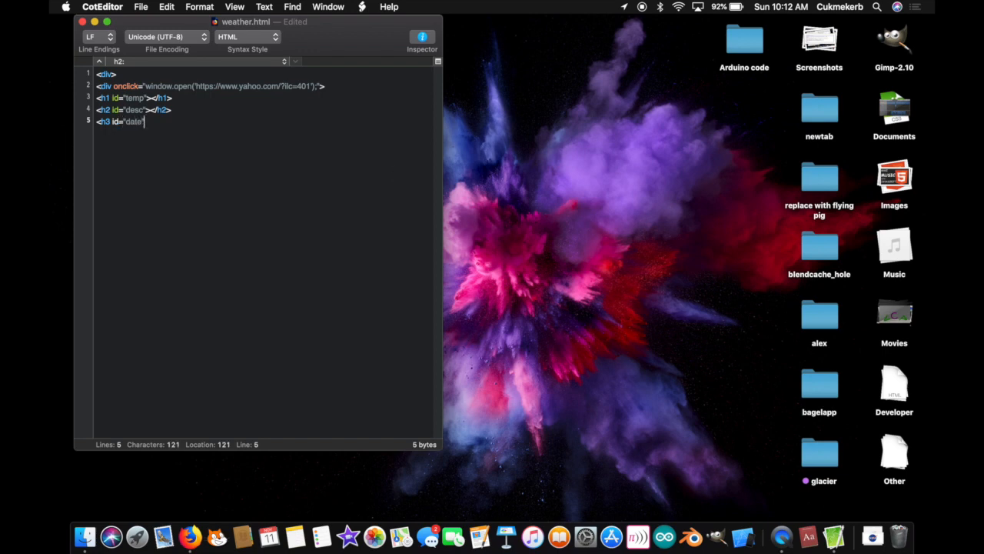
{"action": "type", "text": "\""}
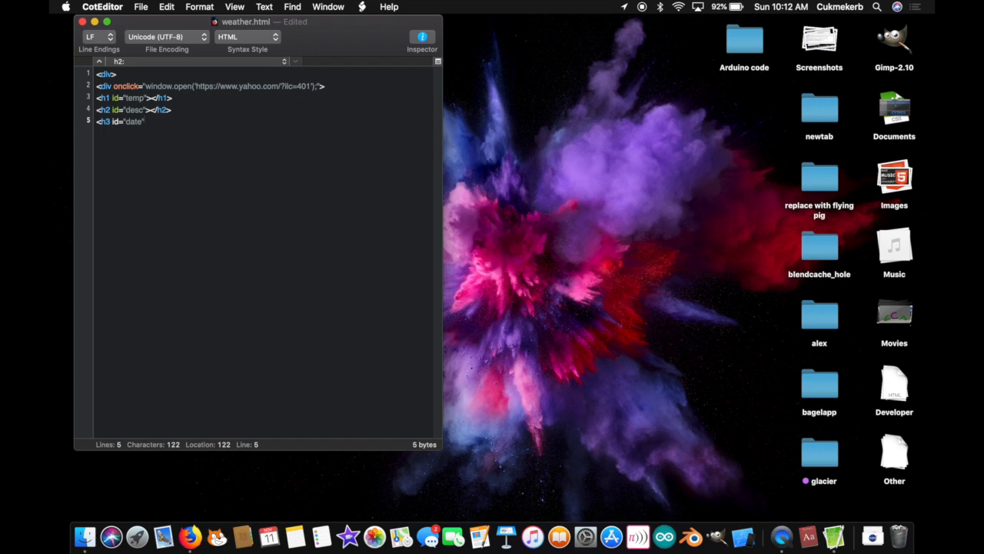
{"action": "type", "text": "></h3>"}
{"action": "type", "text": "</d"}
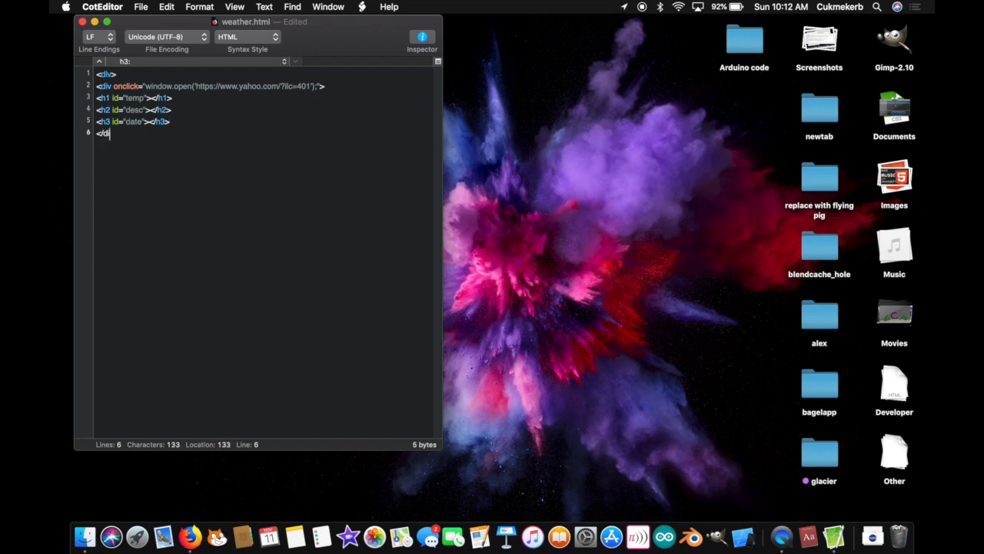
{"action": "type", "text": "iv>"}
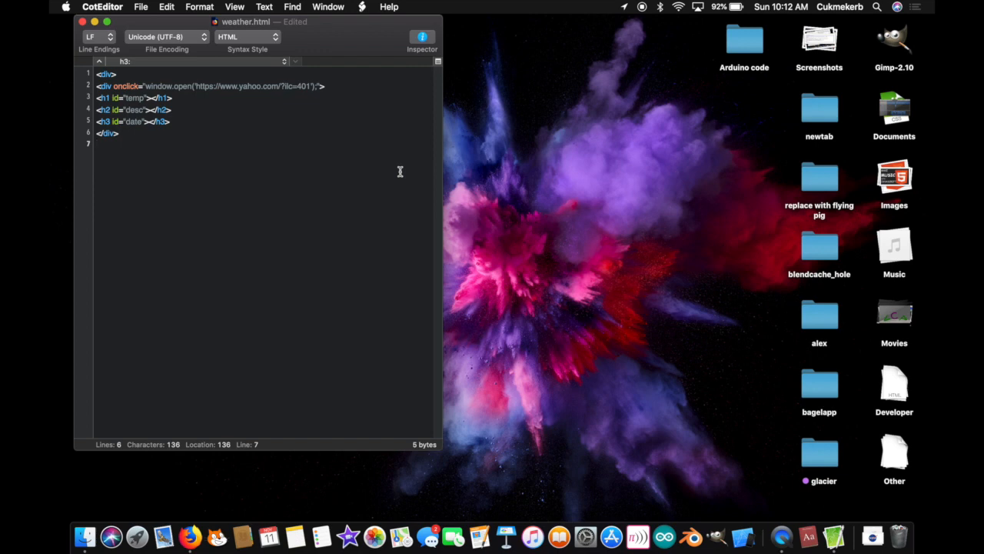
{"action": "type", "text": "<a href=\""}
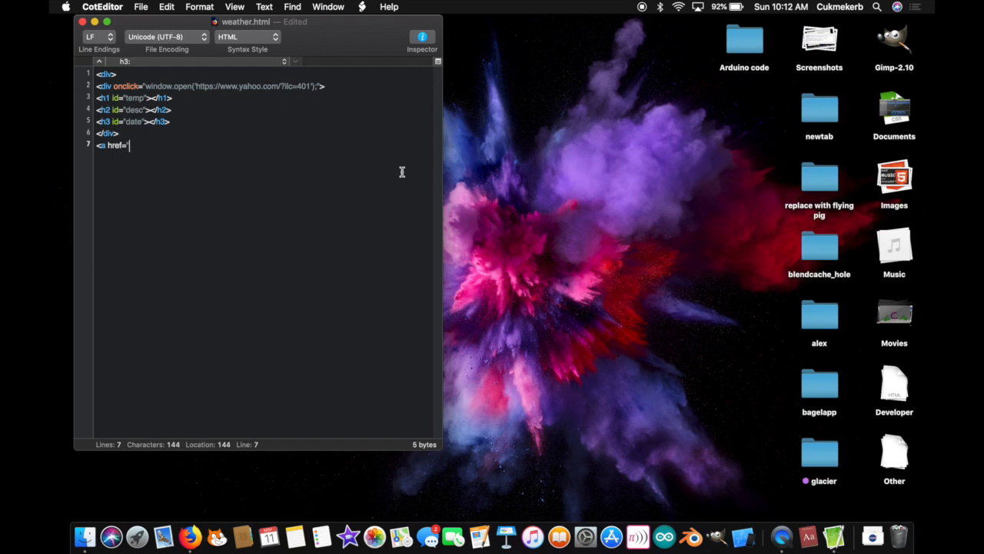
{"action": "type", "text": "ht"}
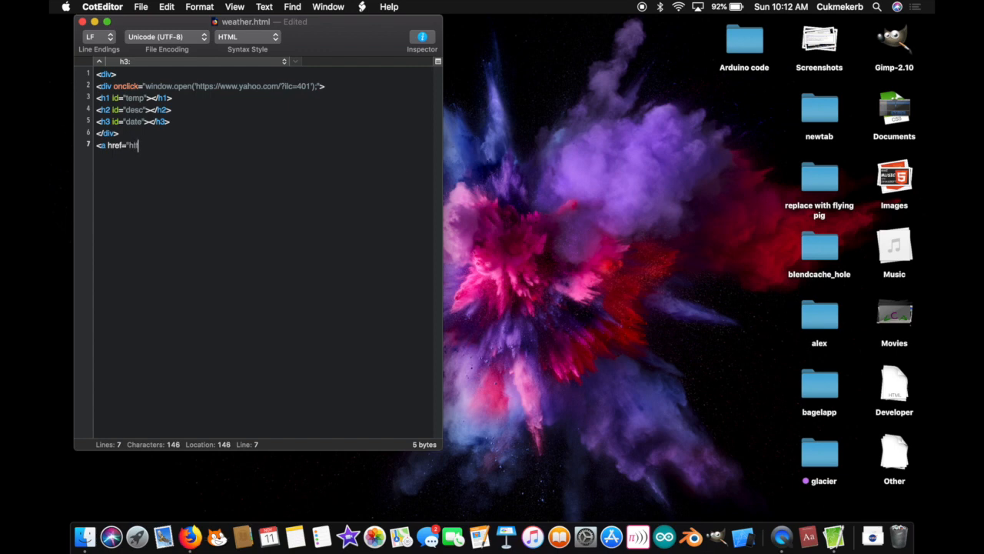
{"action": "type", "text": "tps://"}
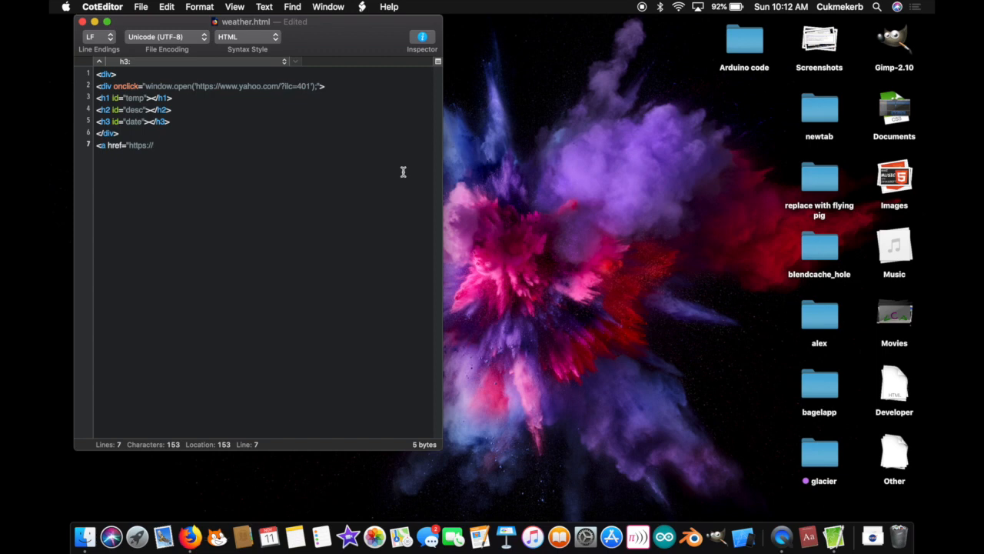
{"action": "type", "text": "www."}
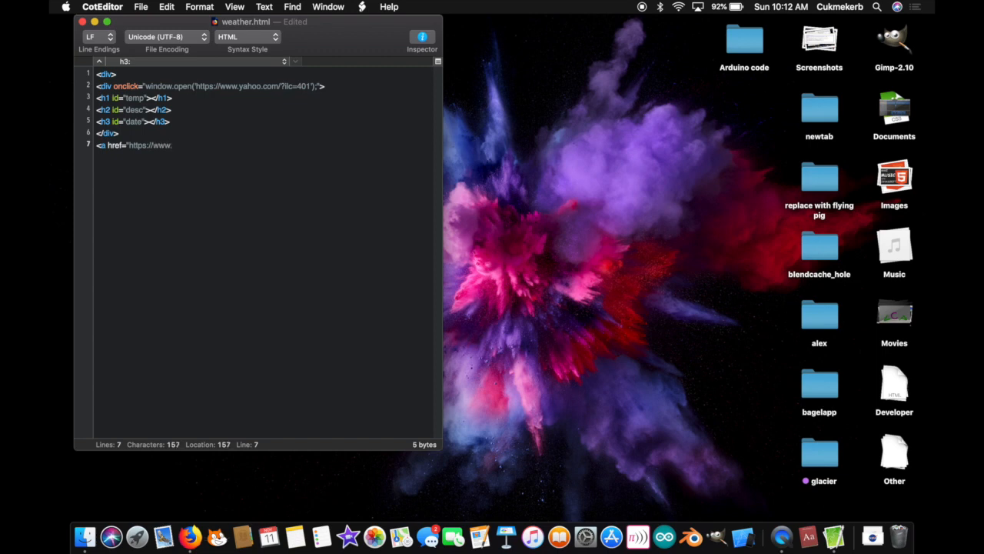
{"action": "type", "text": "yahoo"}
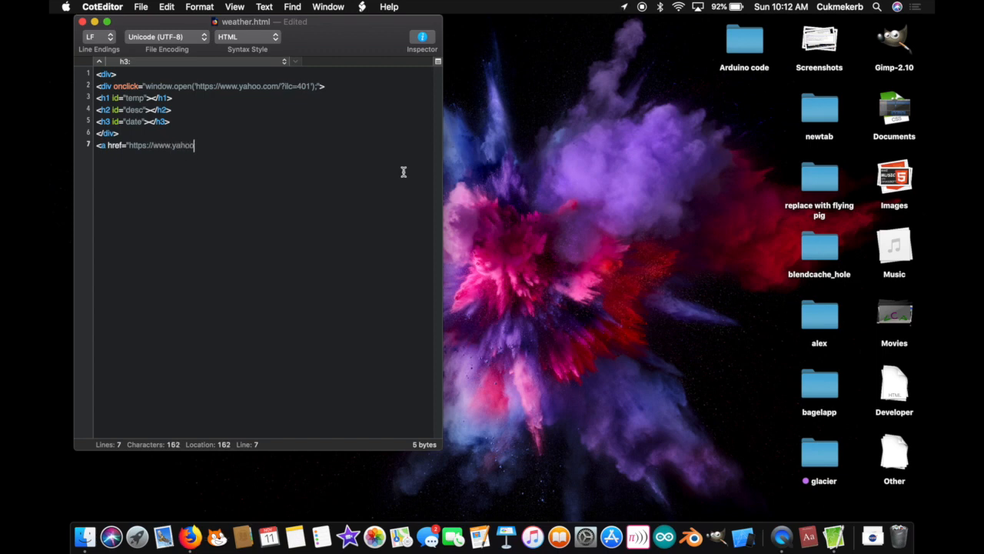
{"action": "type", "text": ".com/"}
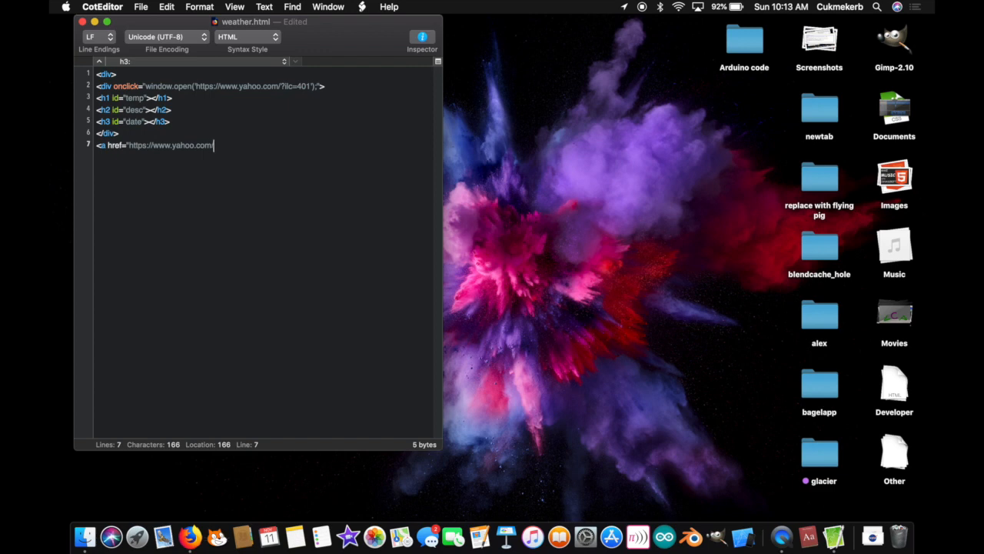
{"action": "type", "text": "?ilc="}
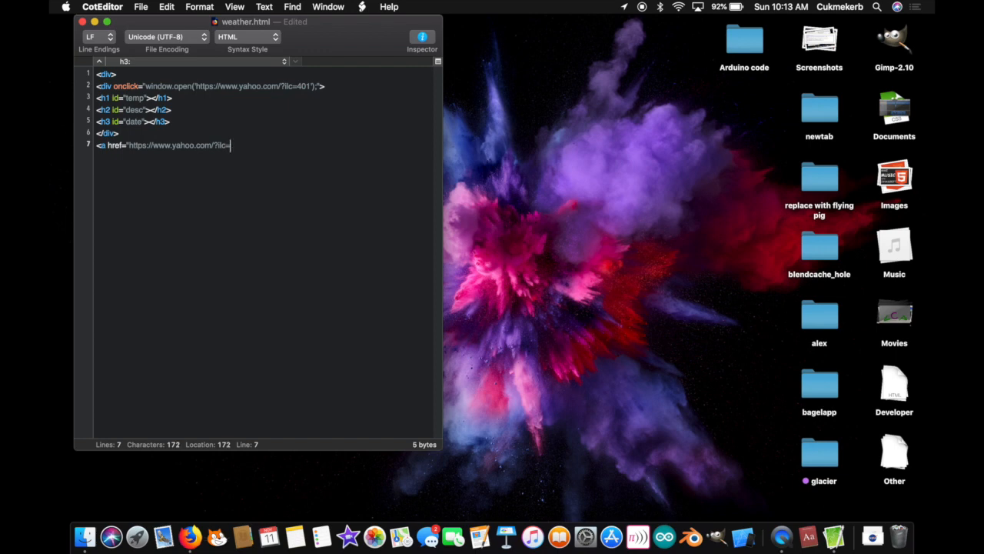
{"action": "type", "text": "401"}
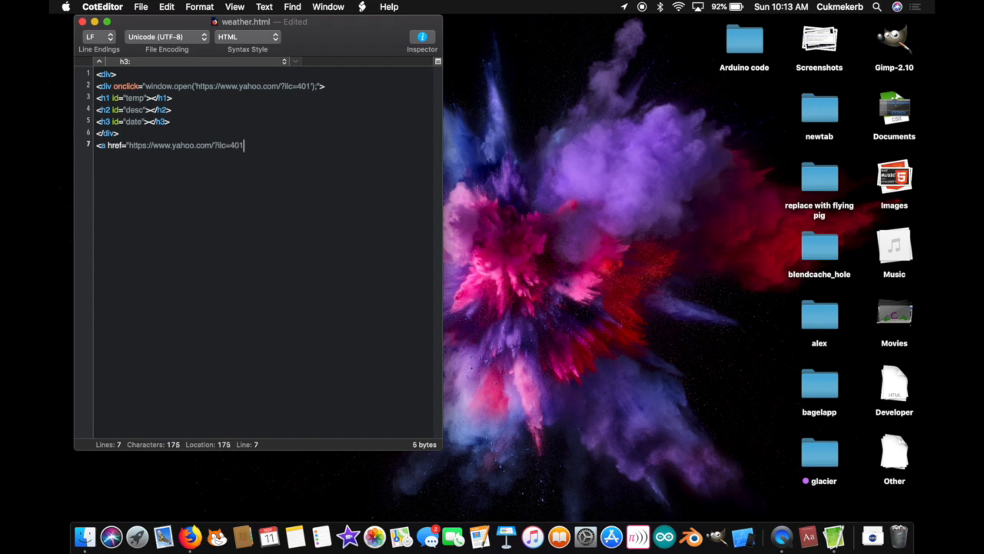
- Give the anchor target="_blank" and close its opening tag
{"action": "type", "text": "target=\"_"}
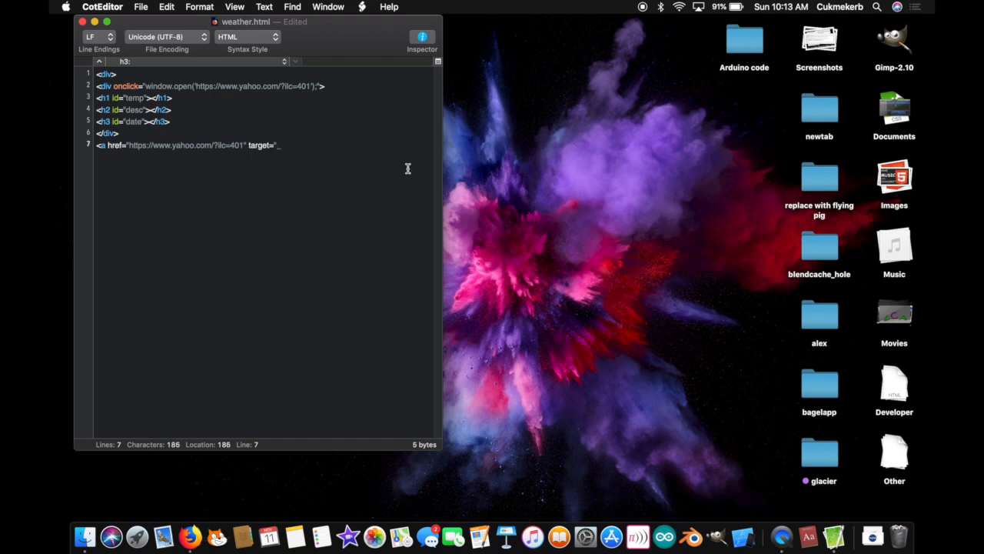
{"action": "type", "text": "blan"}
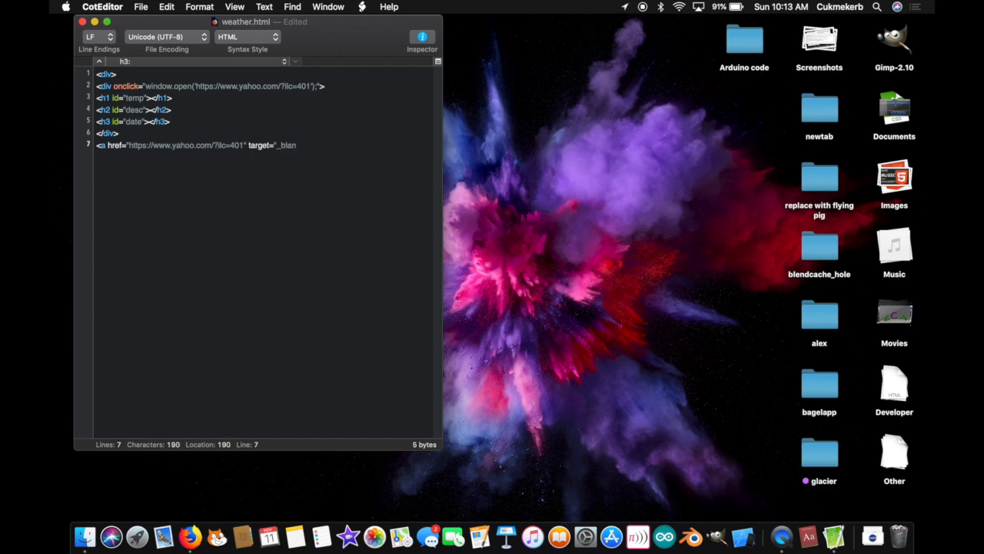
{"action": "type", "text": "k\""}
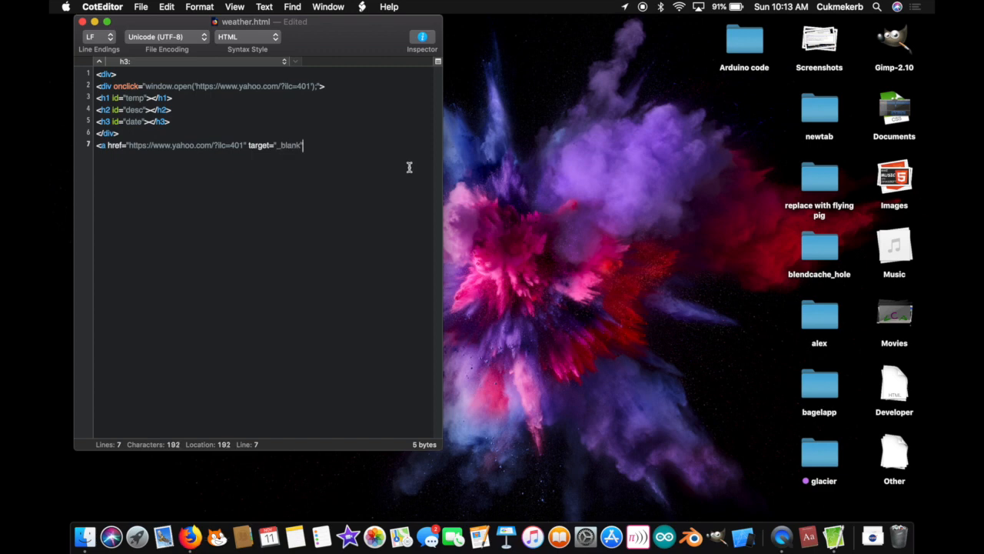
{"action": "type", "text": "><"}
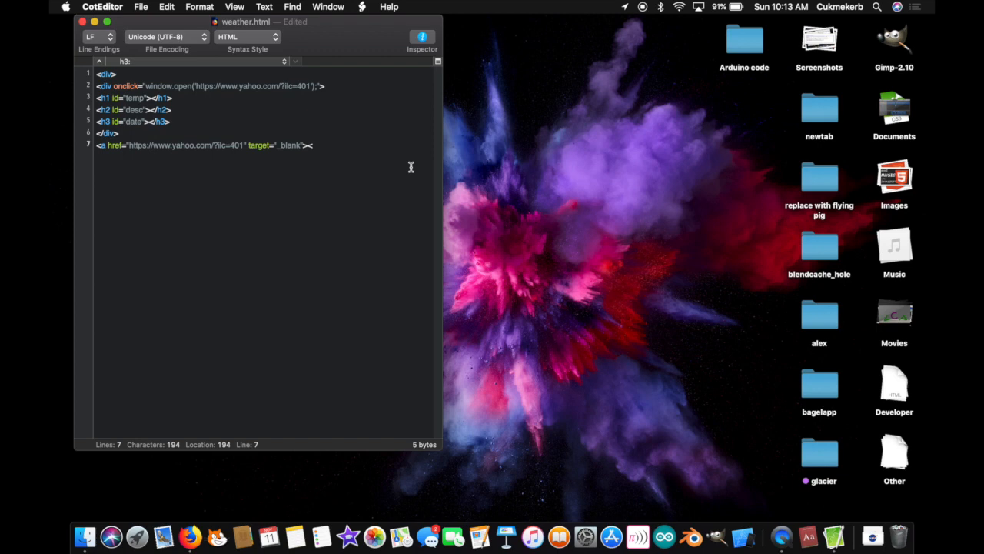
{"action": "type", "text": "img src"}
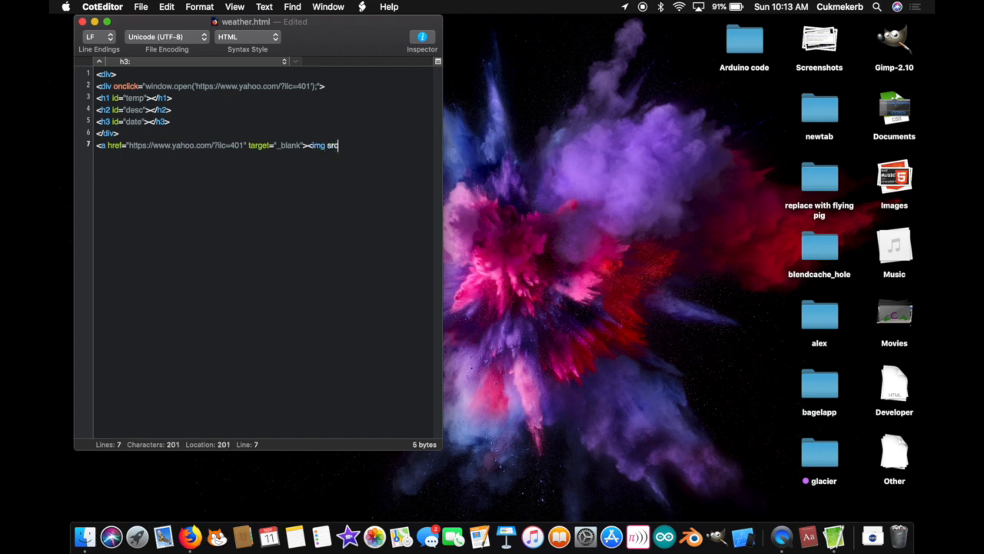
{"action": "type", "text": "="}
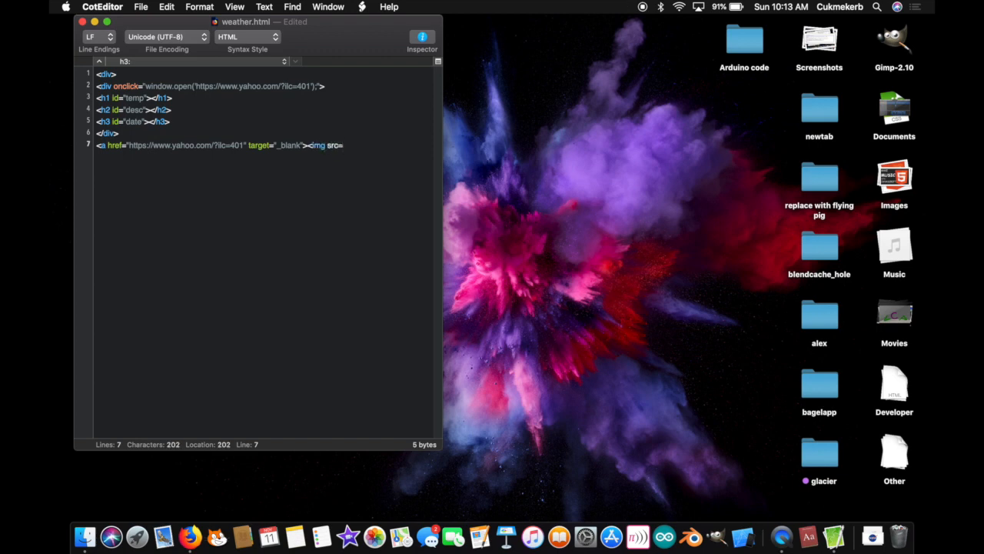
{"action": "type", "text": "\"https://"}
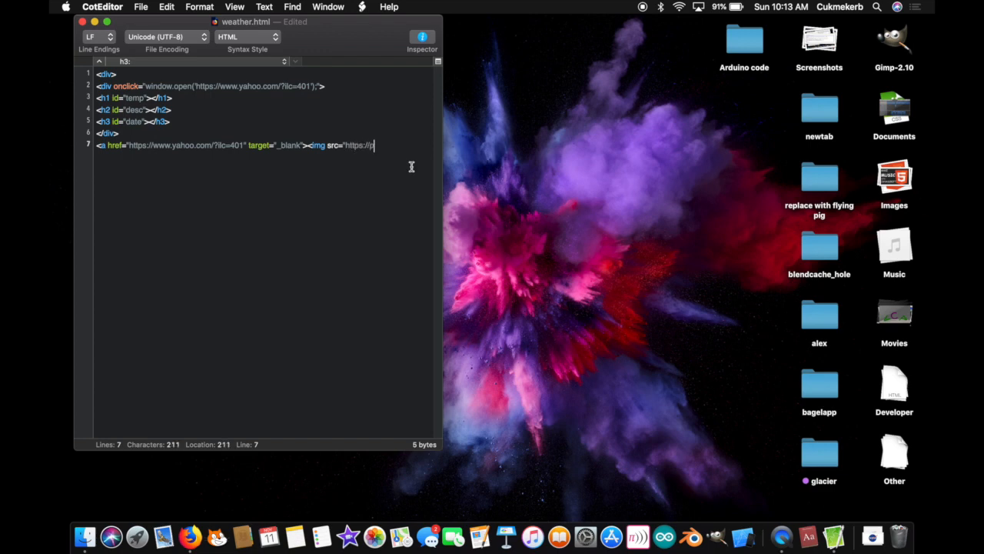
{"action": "type", "text": "oweredb"}
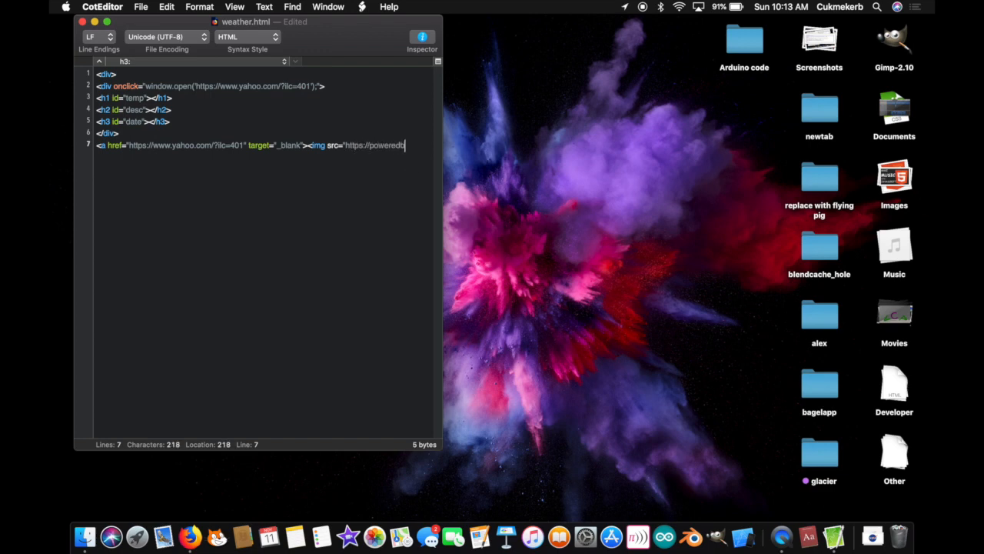
{"action": "type", "text": "y.yahoo.com"}
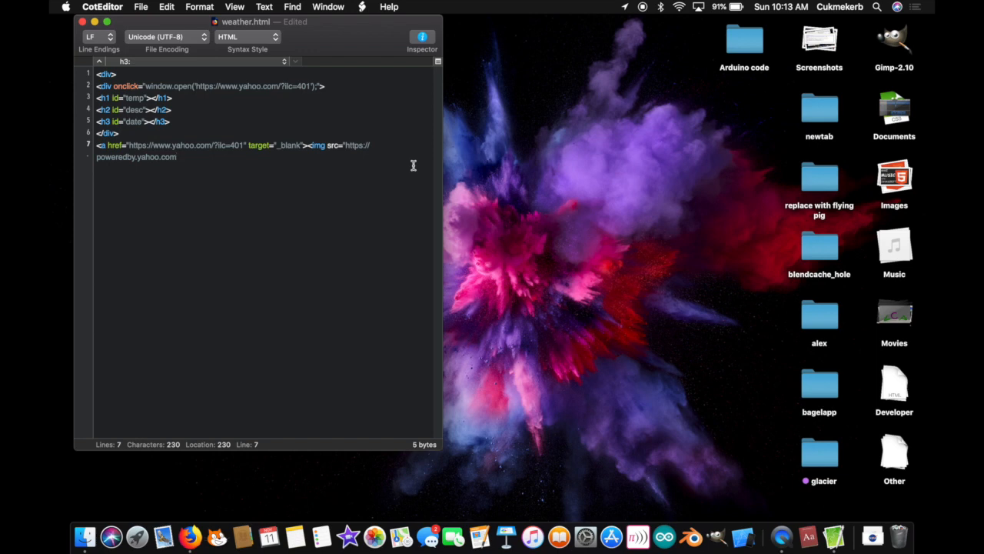
{"action": "type", "text": "p"}
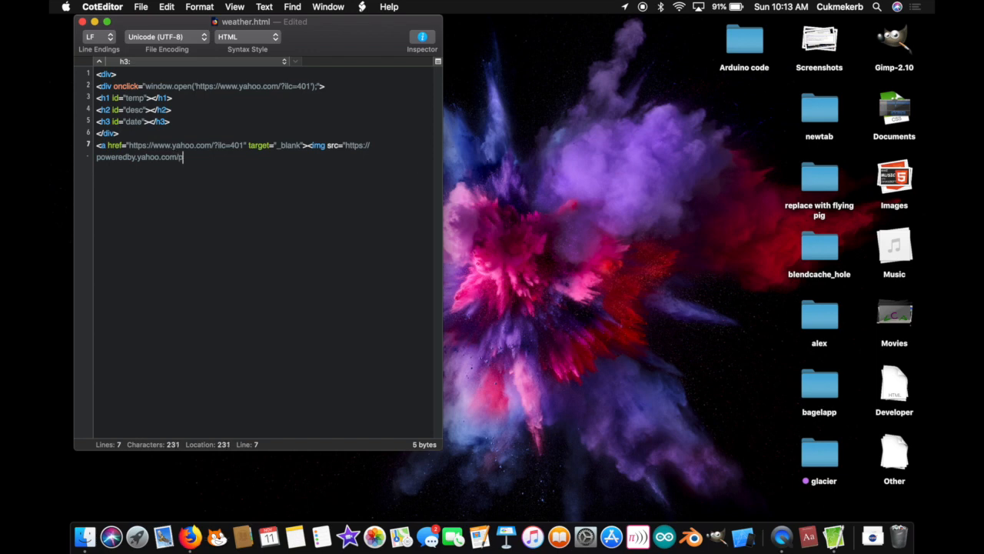
{"action": "type", "text": "urple.p"}
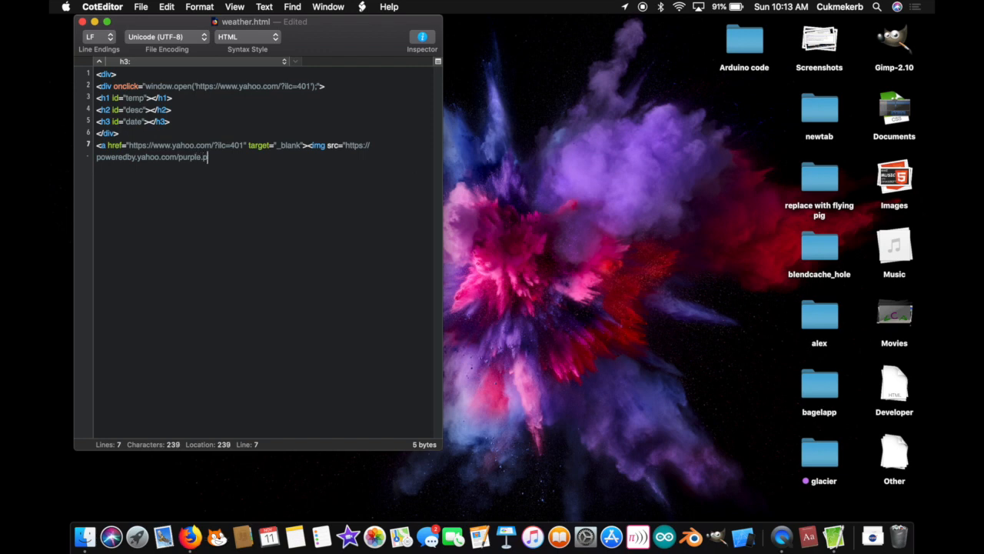
{"action": "type", "text": "ng"}
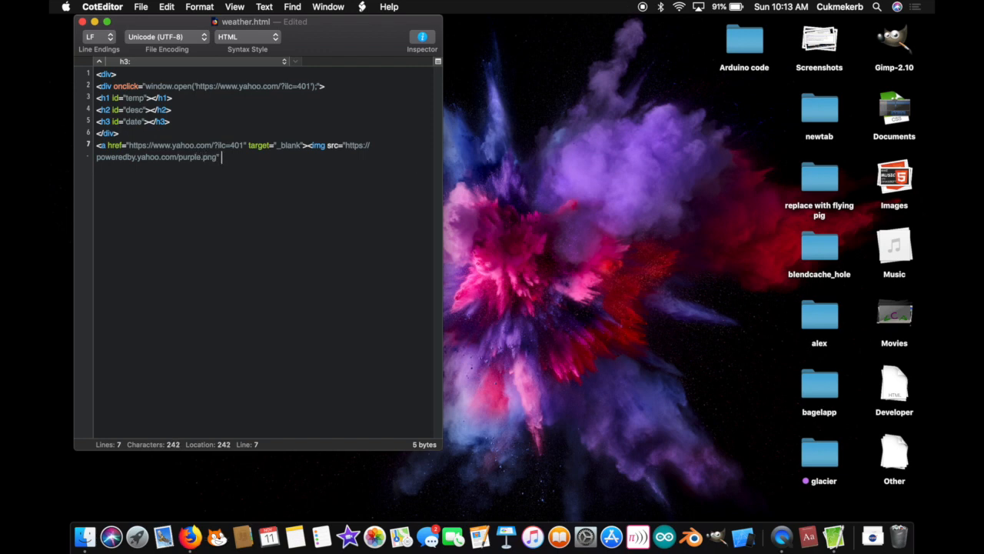
- Give the image width 134 and height 29 and close the link with </a>
{"action": "type", "text": "width="}
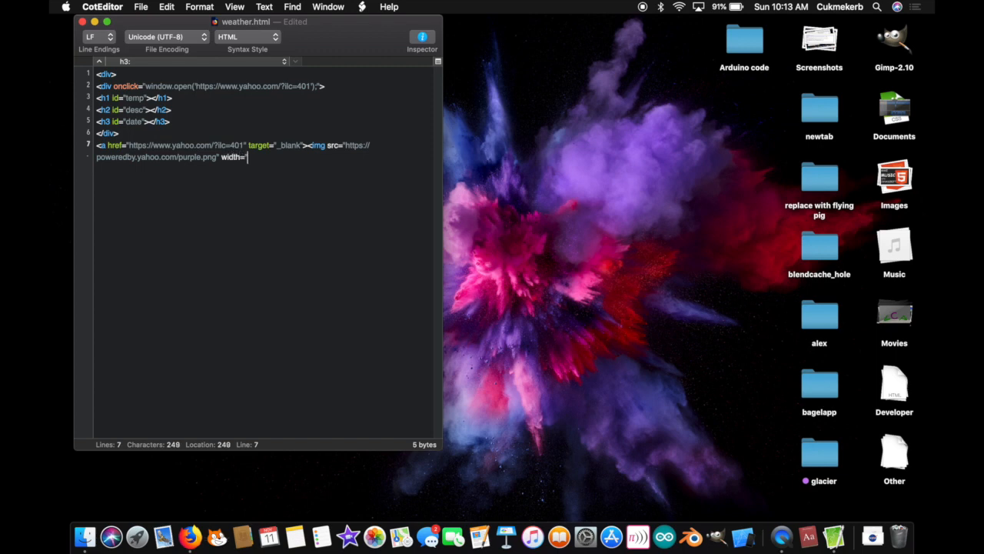
{"action": "type", "text": "1"}
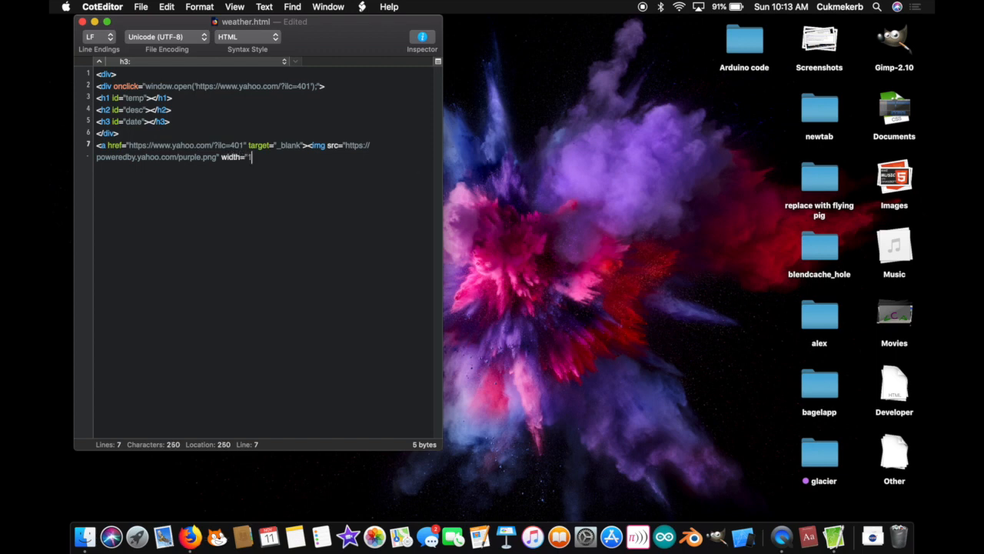
{"action": "type", "text": "34"}
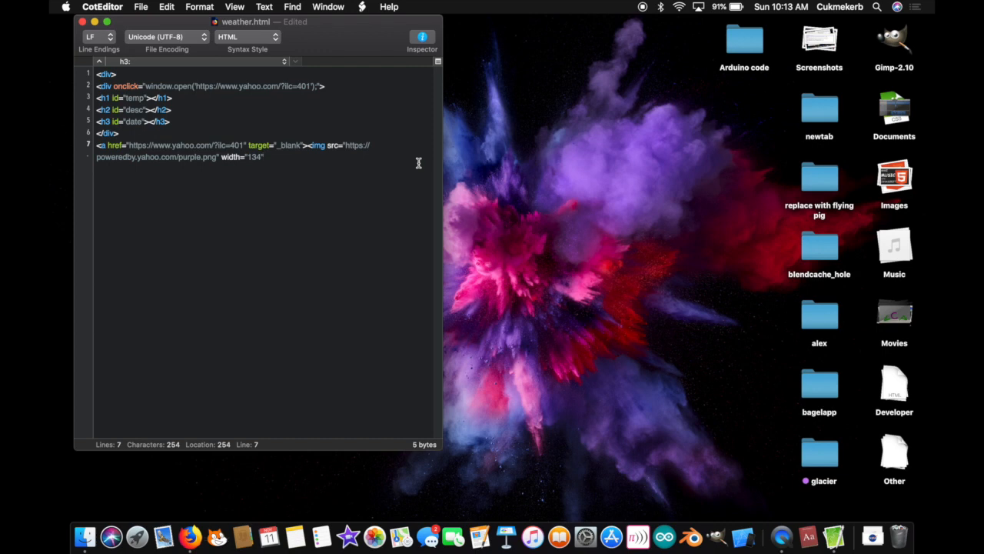
{"action": "type", "text": "height="}
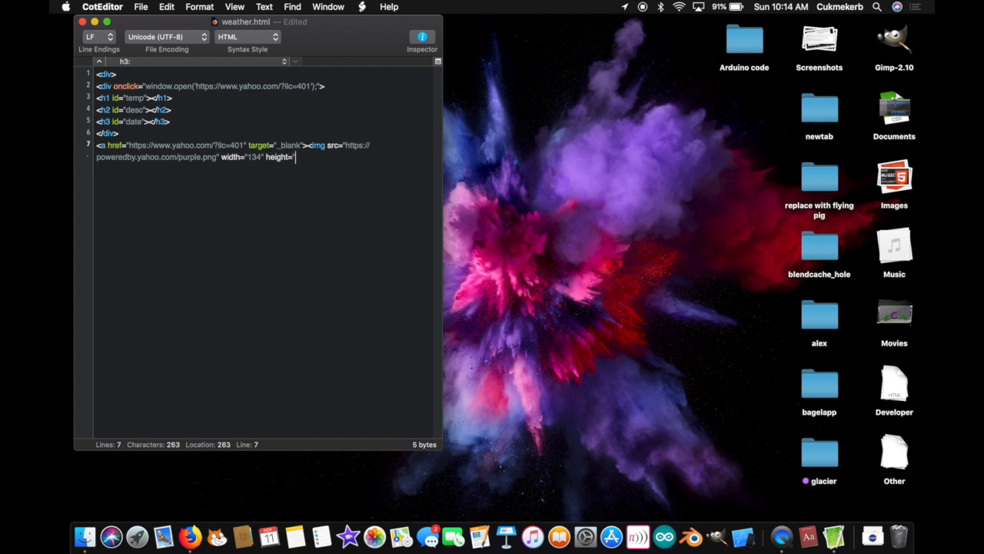
{"action": "type", "text": "29"}
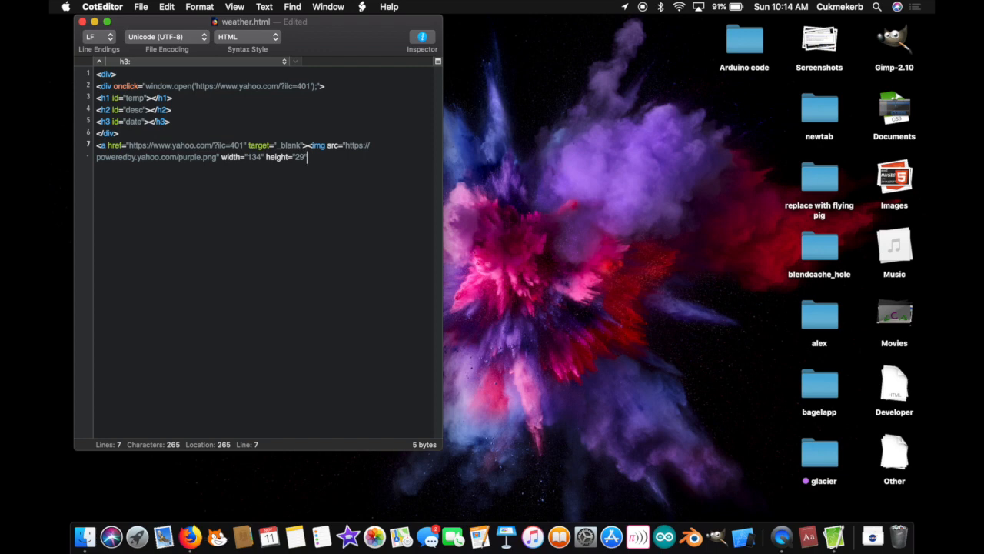
{"action": "type", "text": "\""}
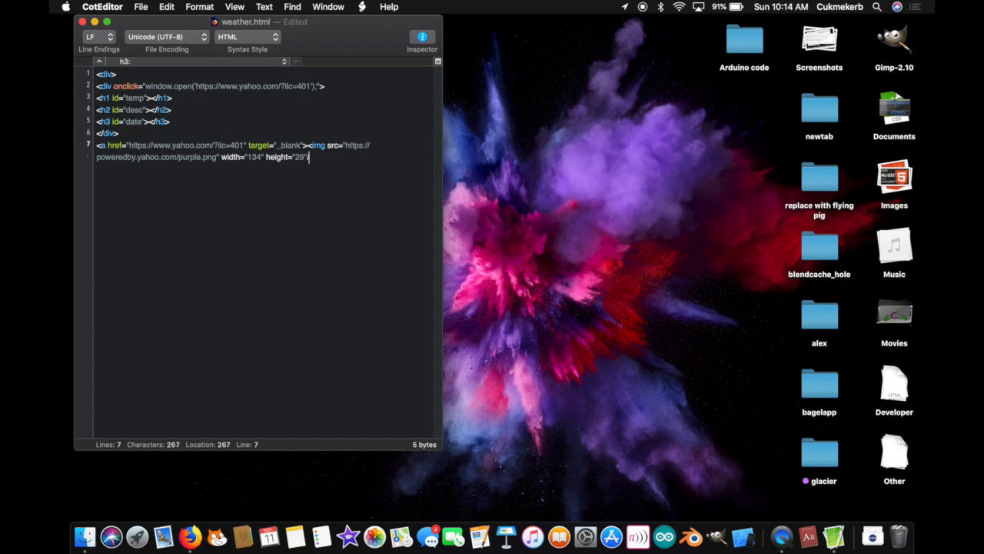
{"action": "type", "text": ">"}
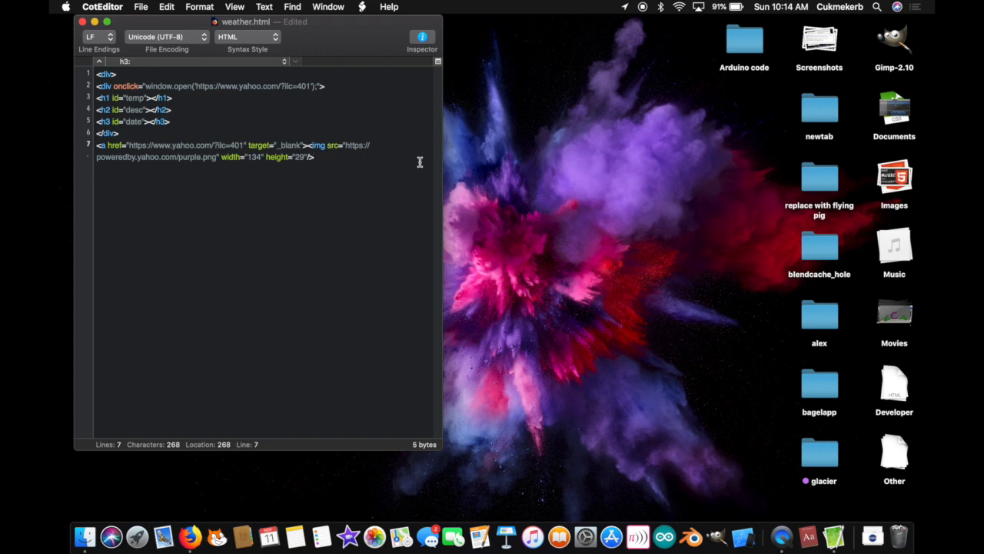
{"action": "type", "text": "</a>"}
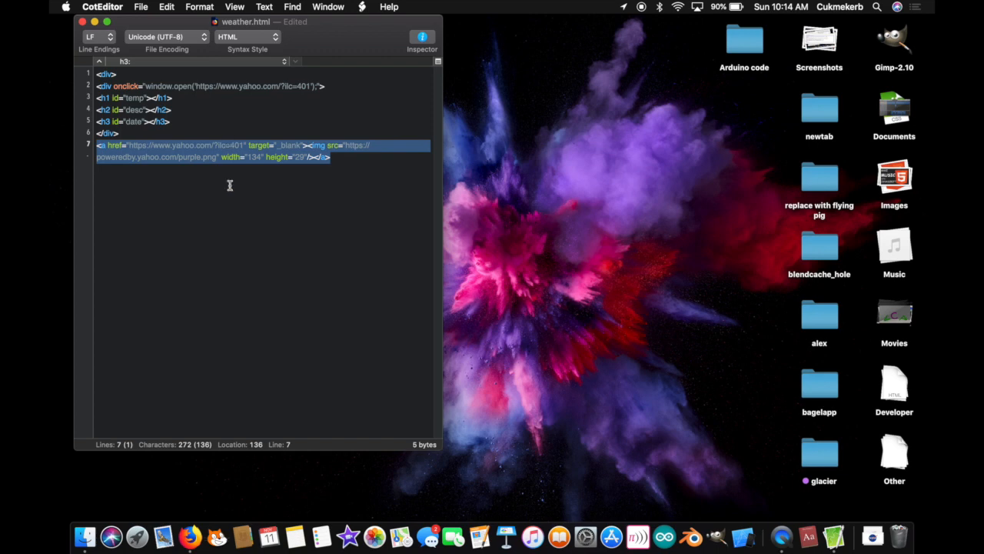
{"action": "mouse_move", "coordinate": [342, 179]}
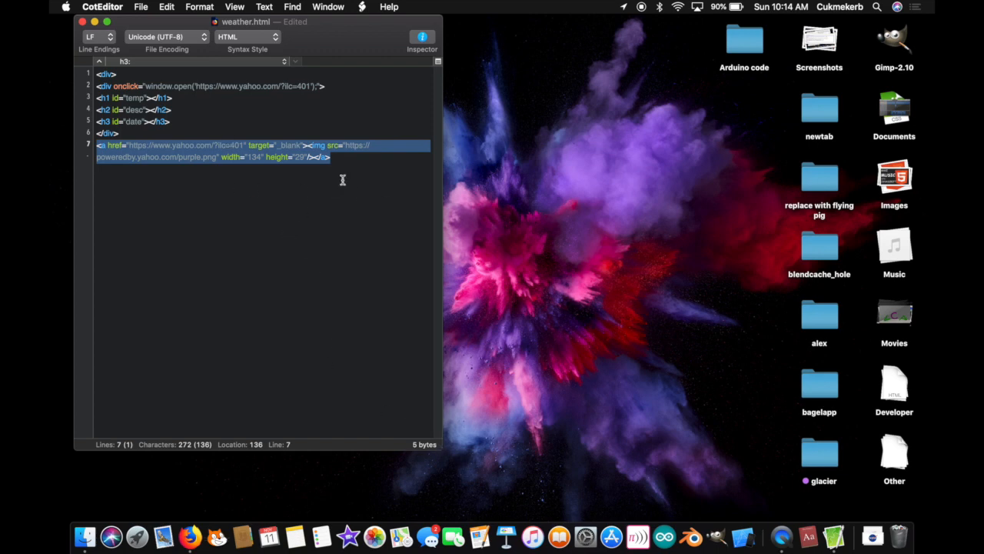
- Add a closing </div> on the line below the link
{"action": "left_click", "coordinate": [221, 145]}
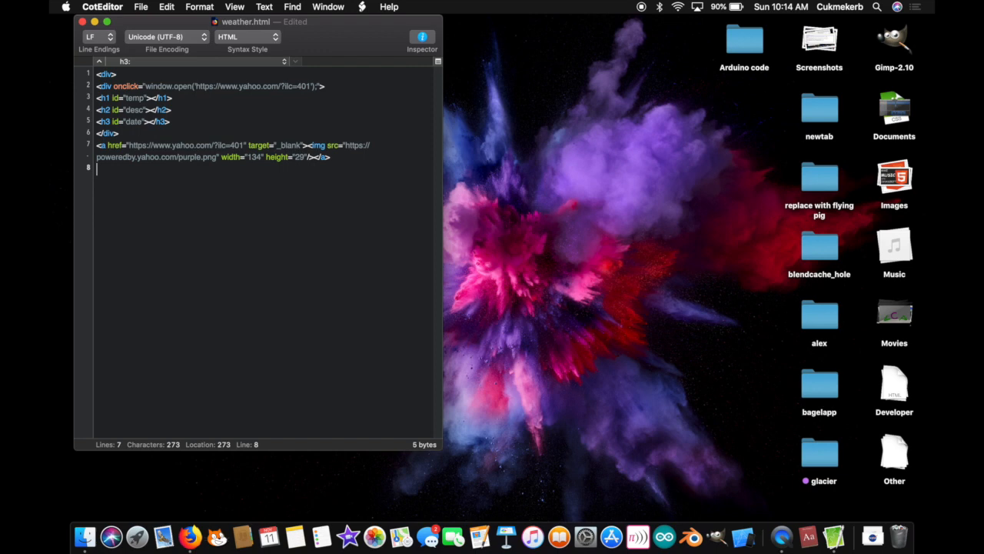
{"action": "type", "text": "</div>"}
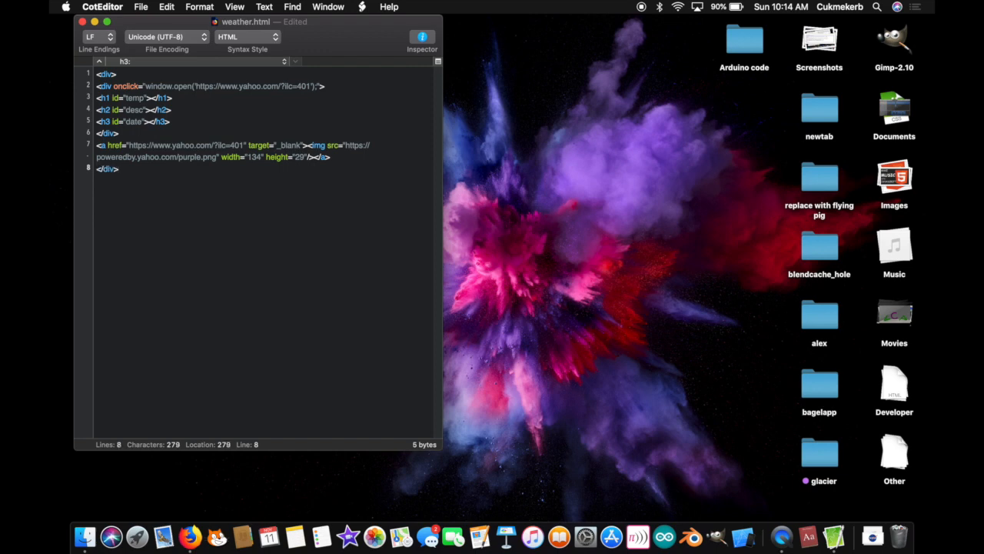
{"action": "key", "text": "Return"}
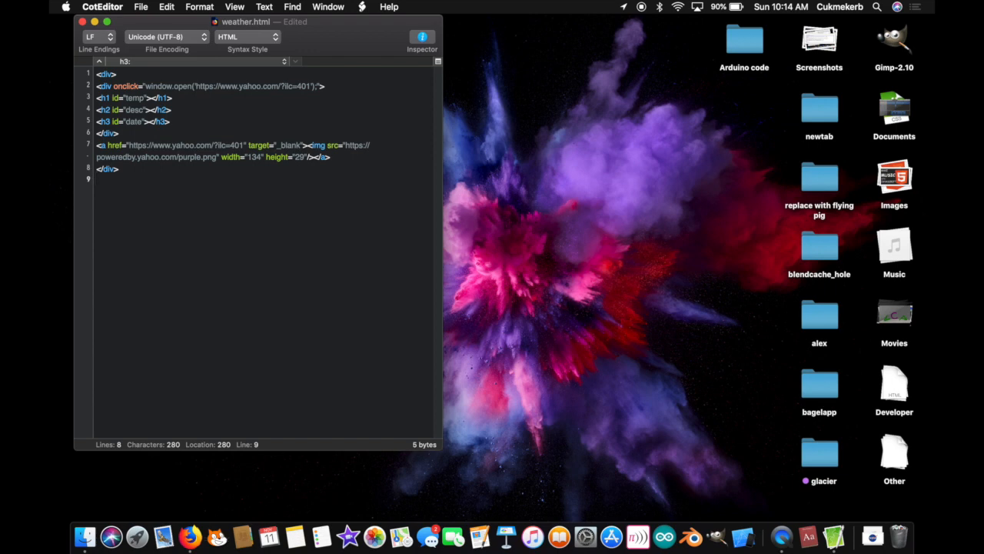
{"action": "left_click", "coordinate": [98, 179]}
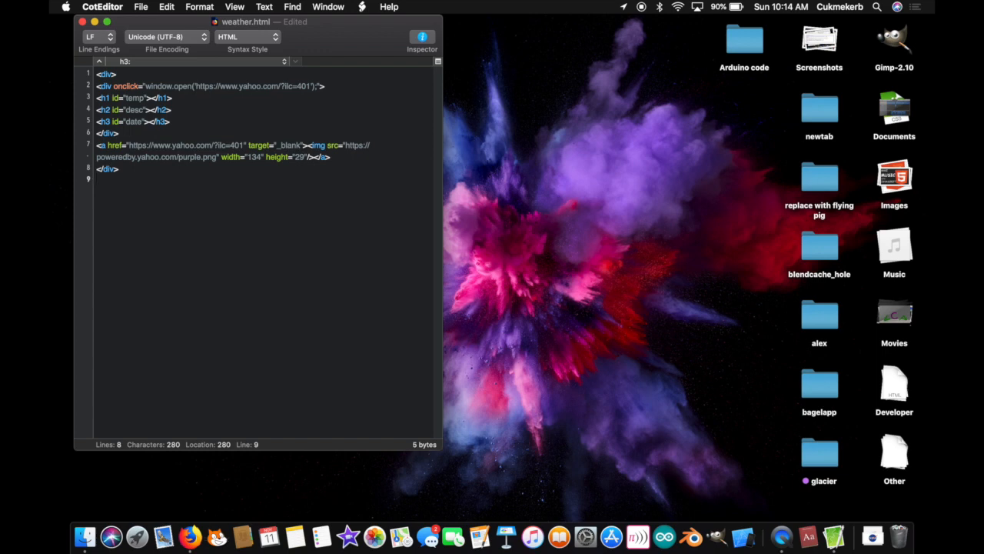
{"action": "type", "text": "<"}
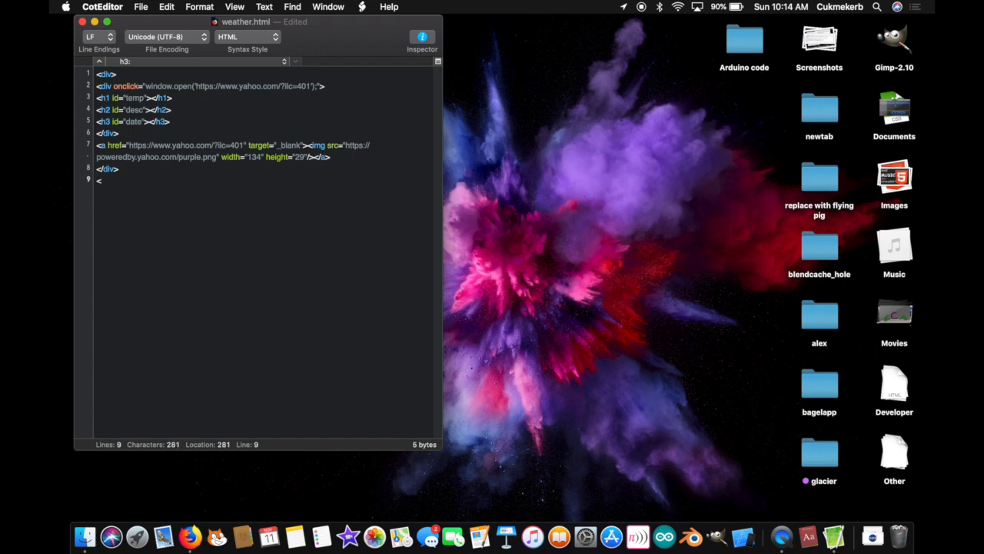
{"action": "type", "text": "script"}
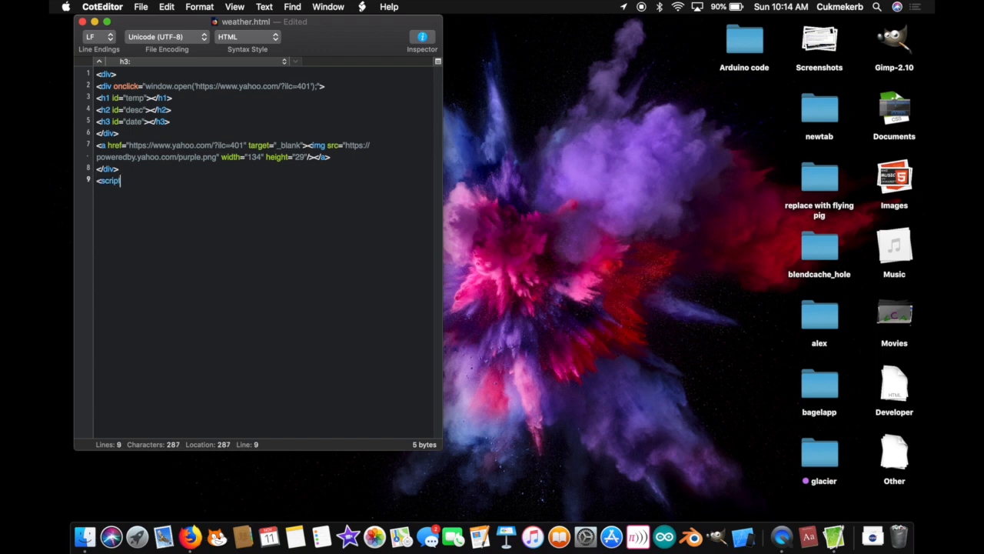
{"action": "type", "text": "src"}
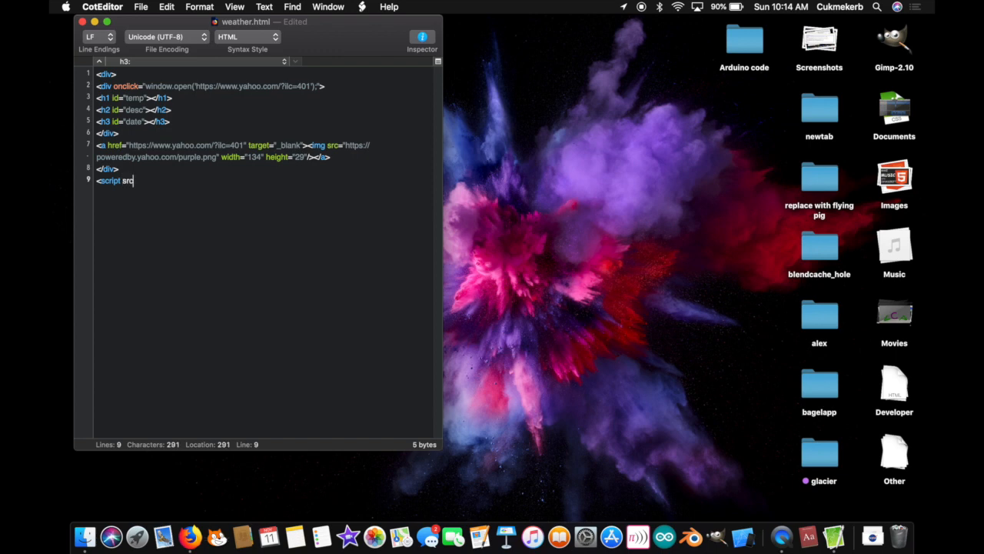
{"action": "type", "text": "="}
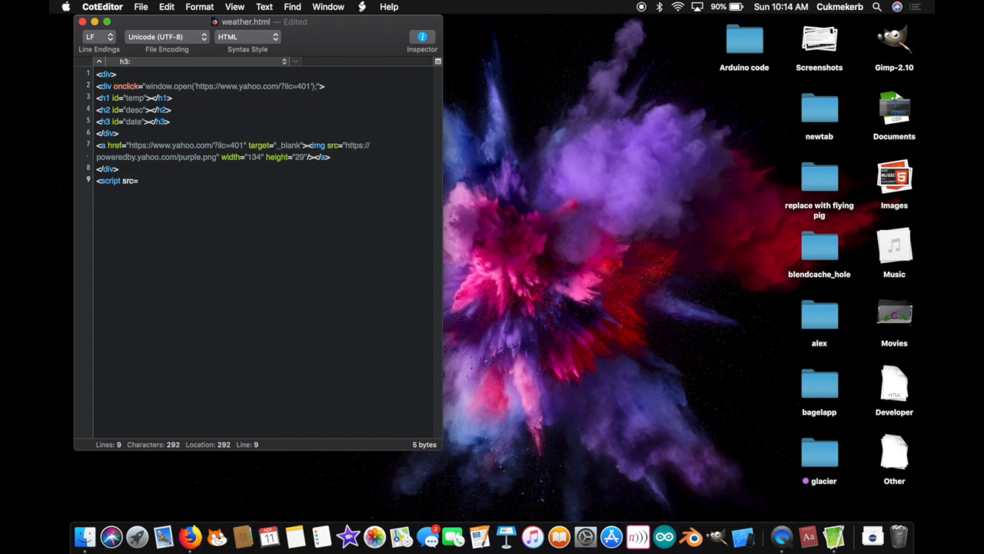
{"action": "type", "text": "\"https://query.yahooapis.com/v1/public/yql?q=\""}
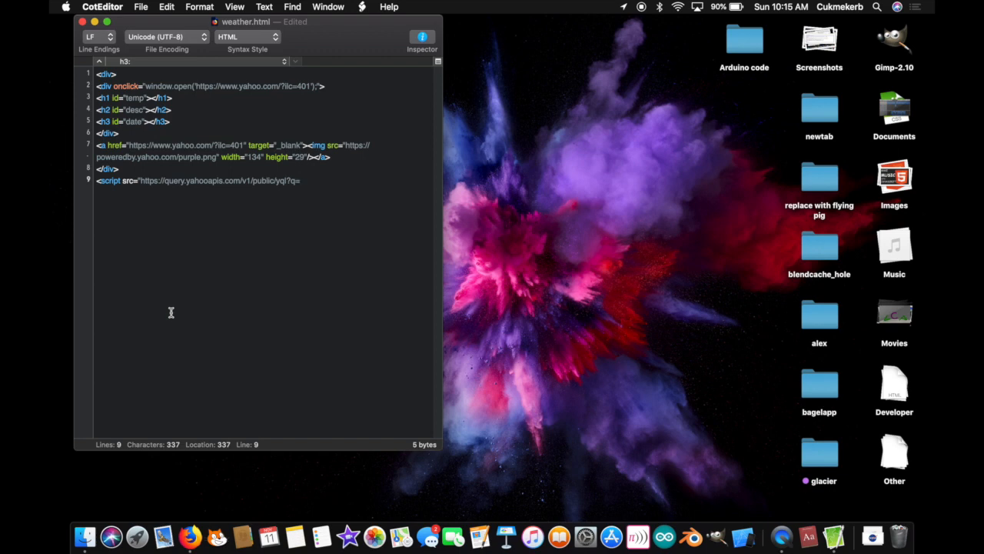
- Write the YQL query selecting item.condition from weather.forecast where woeid=98078
{"action": "type", "text": "sel"}
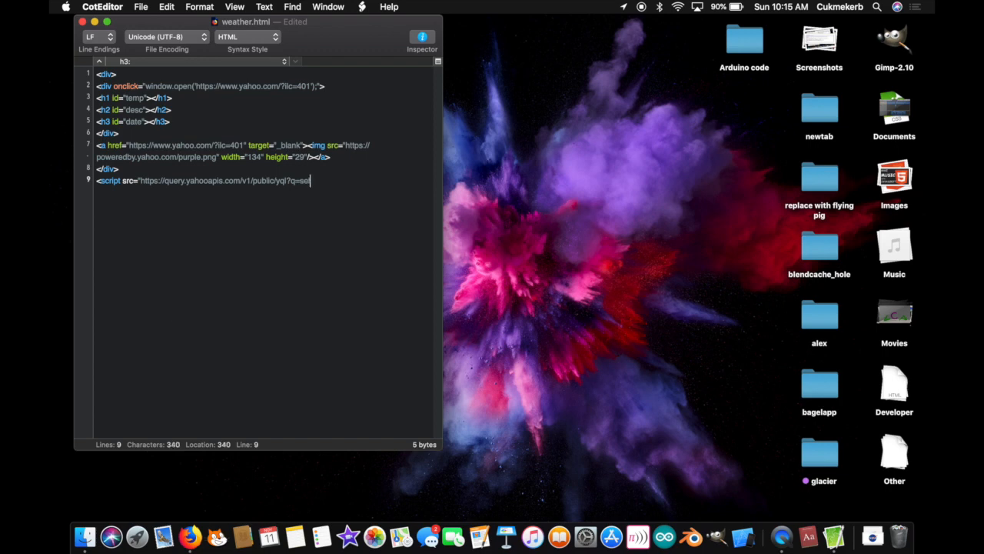
{"action": "type", "text": "ect item.condition f"}
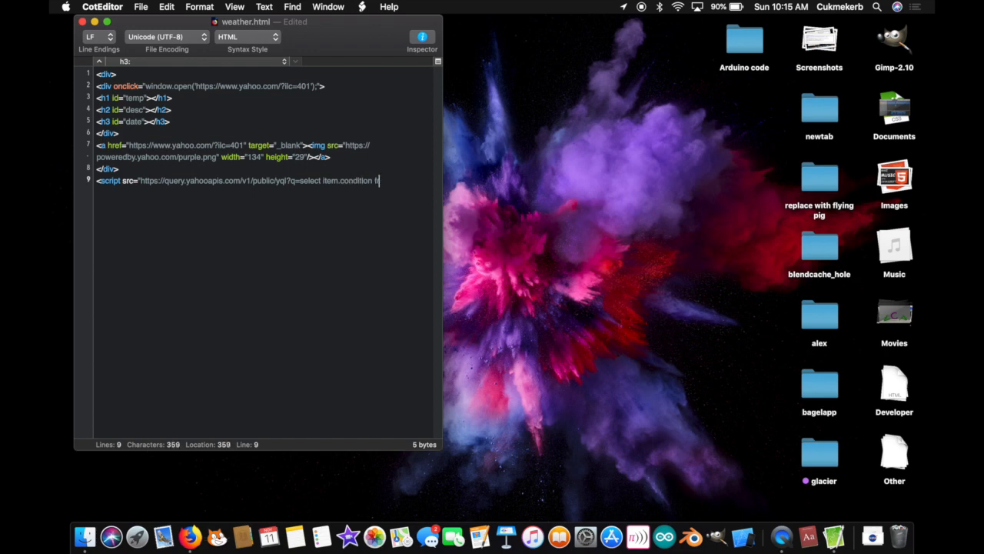
{"action": "type", "text": "rom we"}
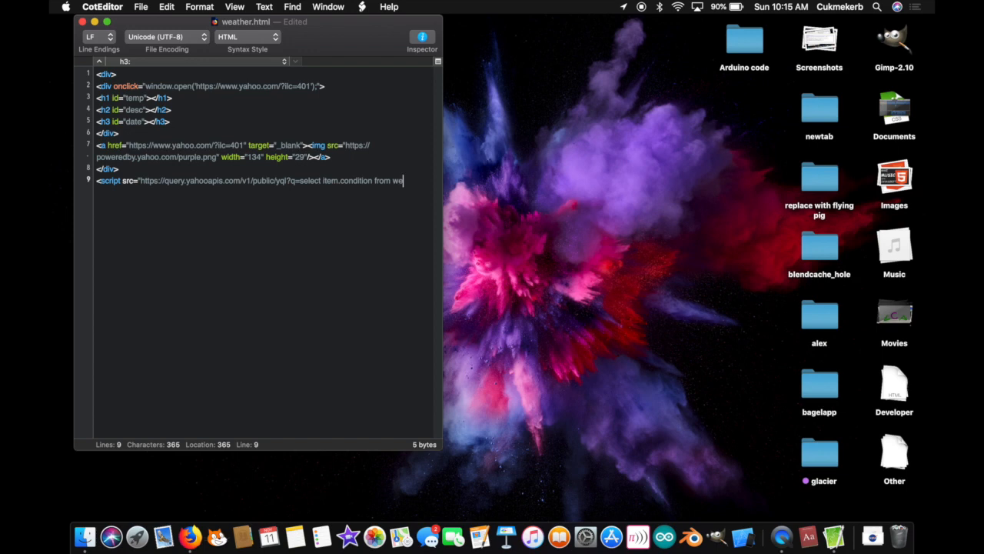
{"action": "type", "text": "ather.forecas"}
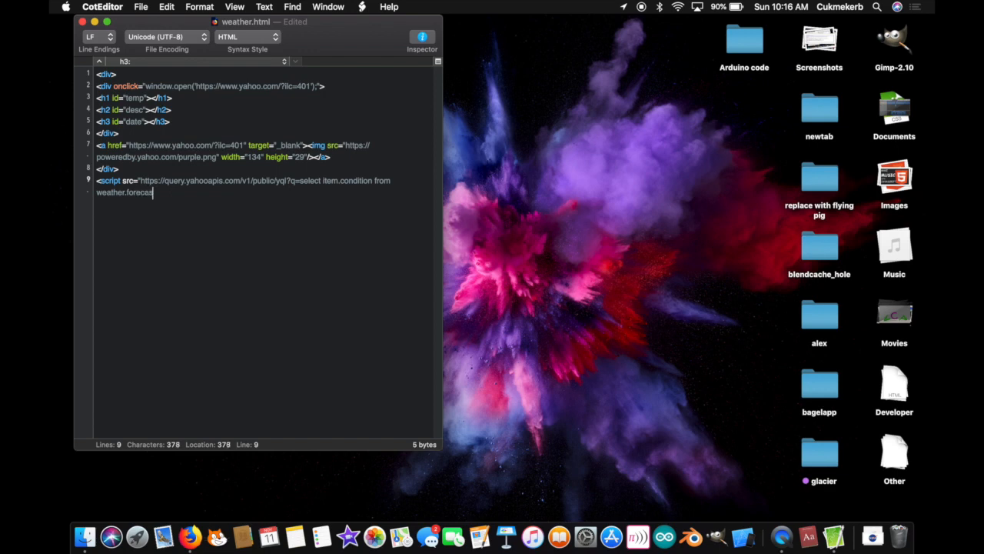
{"action": "type", "text": "where"}
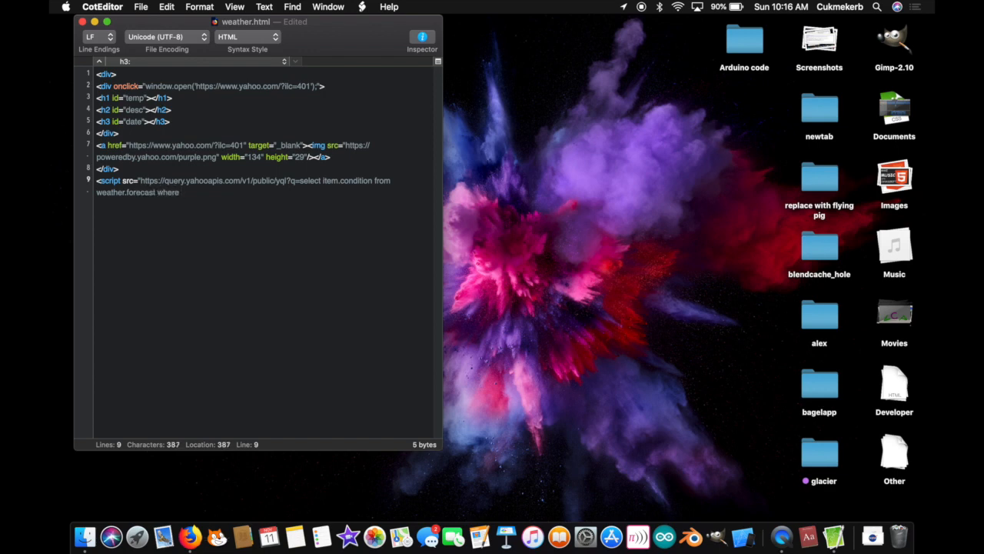
{"action": "type", "text": "woe"}
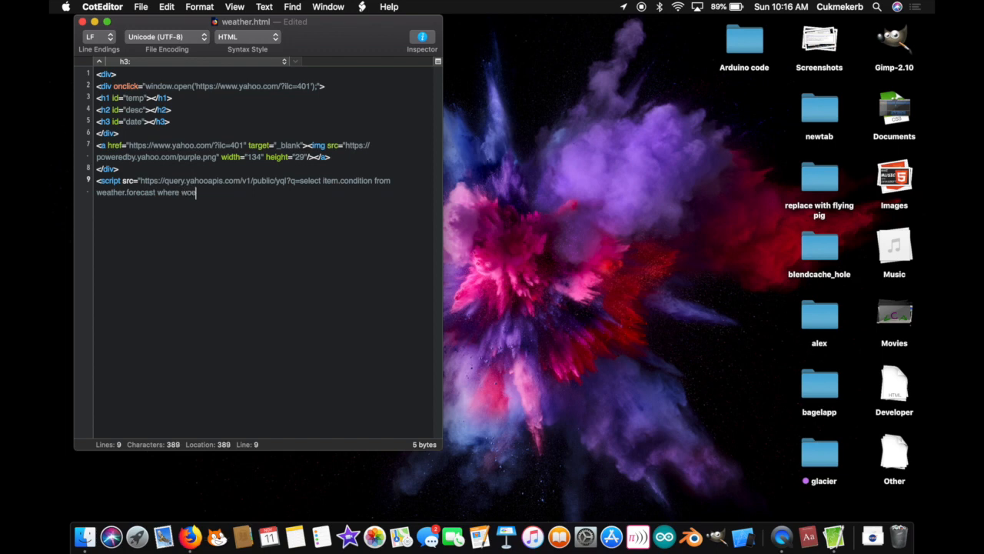
{"action": "type", "text": "id ="}
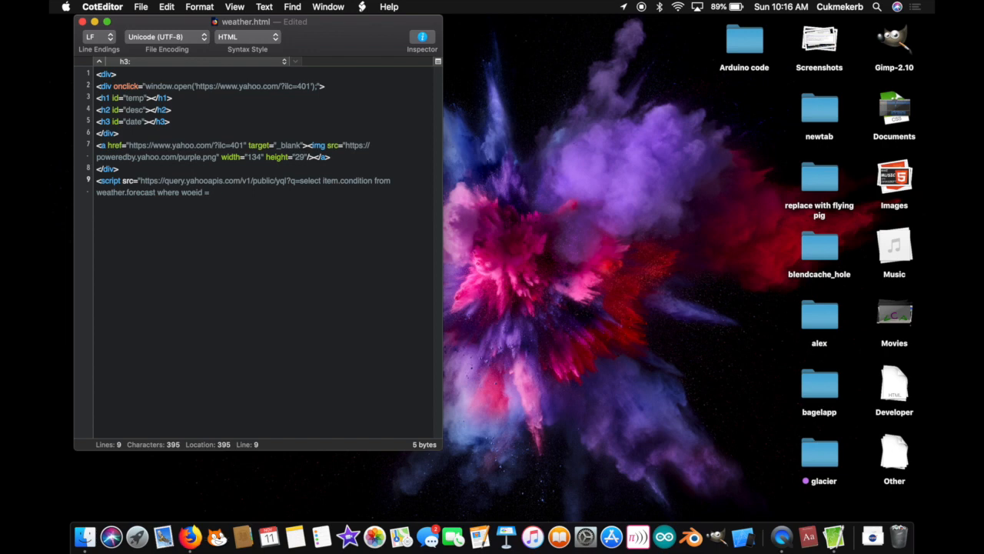
{"action": "type", "text": "98"}
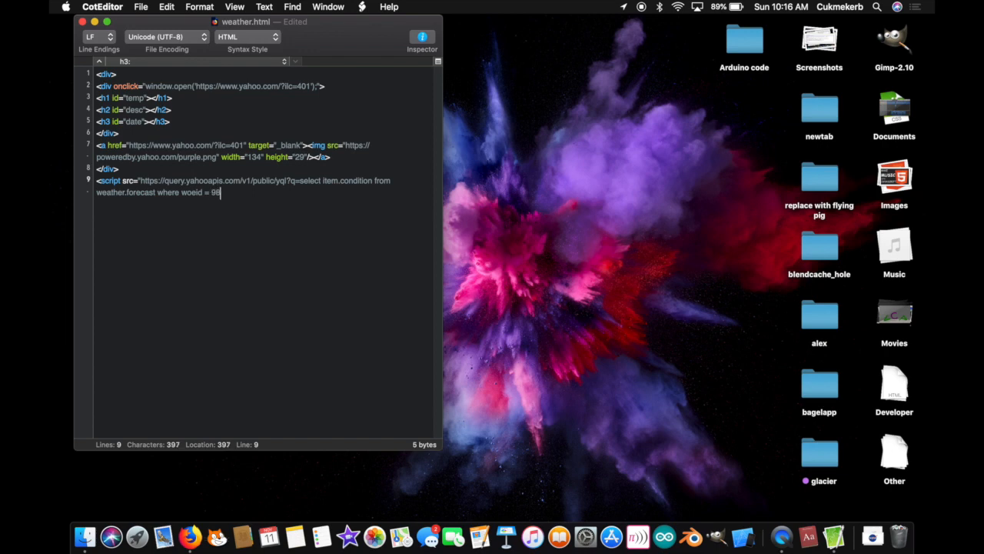
{"action": "type", "text": "7"}
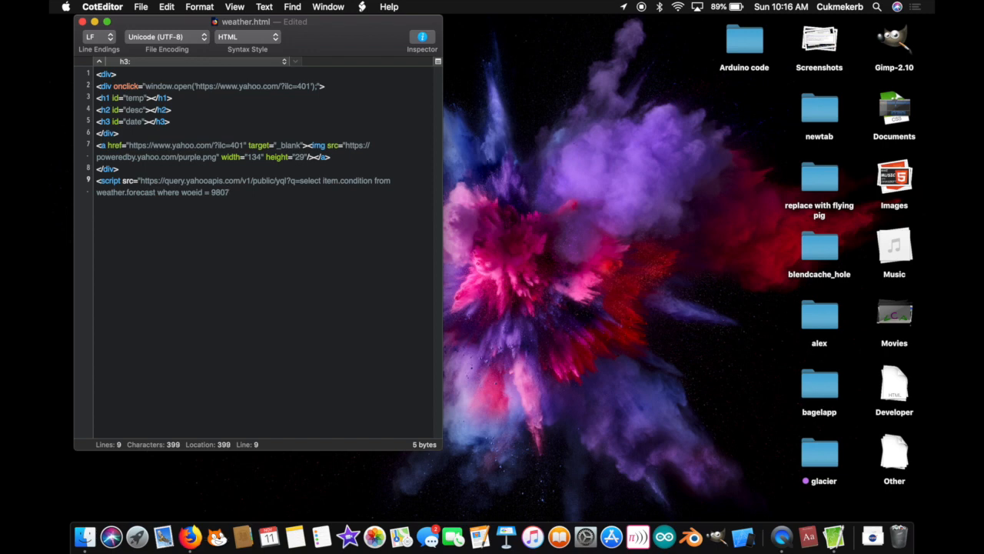
{"action": "type", "text": "8"}
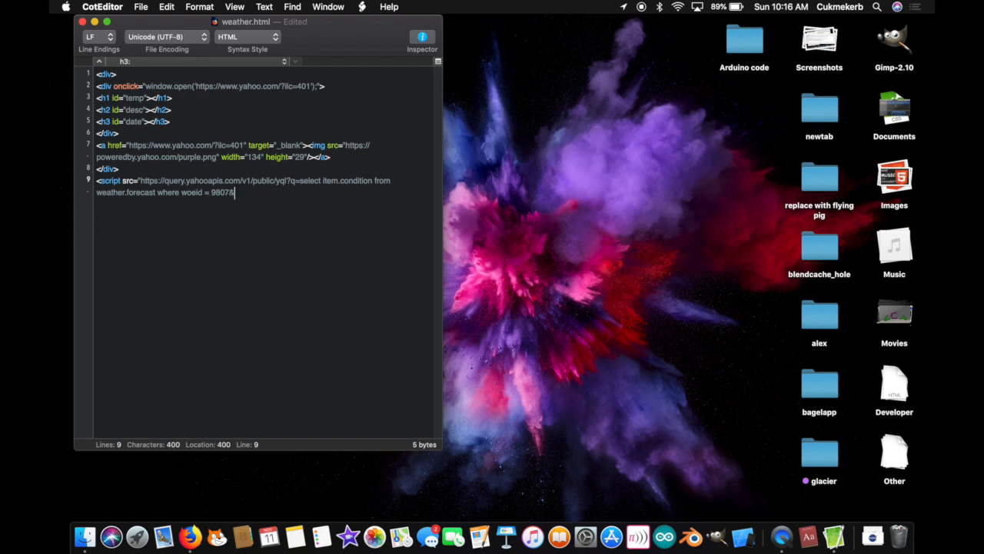
- Append &format=json&callback=done and close the script tag
{"action": "type", "text": "form"}
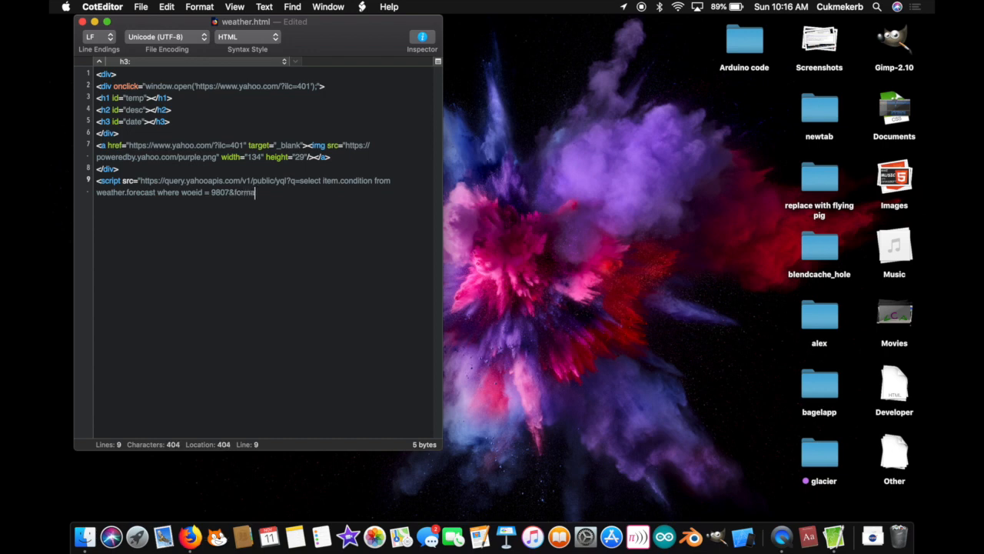
{"action": "type", "text": "t="}
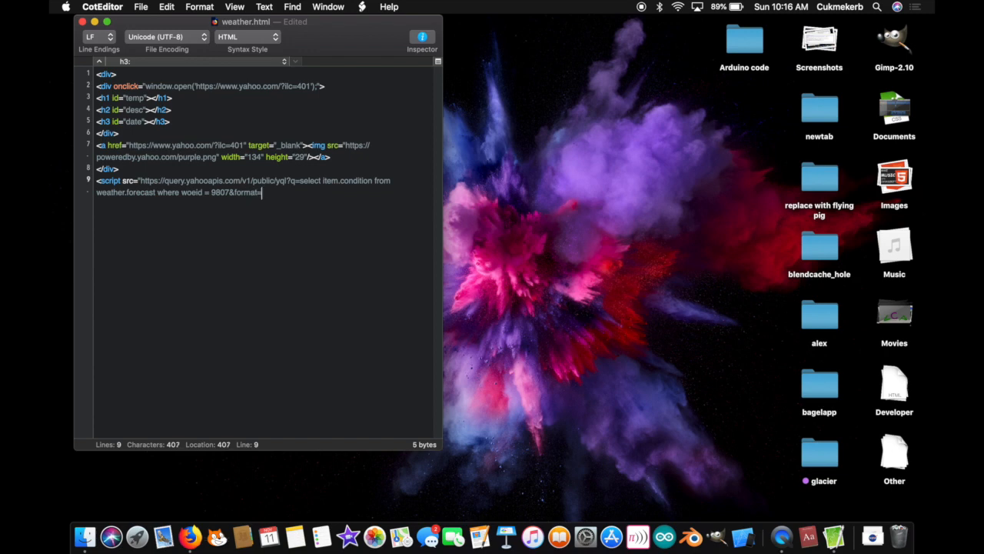
{"action": "type", "text": "json"}
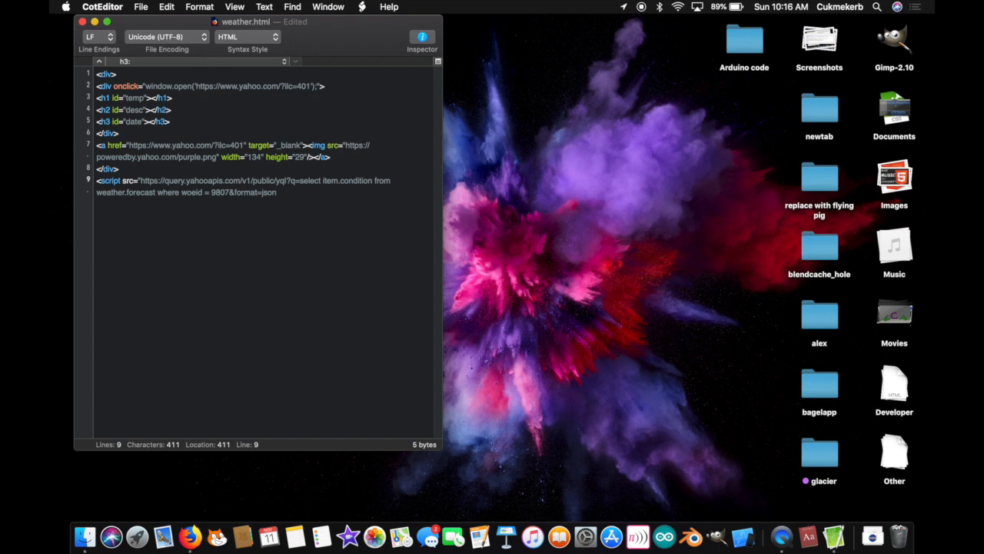
{"action": "type", "text": "&callback"}
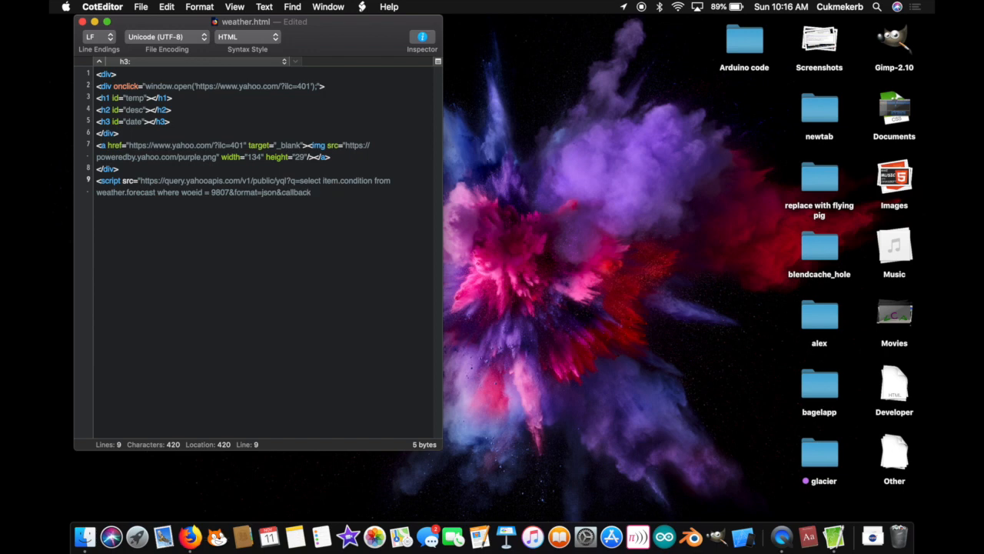
{"action": "type", "text": "don"}
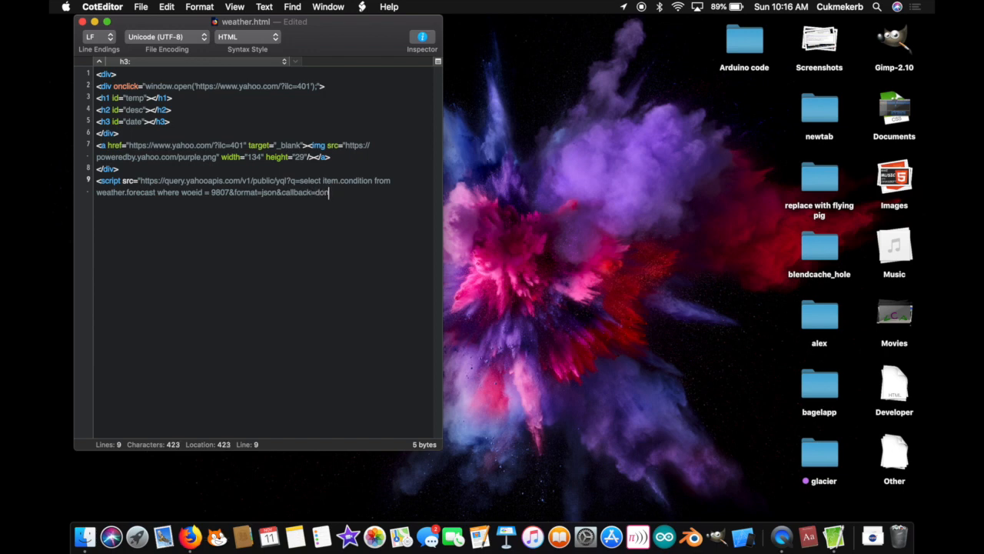
{"action": "type", "text": "ne\">"}
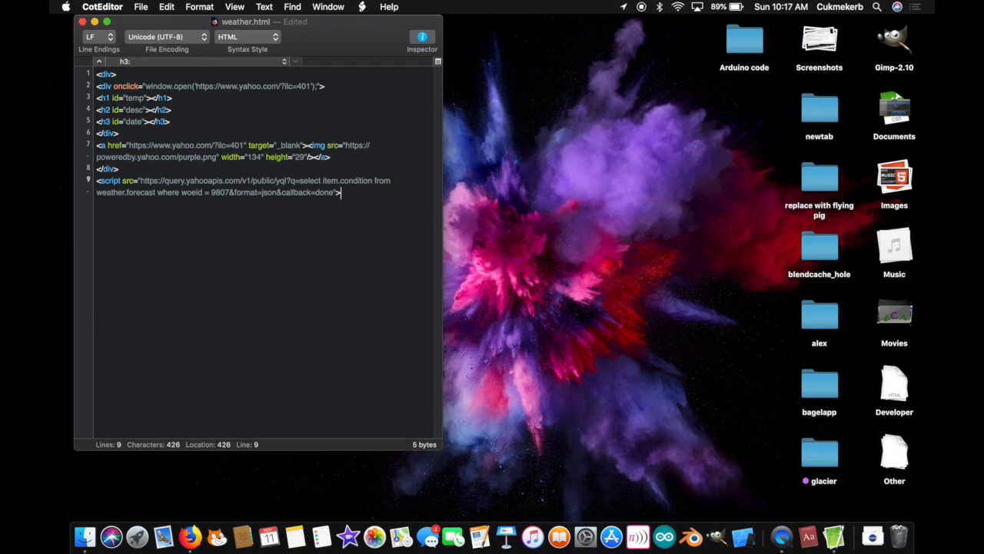
{"action": "type", "text": "</scr"}
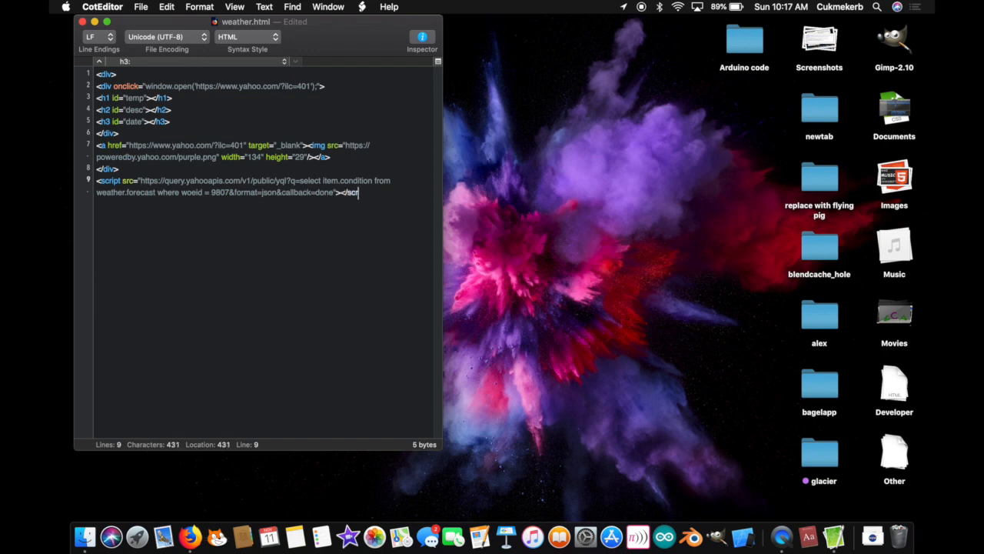
{"action": "type", "text": "ipt>"}
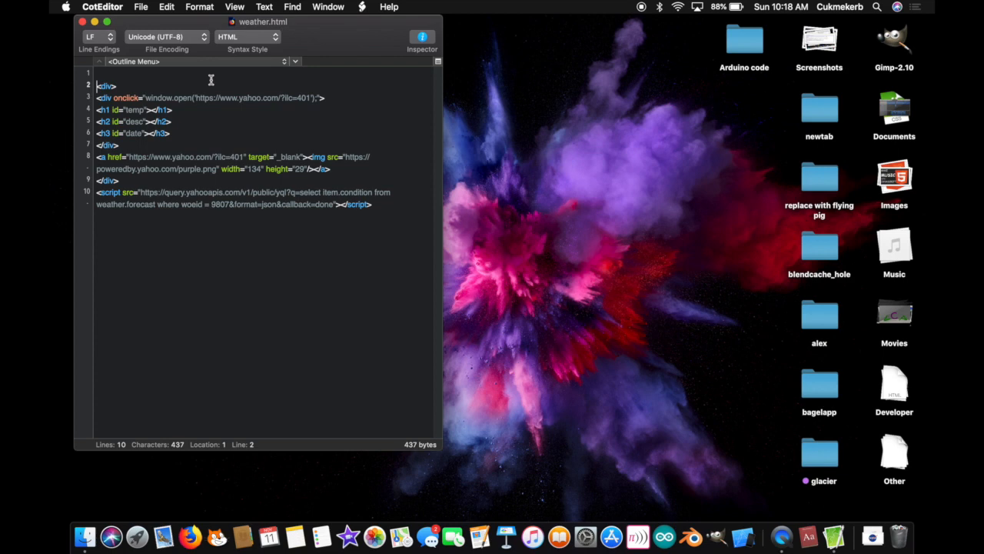
- Add a script at the top defining var done = function(data)
{"action": "left_click", "coordinate": [98, 72]}
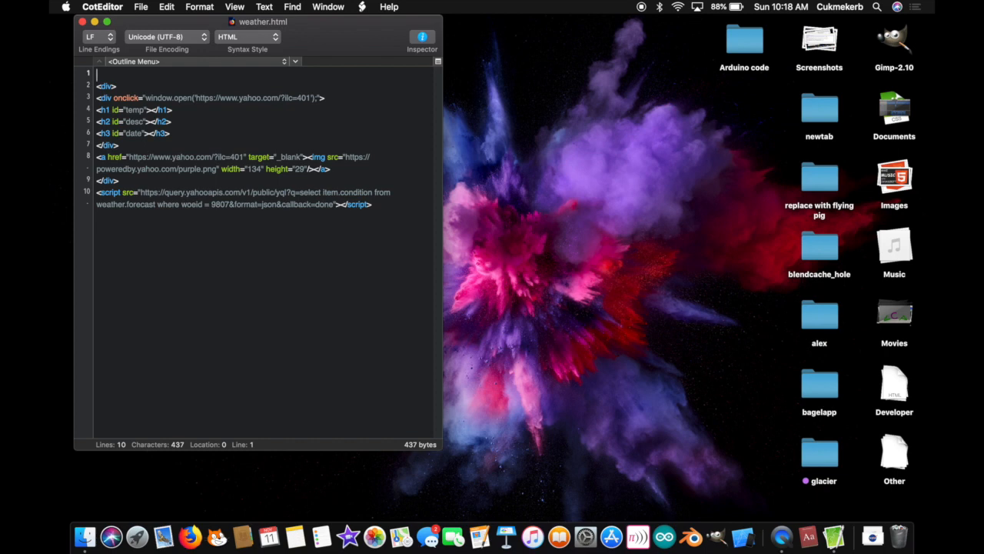
{"action": "type", "text": "<"}
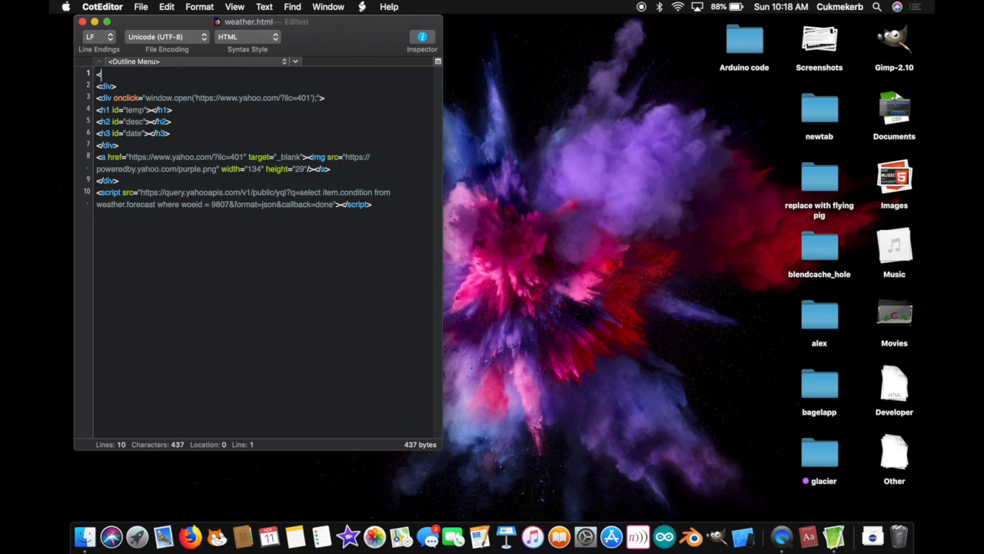
{"action": "type", "text": "script>"}
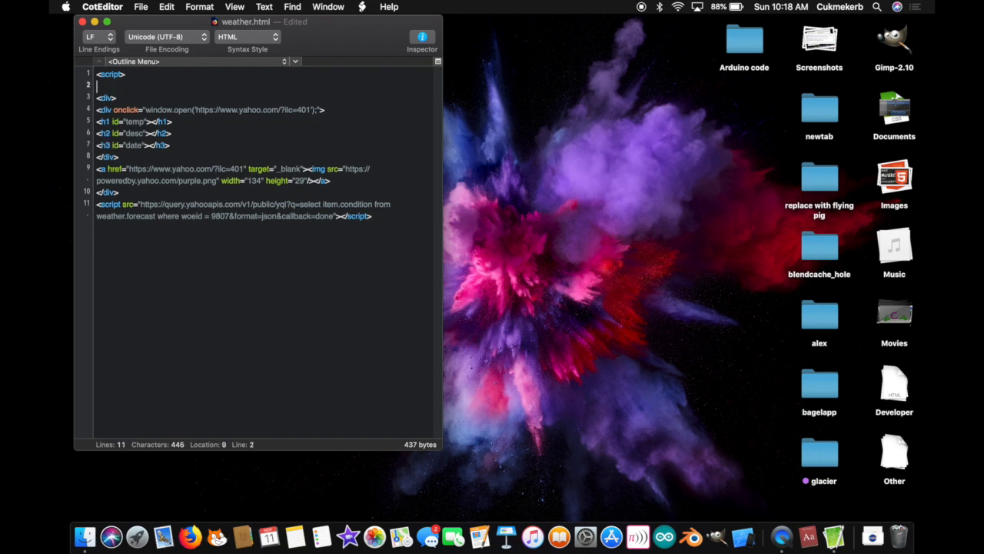
{"action": "type", "text": "</script>"}
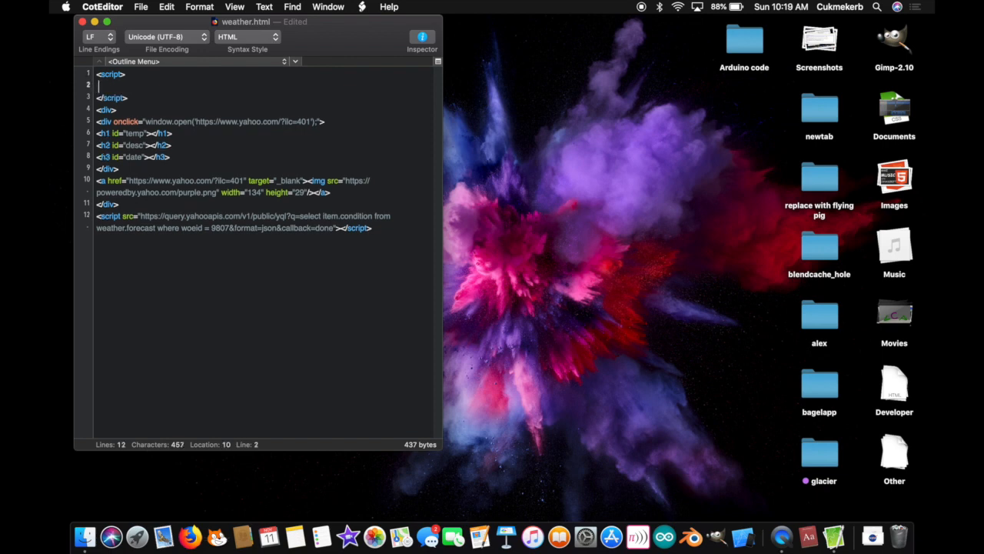
{"action": "type", "text": "var"}
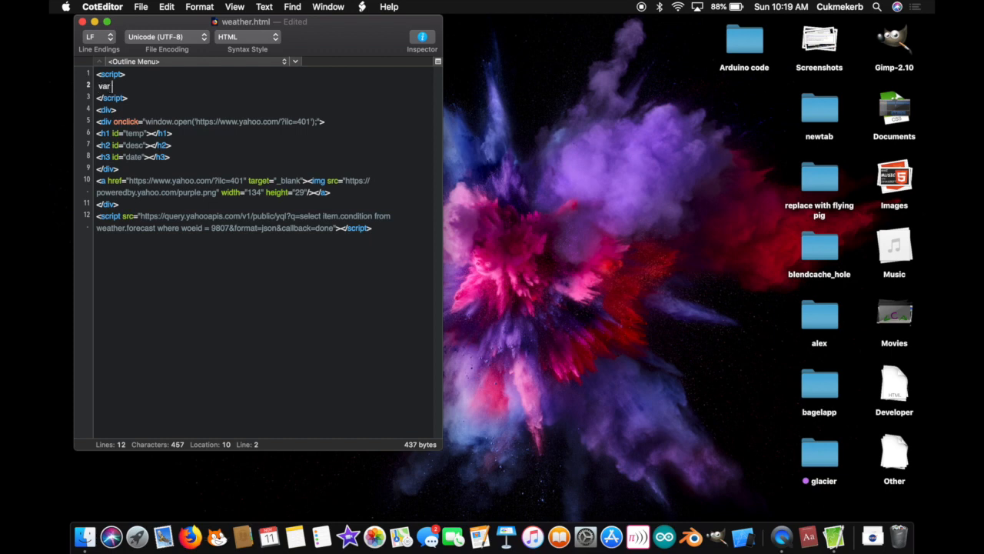
{"action": "type", "text": "done"}
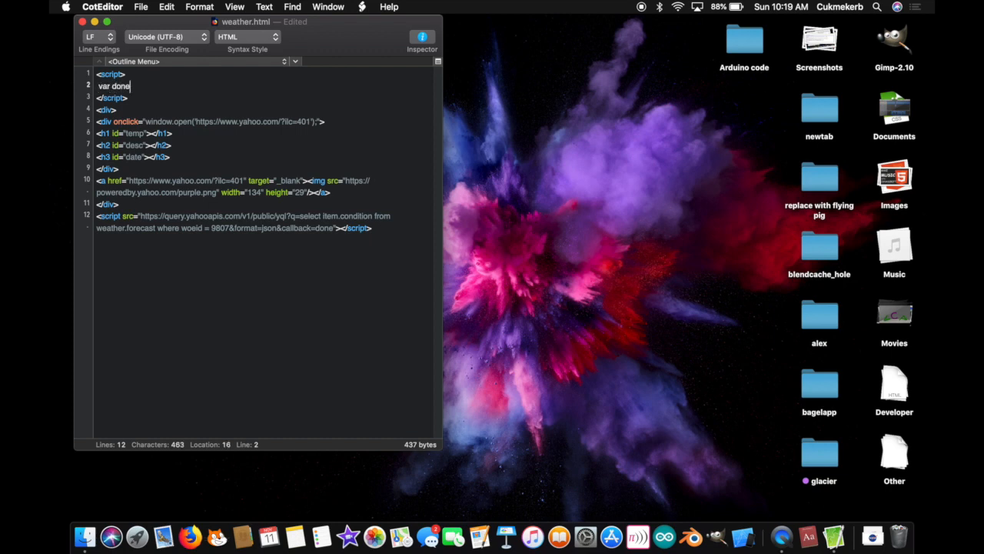
{"action": "type", "text": "="}
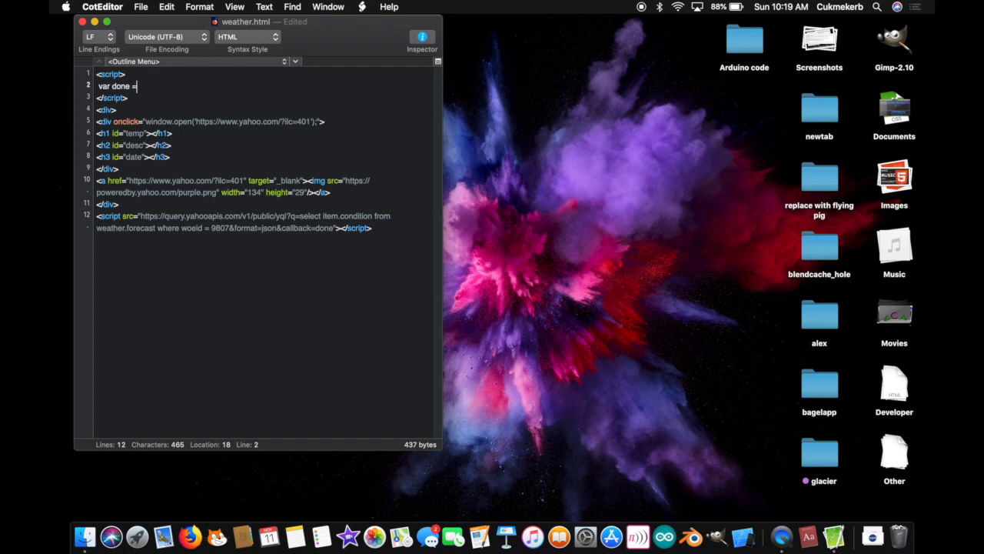
{"action": "type", "text": "function"}
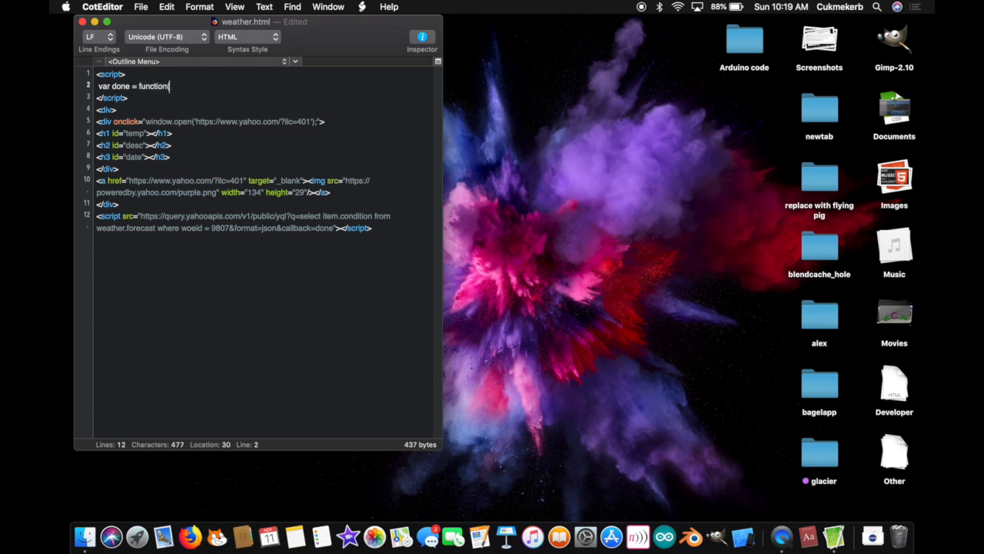
{"action": "type", "text": "(data){"}
{"action": "type", "text": "var t"}
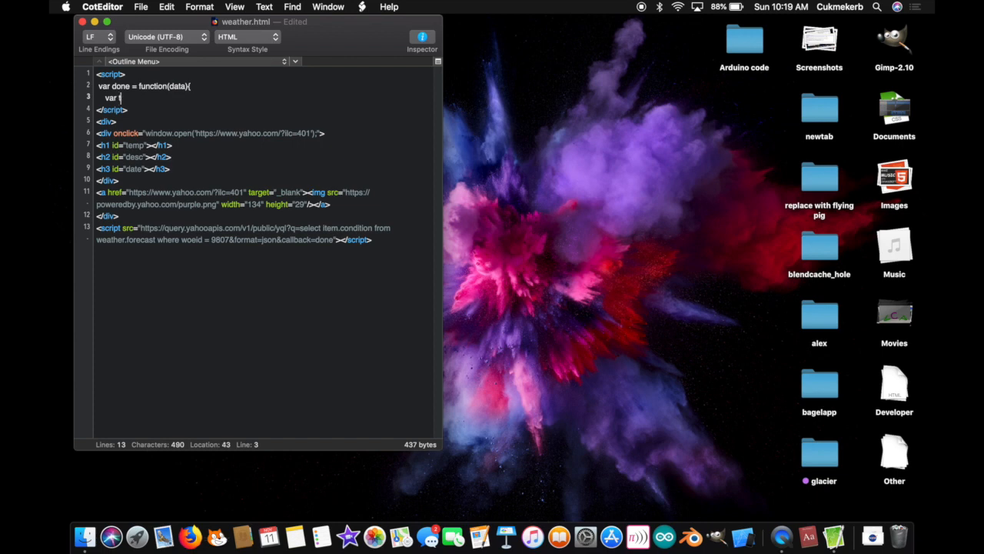
- Assign var temp from data.query.results.channel.item.condition.temp
{"action": "type", "text": "emp"}
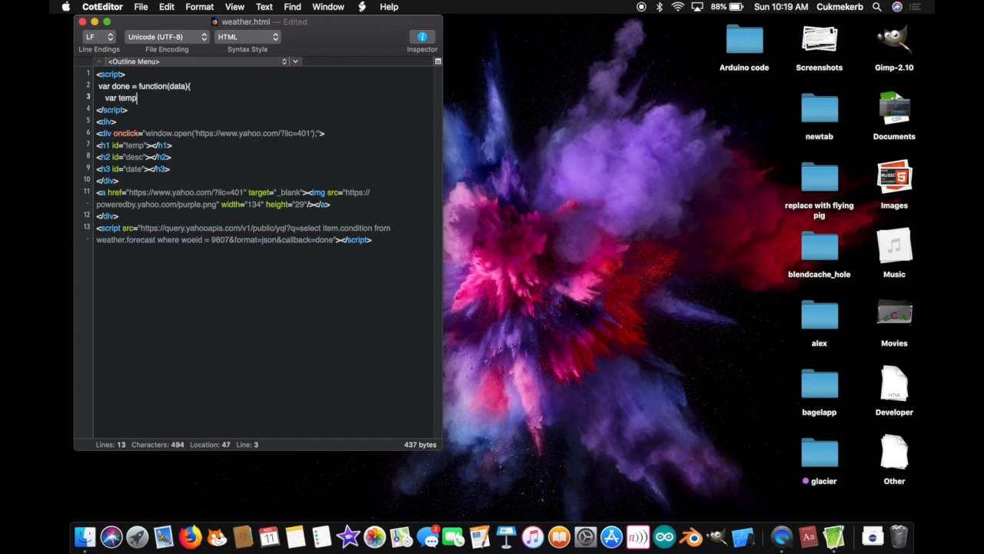
{"action": "type", "text": "= data."}
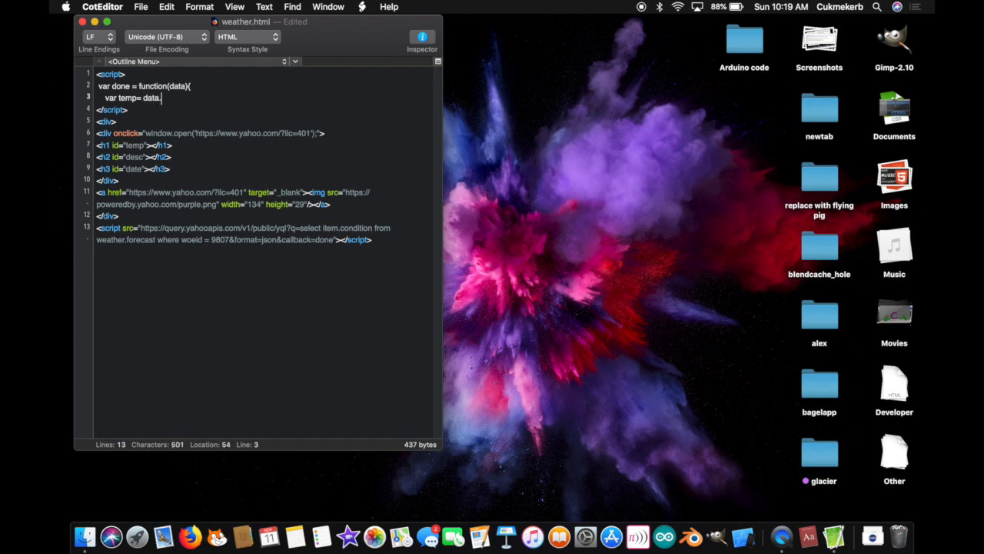
{"action": "type", "text": "quer"}
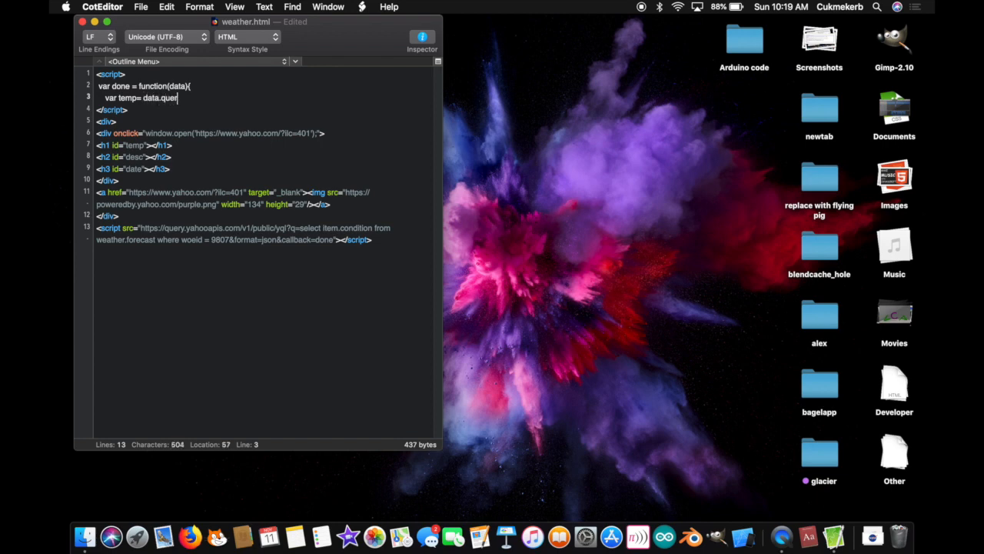
{"action": "type", "text": "y."}
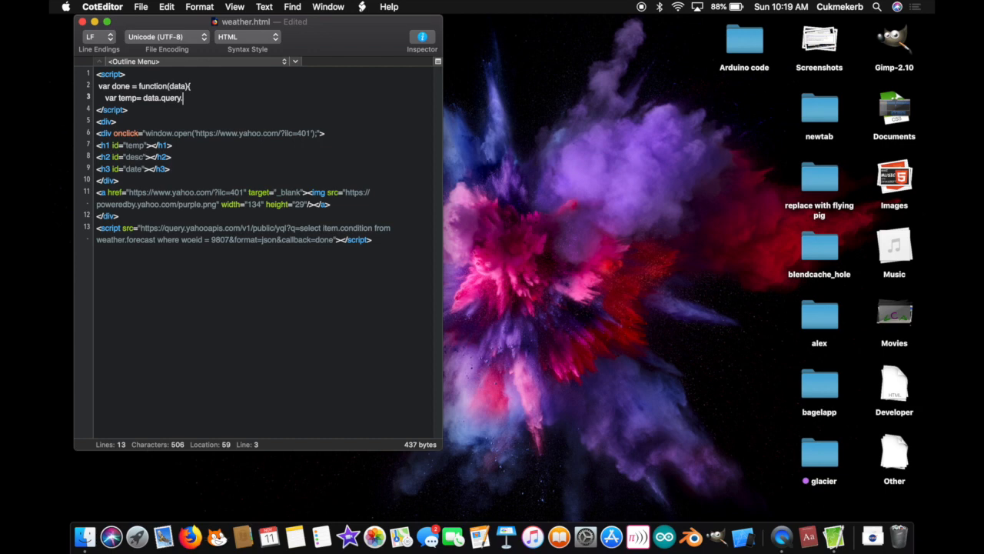
{"action": "type", "text": "results"}
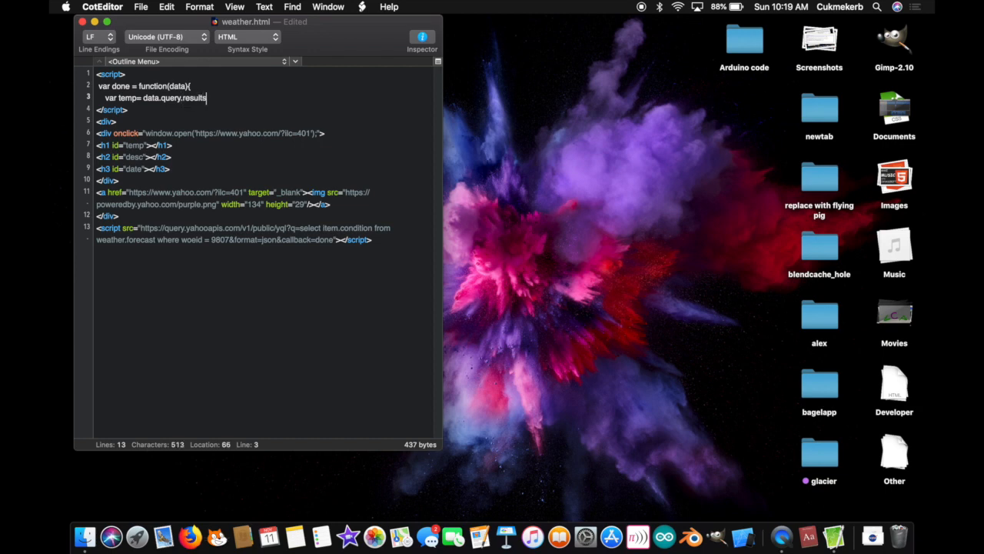
{"action": "type", "text": ".ch"}
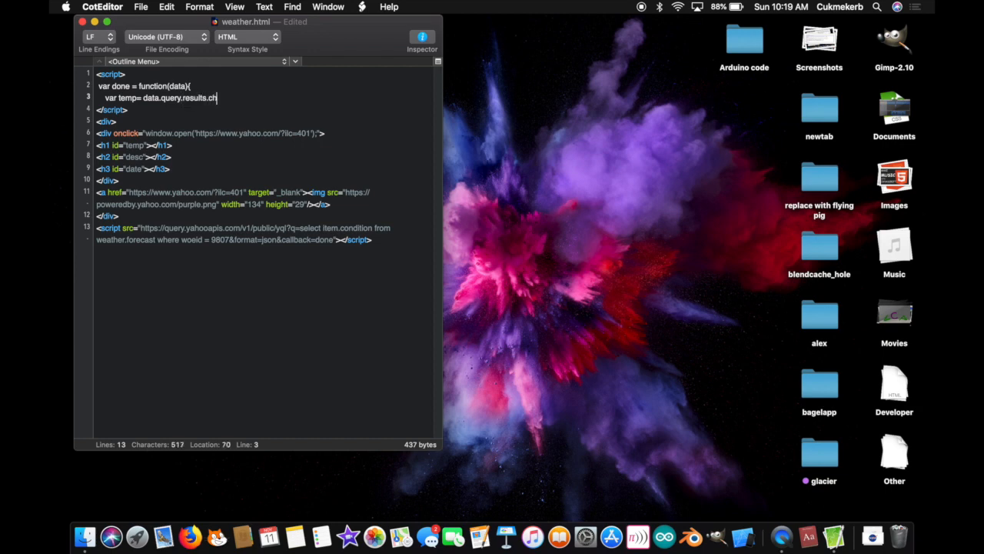
{"action": "type", "text": "annel.li"}
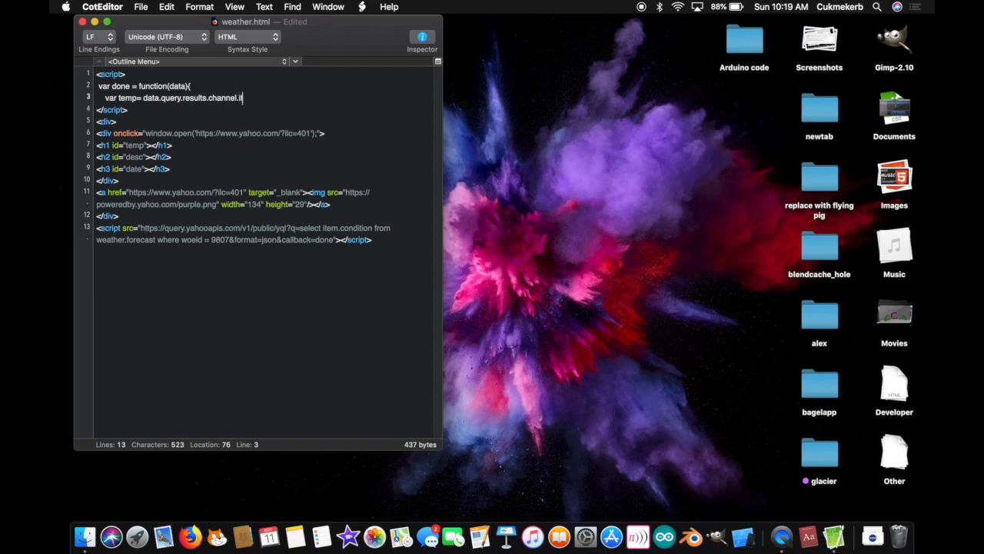
{"action": "type", "text": "tem.co"}
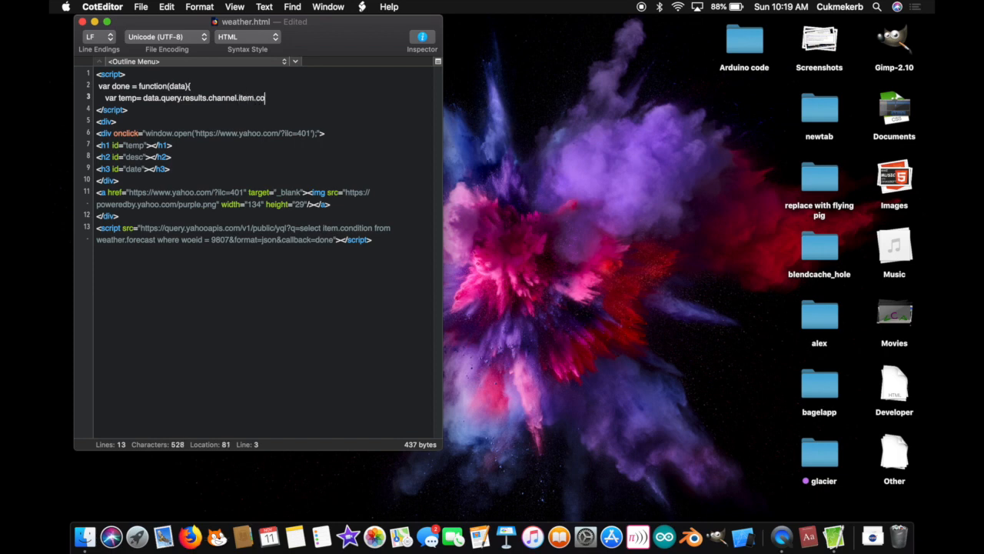
{"action": "type", "text": "nditio"}
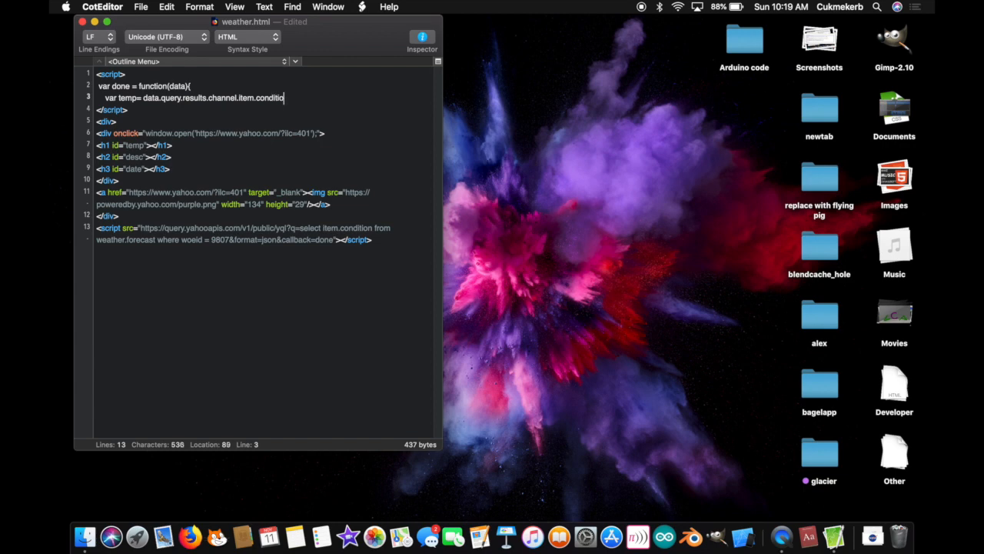
{"action": "type", "text": "n."}
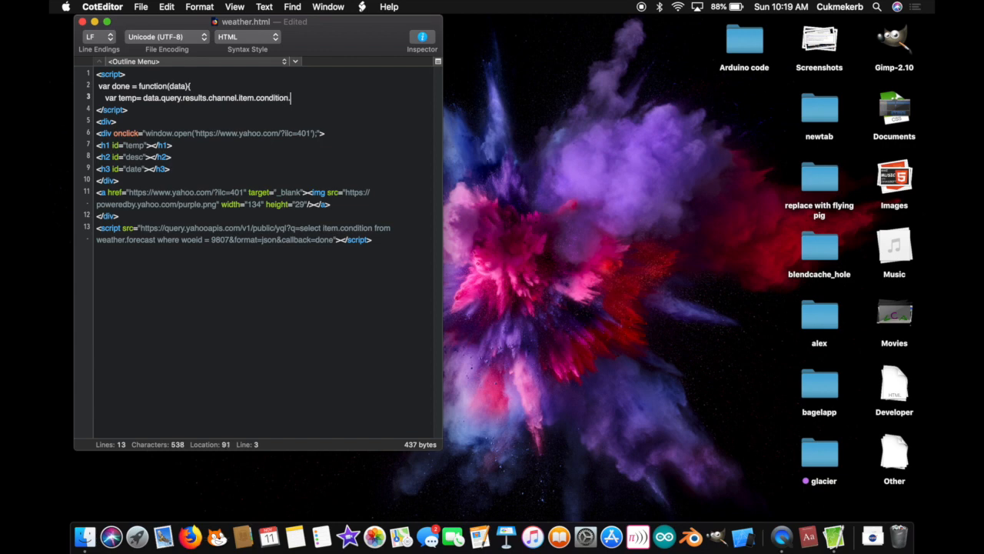
{"action": "type", "text": ".temp;"}
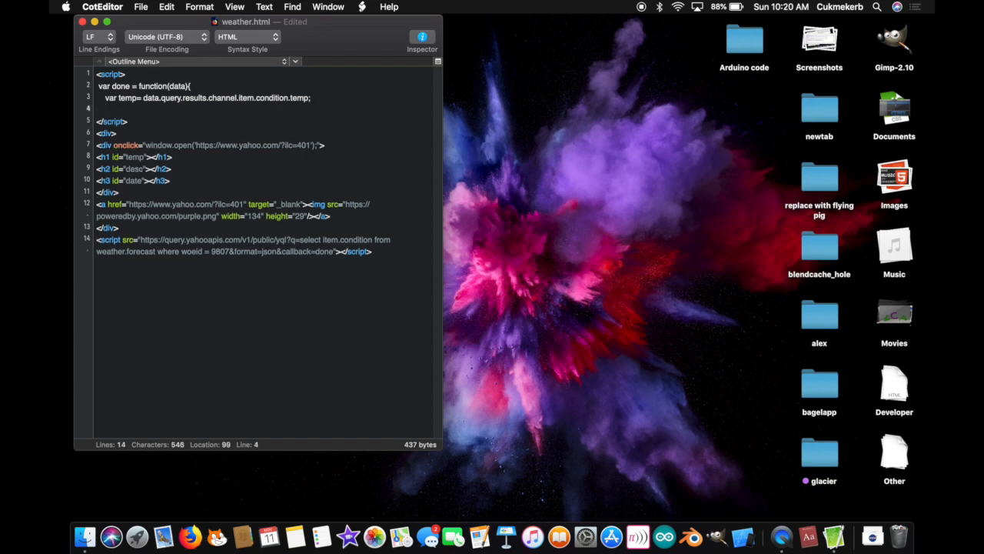
- Assign var text from data.query.results.channel.item.condition.text and begin the next var
{"action": "type", "text": "var te"}
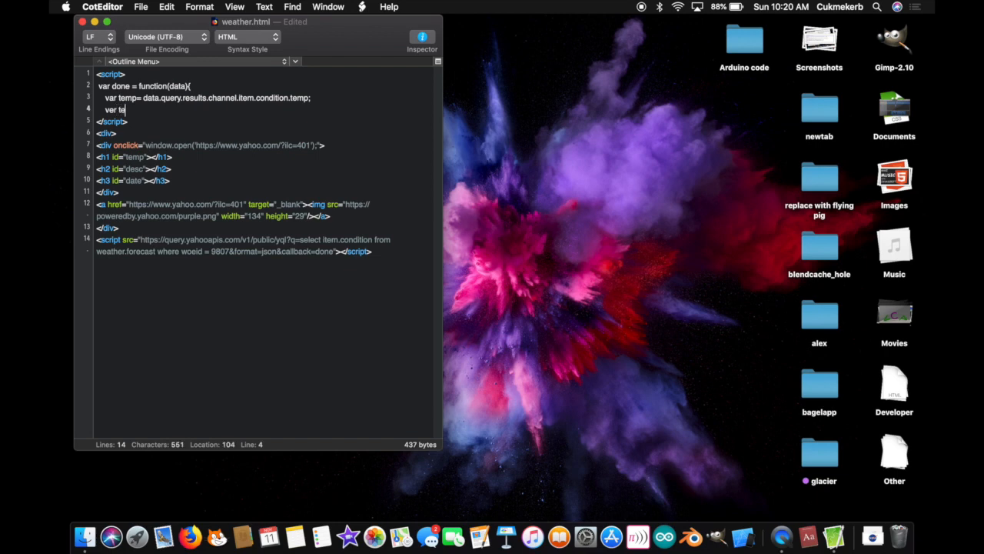
{"action": "type", "text": "ext"}
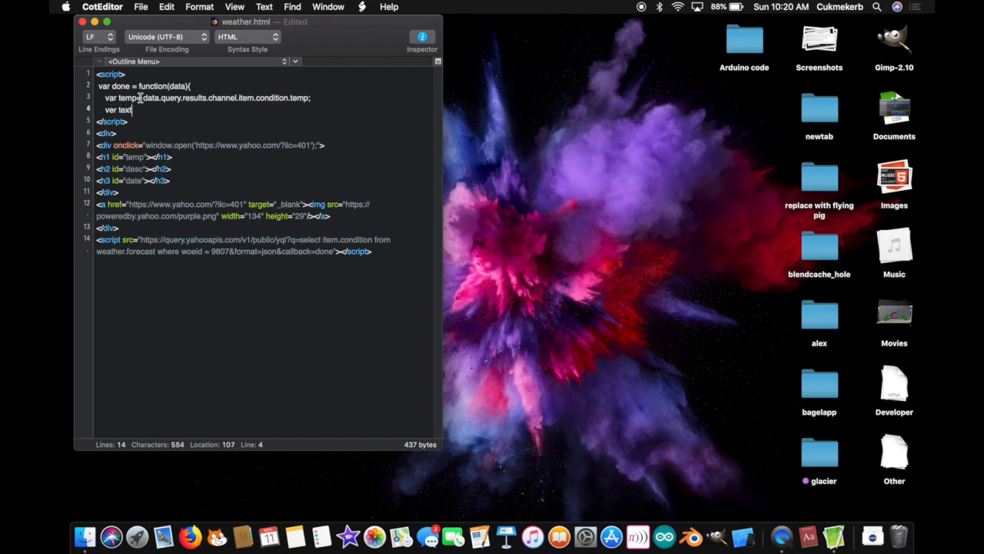
{"action": "type", "text": "="}
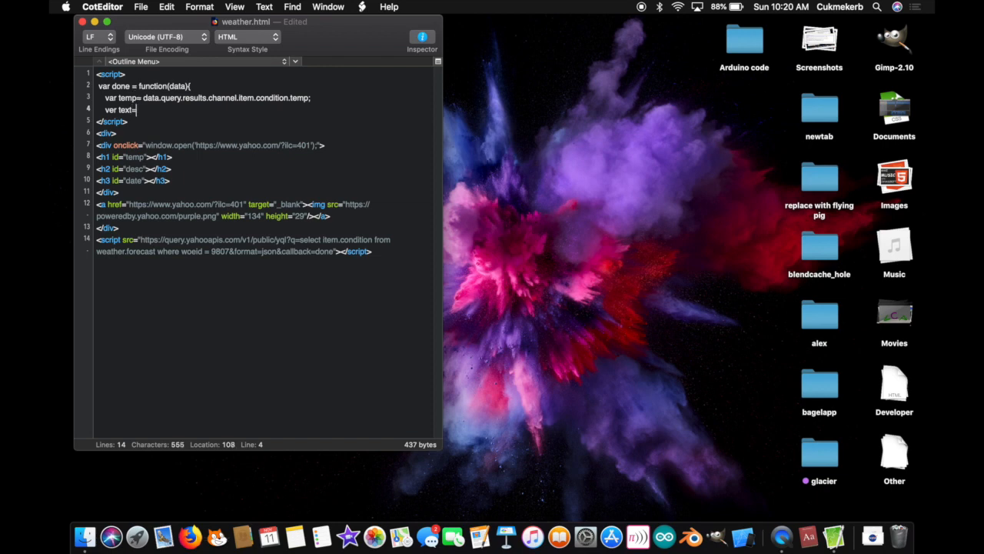
{"action": "type", "text": "data.que"}
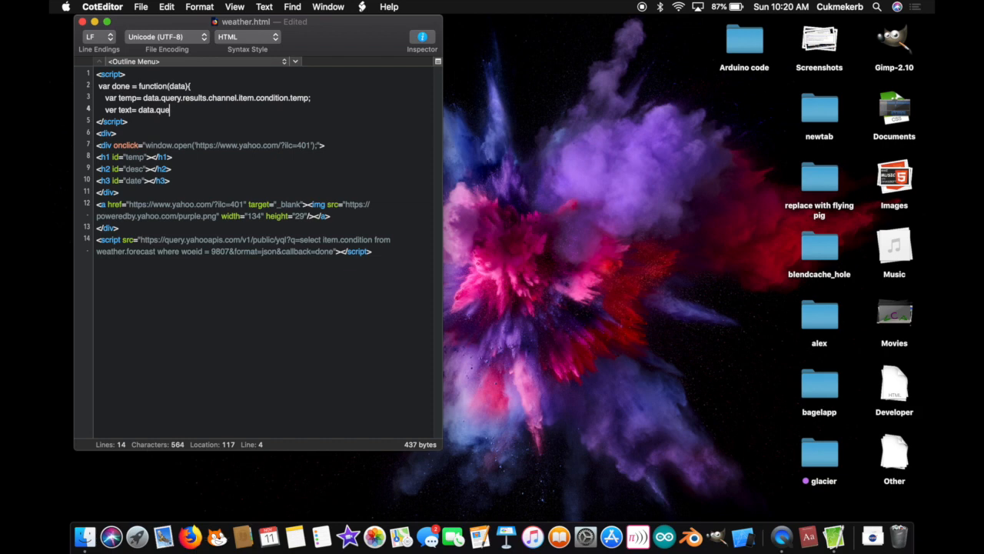
{"action": "type", "text": "y"}
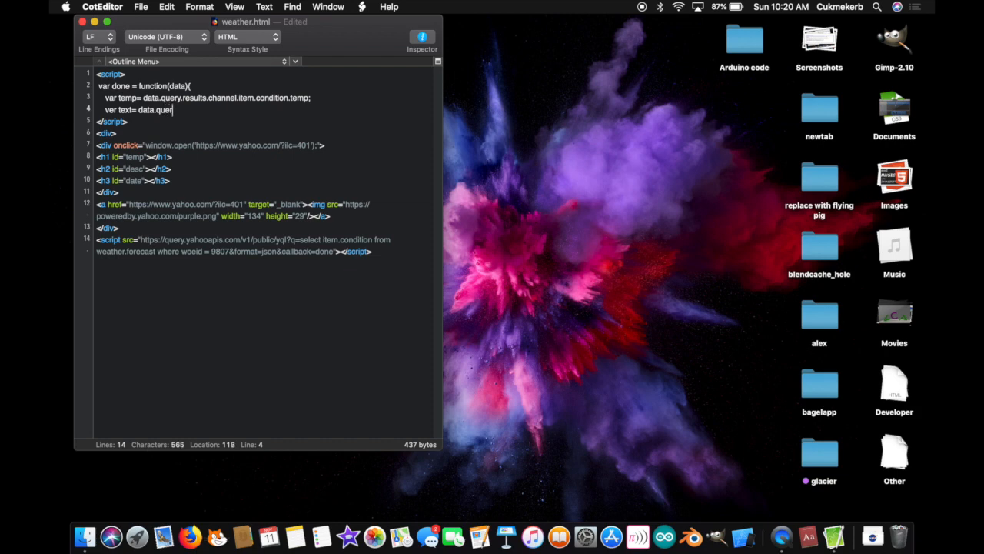
{"action": "type", "text": "."}
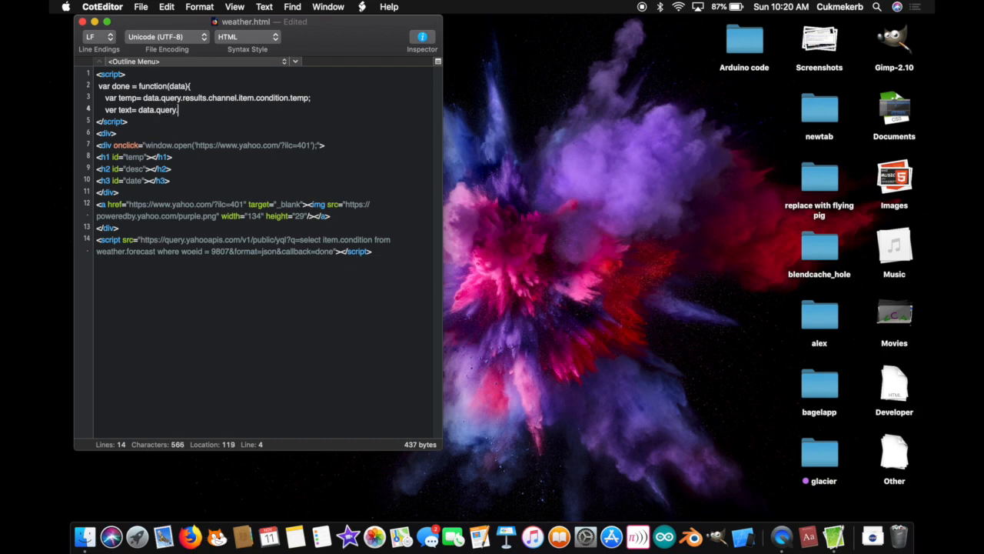
{"action": "type", "text": "resul"}
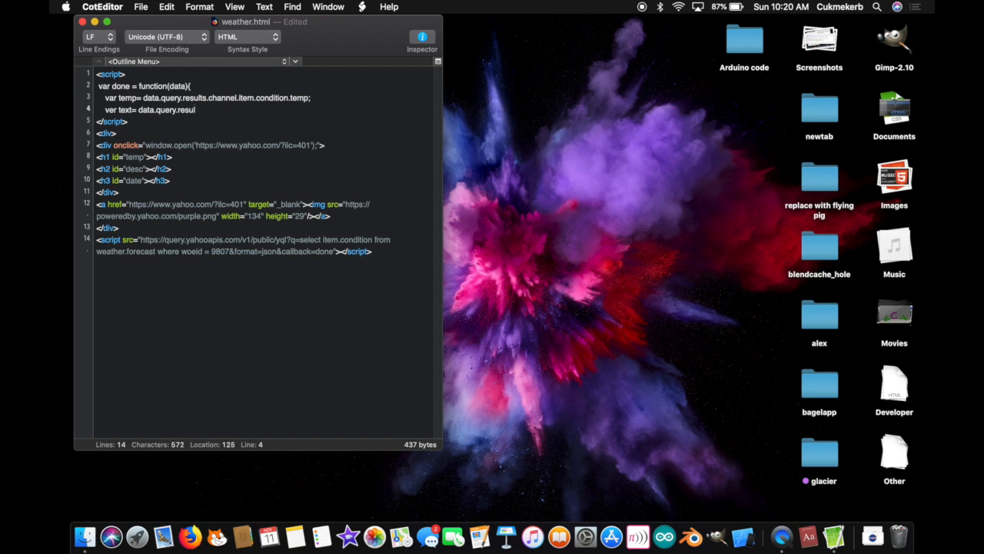
{"action": "type", "text": "ts"}
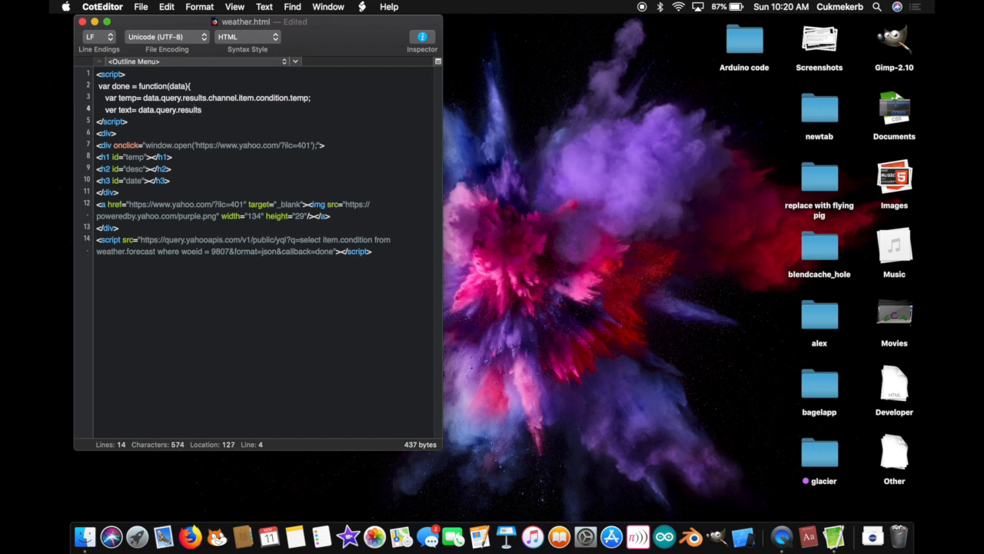
{"action": "type", "text": "/cha"}
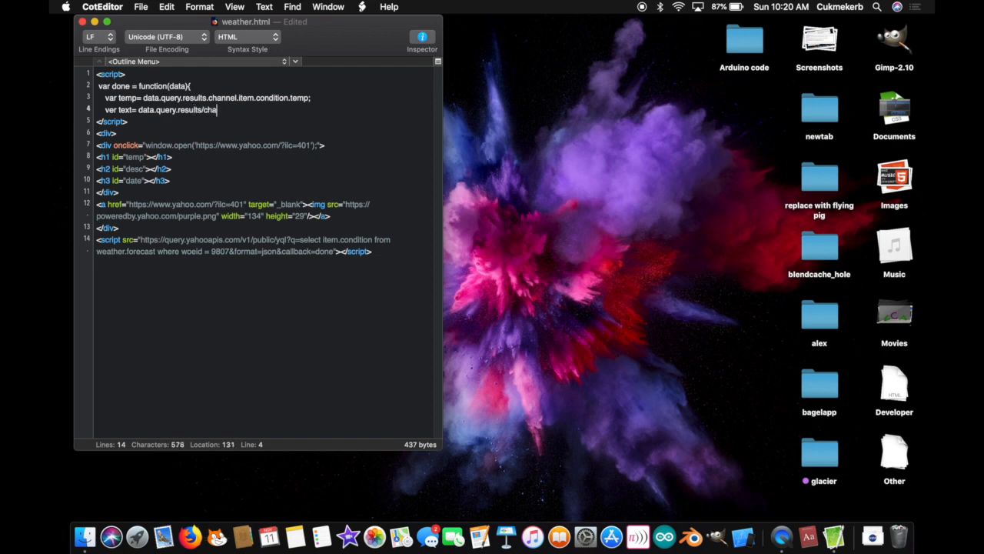
{"action": "type", "text": "nnel"}
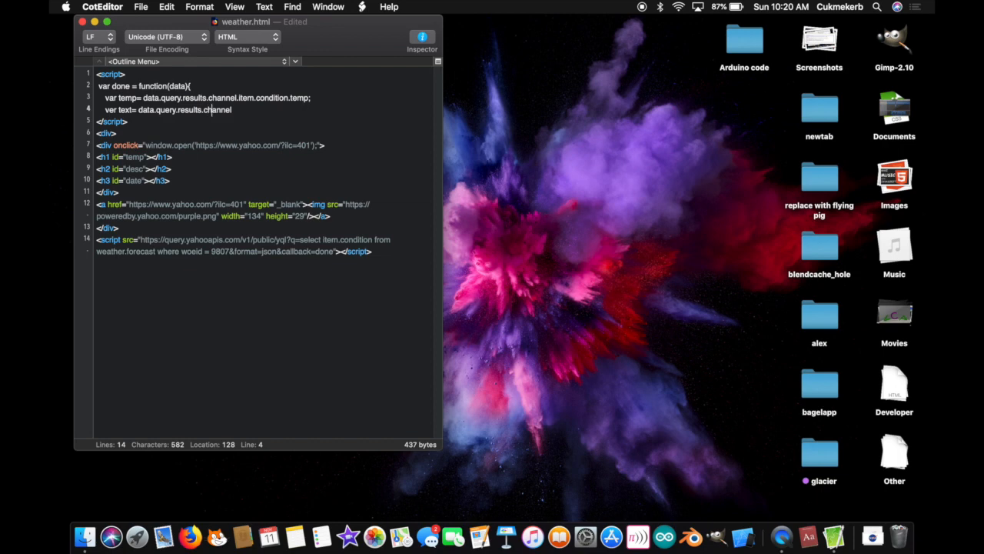
{"action": "type", "text": "item."}
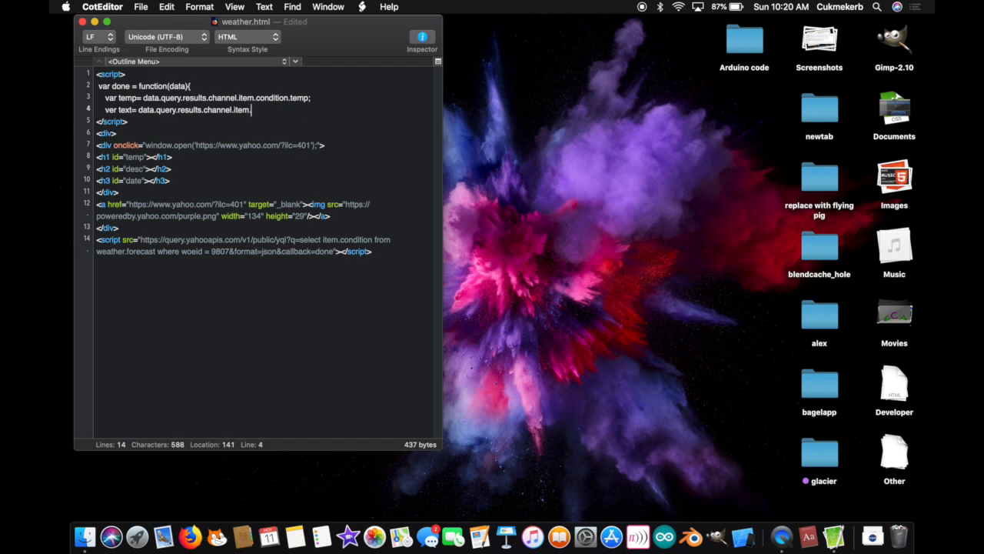
{"action": "type", "text": "condition.text;"}
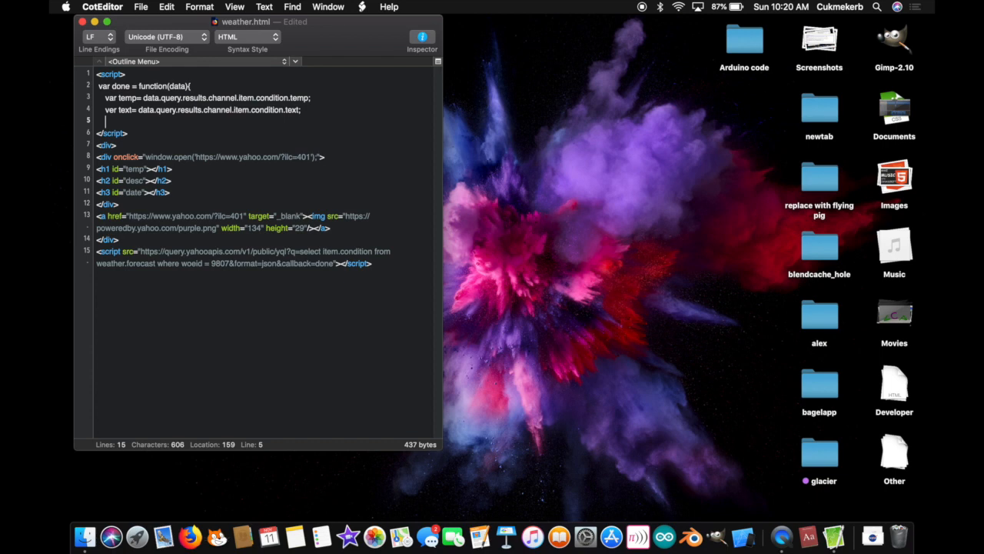
{"action": "type", "text": "var"}
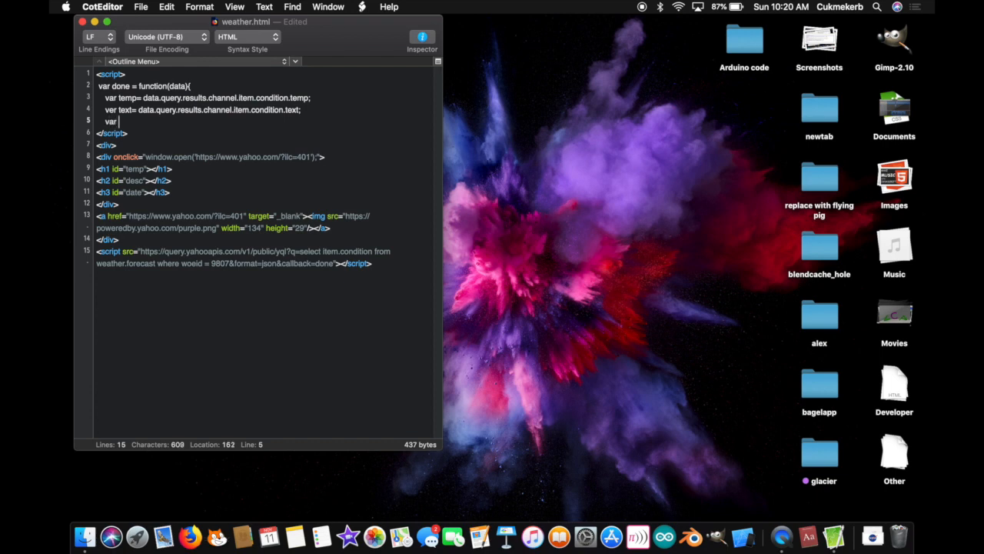
- Assign the date variable to data.query.results.channel.item.condition.date, ending with a semicolon
{"action": "type", "text": "date= dat"}
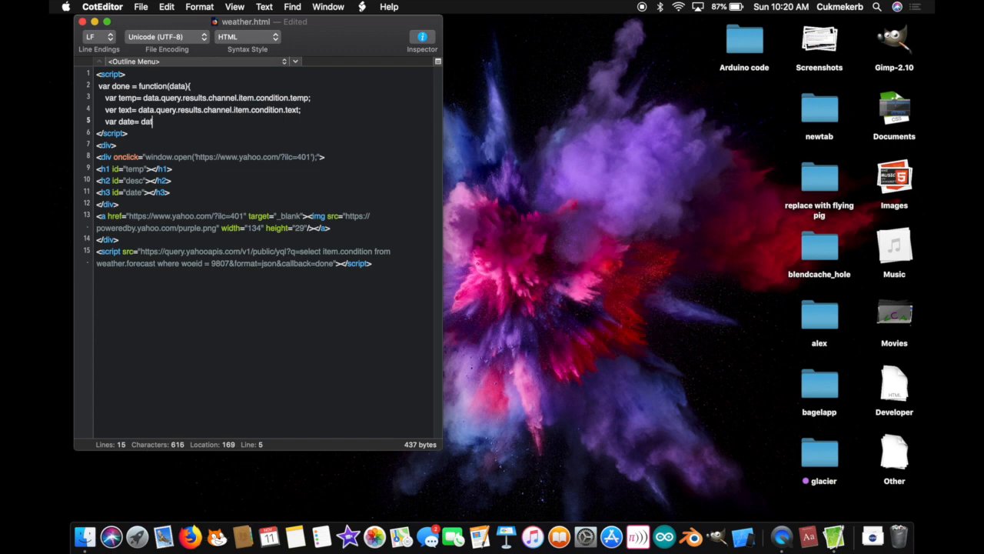
{"action": "type", "text": "a.query."}
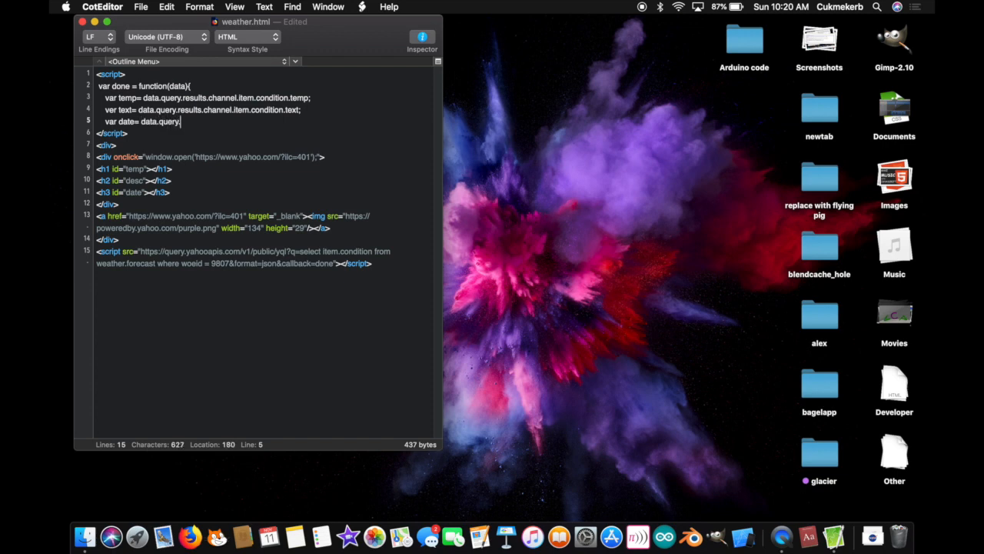
{"action": "type", "text": "results."}
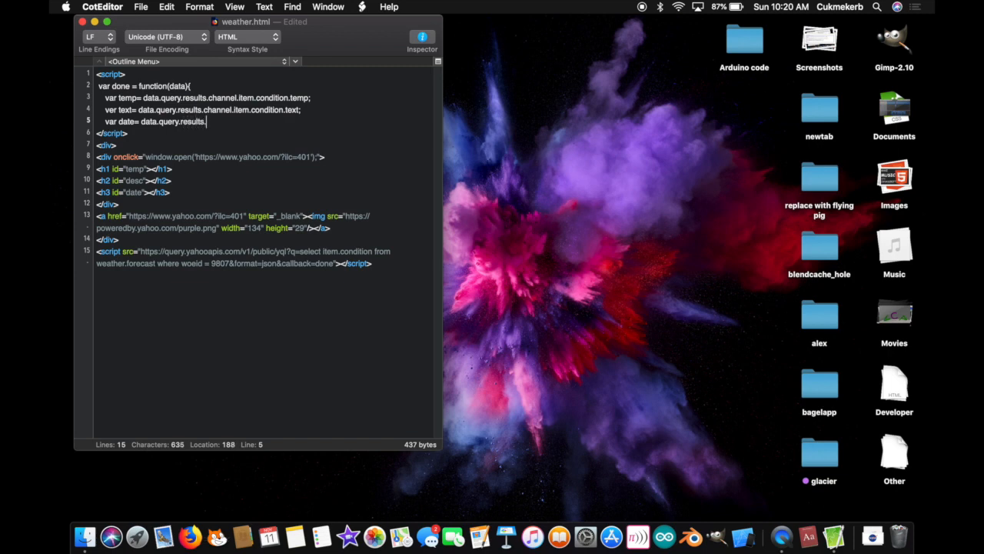
{"action": "type", "text": "channel"}
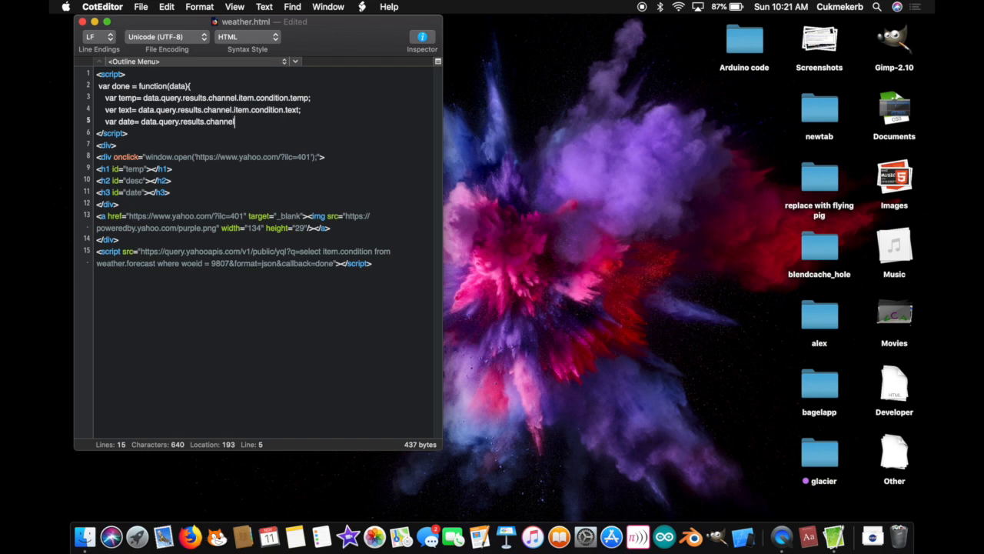
{"action": "type", "text": "item.condition"}
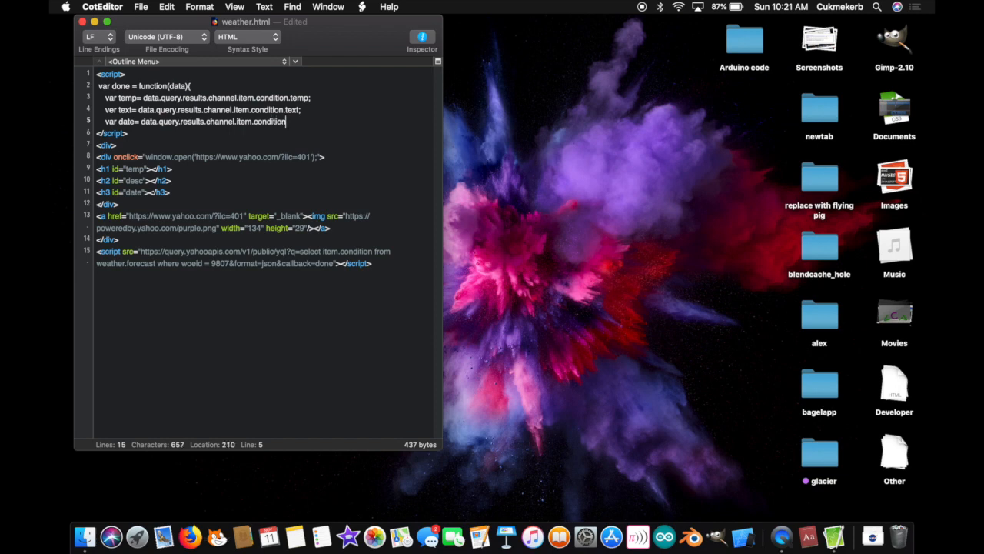
{"action": "type", "text": ".date"}
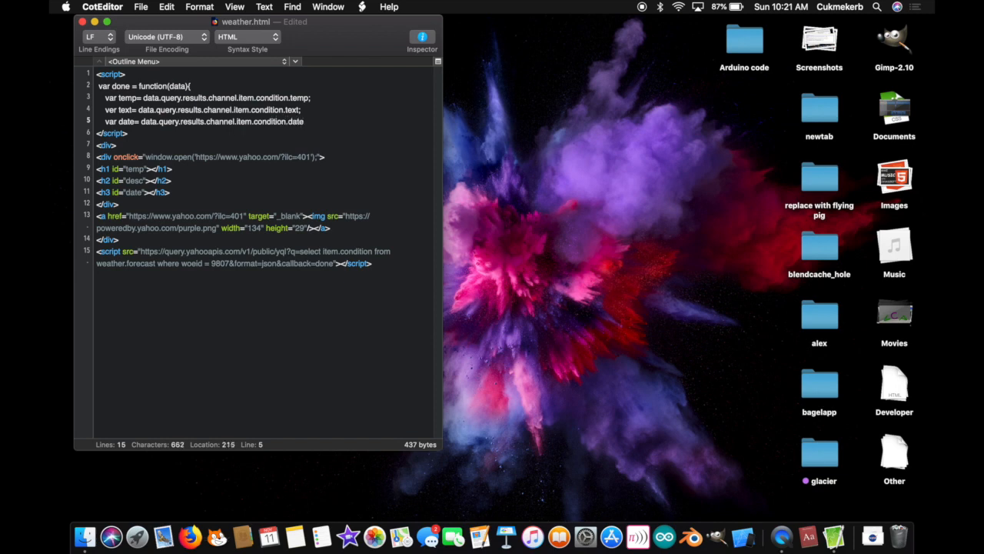
{"action": "type", "text": ";"}
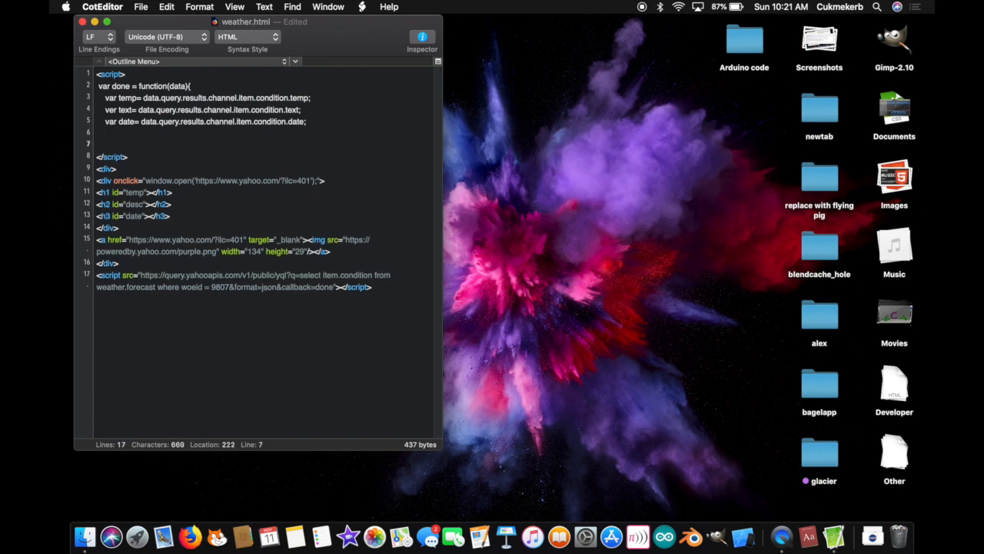
- Begin the statement document.getElementById("date") targeting the date heading
{"action": "type", "text": "document"}
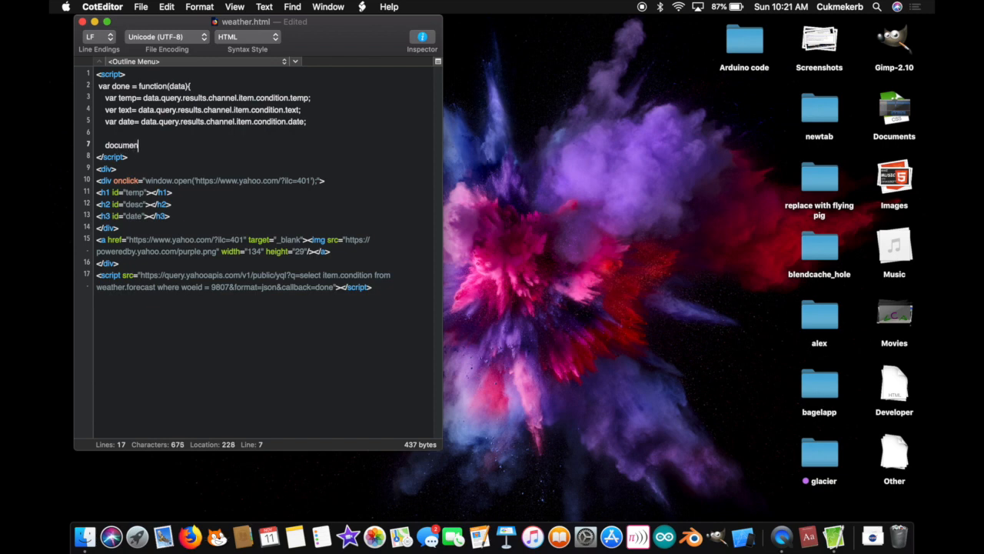
{"action": "type", "text": "t.g"}
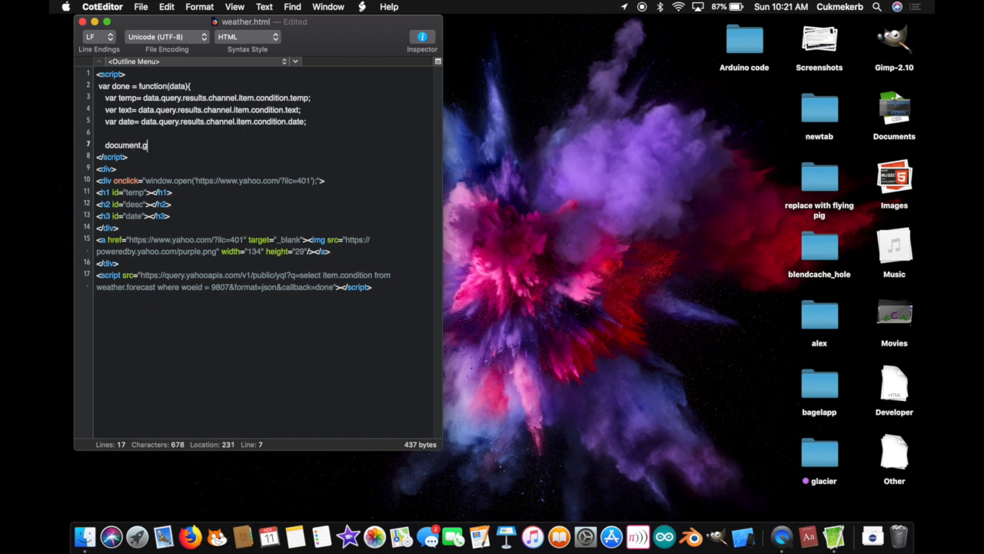
{"action": "type", "text": "etEelem"}
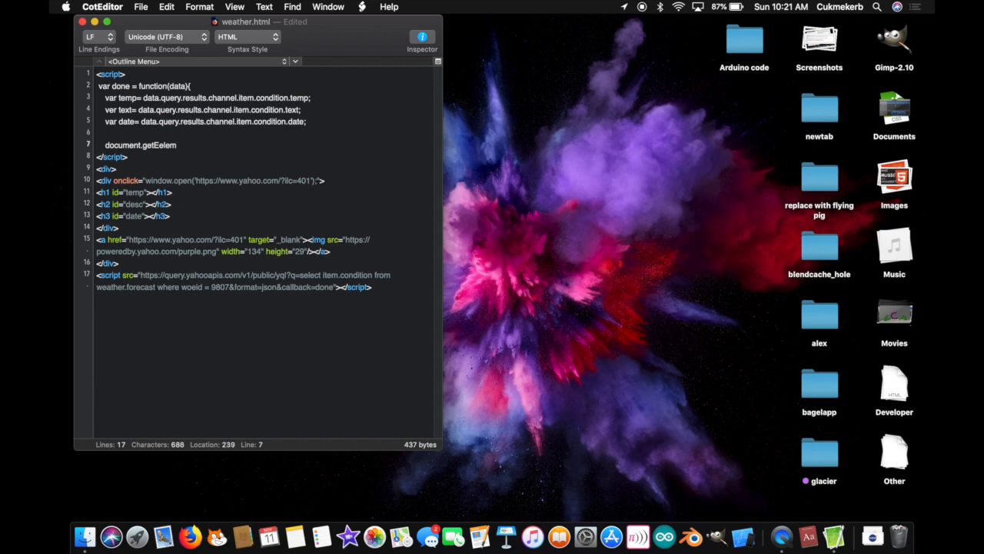
{"action": "type", "text": "ent"}
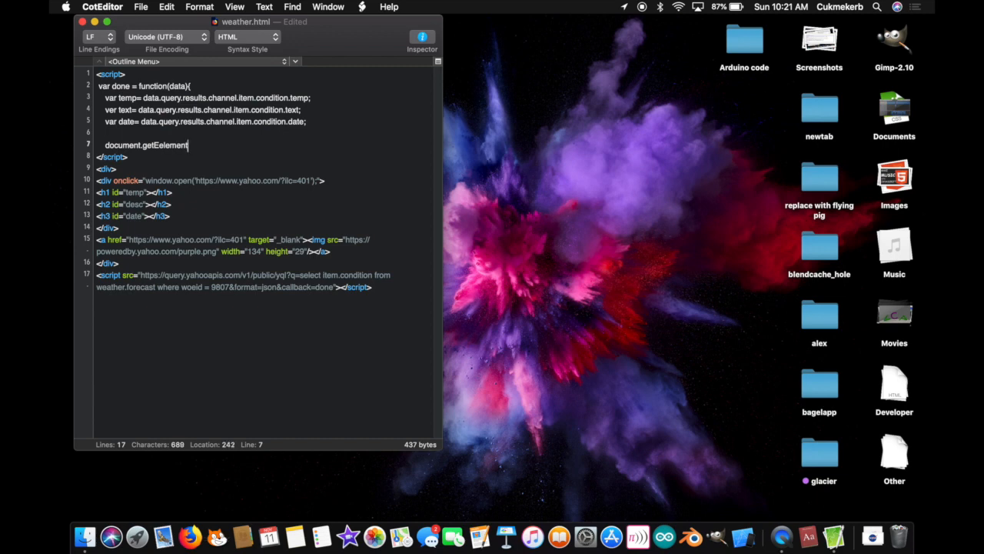
{"action": "type", "text": "By"}
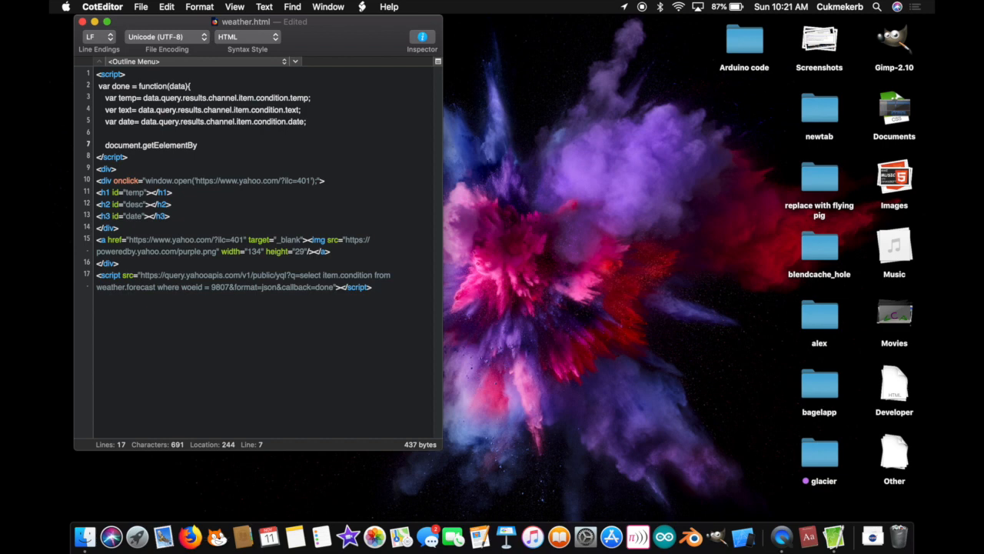
{"action": "type", "text": "Id"}
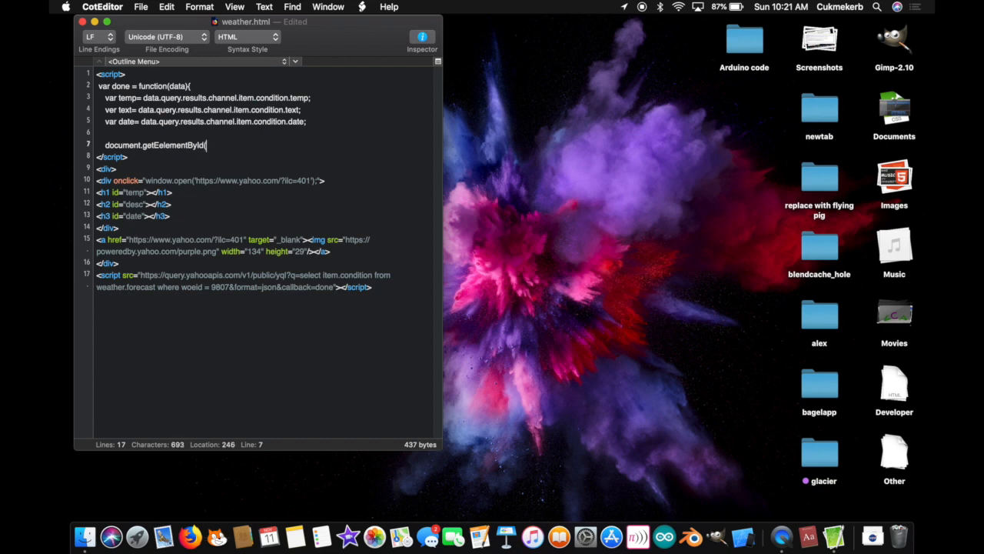
{"action": "type", "text": "(\""}
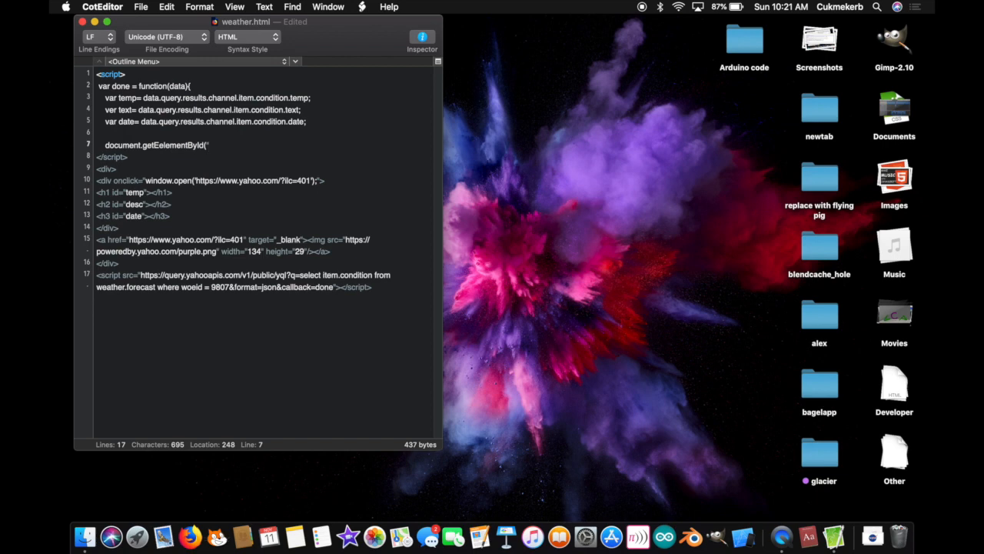
{"action": "type", "text": "\"date\""}
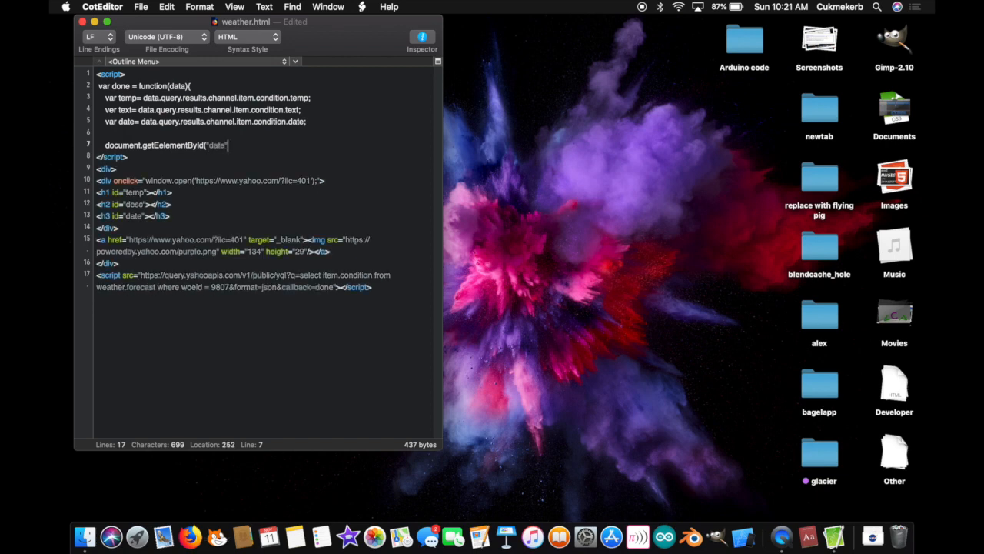
- Complete it as .innerHTML=date and start a new line below
{"action": "type", "text": "("}
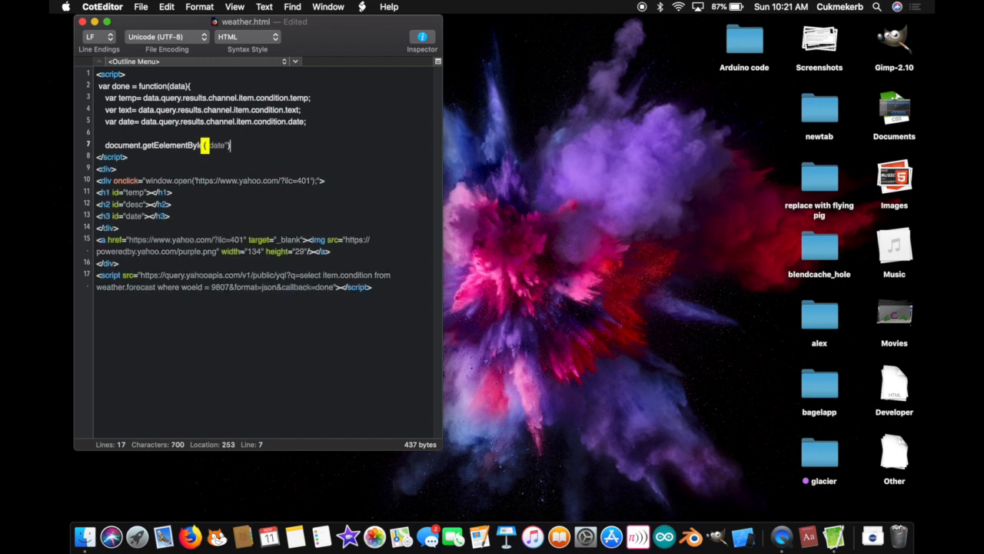
{"action": "type", "text": ".inner"}
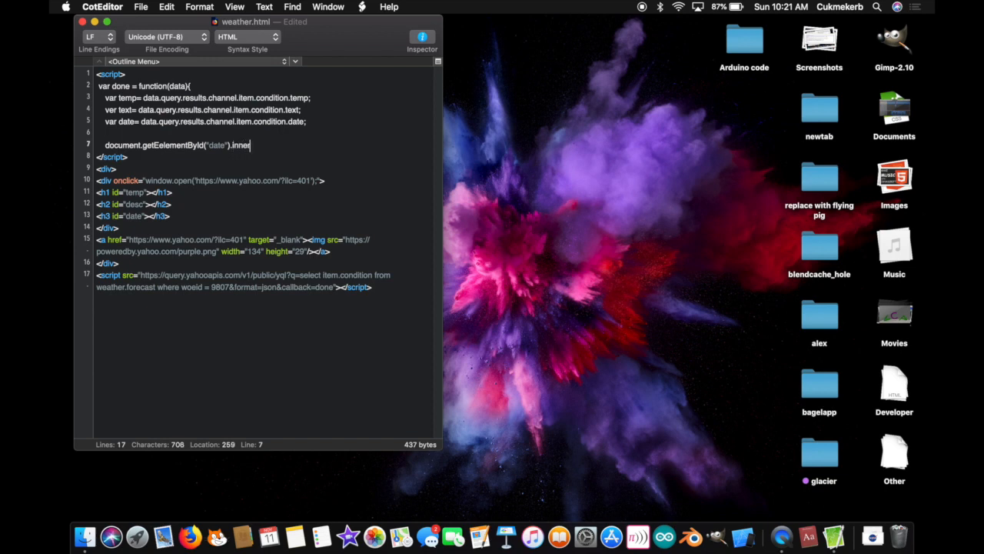
{"action": "type", "text": "HT"}
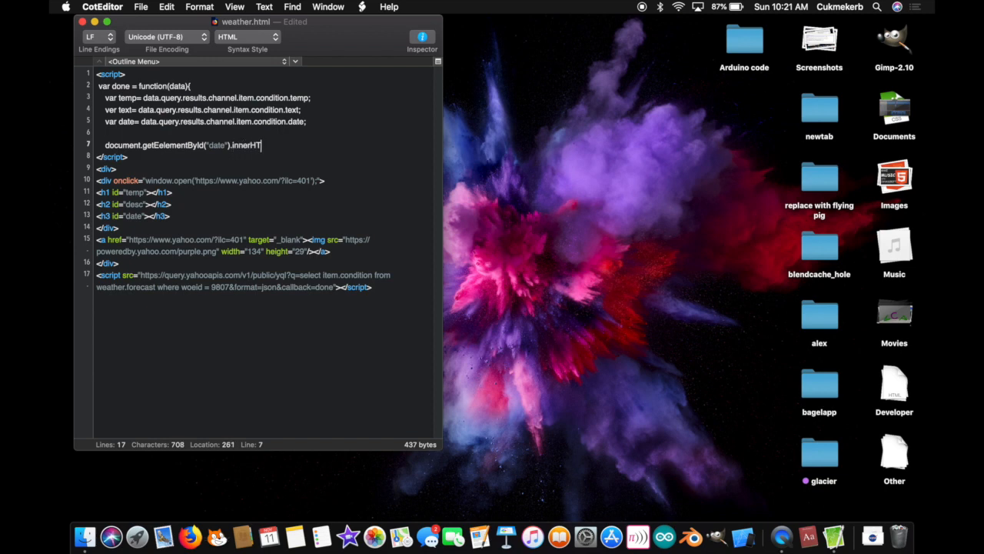
{"action": "type", "text": "ML"}
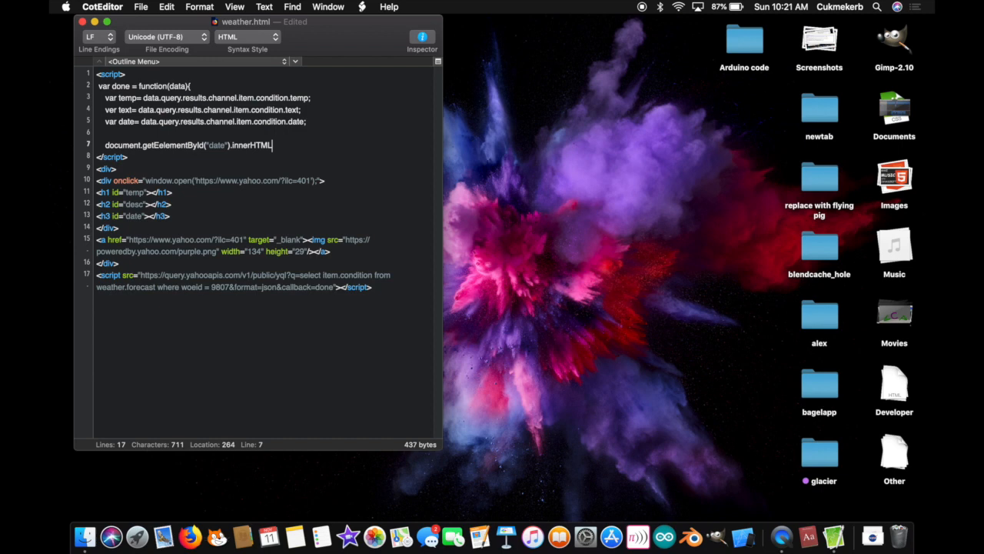
{"action": "type", "text": "=date"}
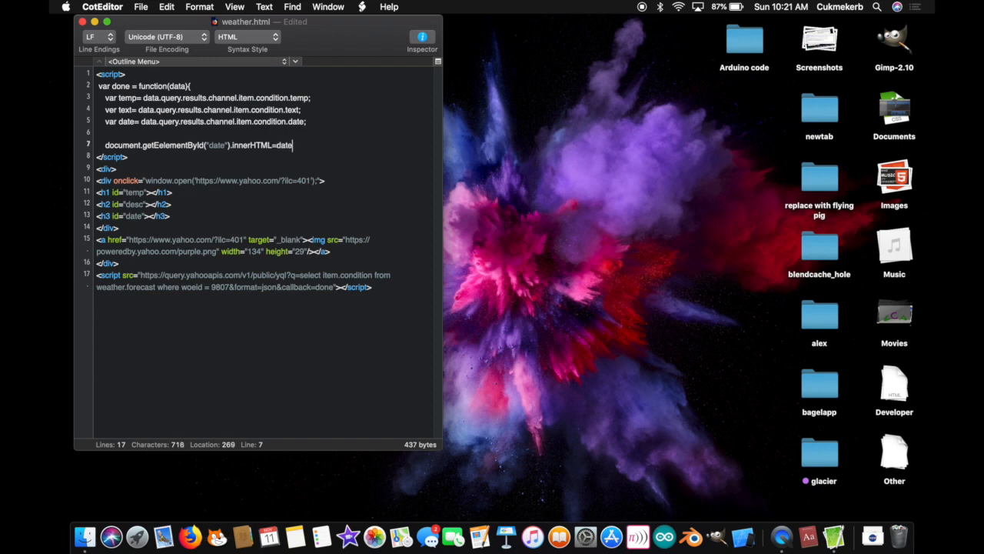
{"action": "key", "text": "return"}
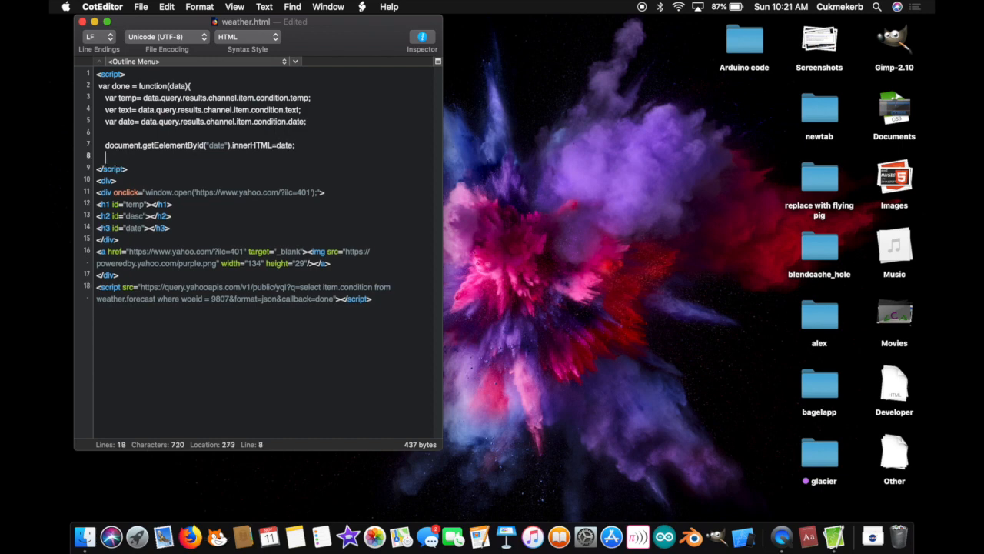
- Write document.getElementById("desc"), correcting the miscapitalised method name
{"action": "type", "text": "d"}
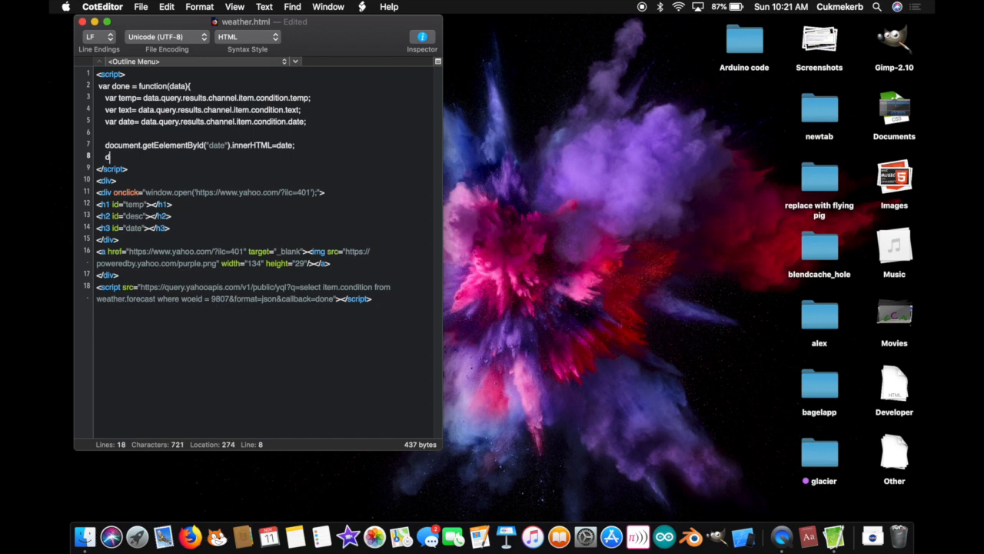
{"action": "type", "text": "oc"}
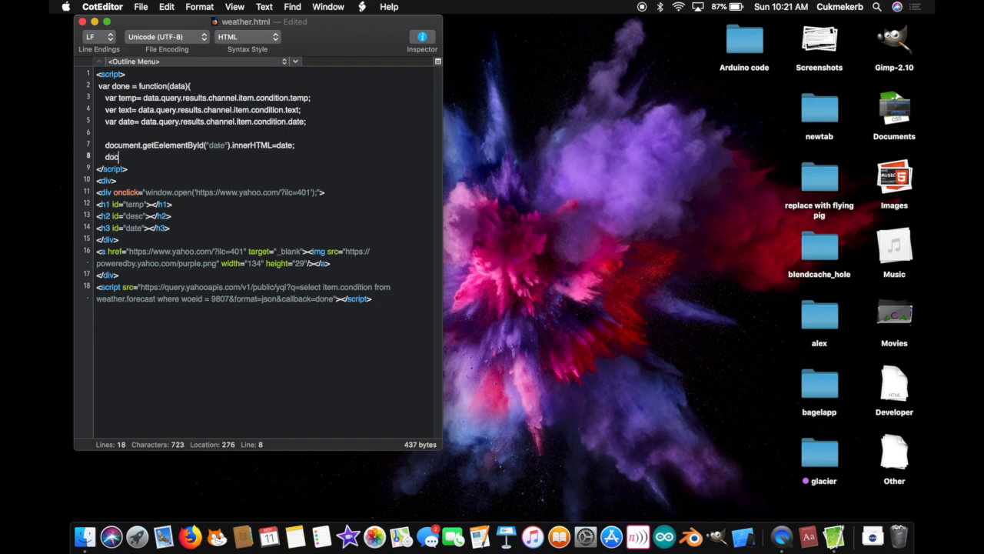
{"action": "type", "text": "ument.GetElemnt"}
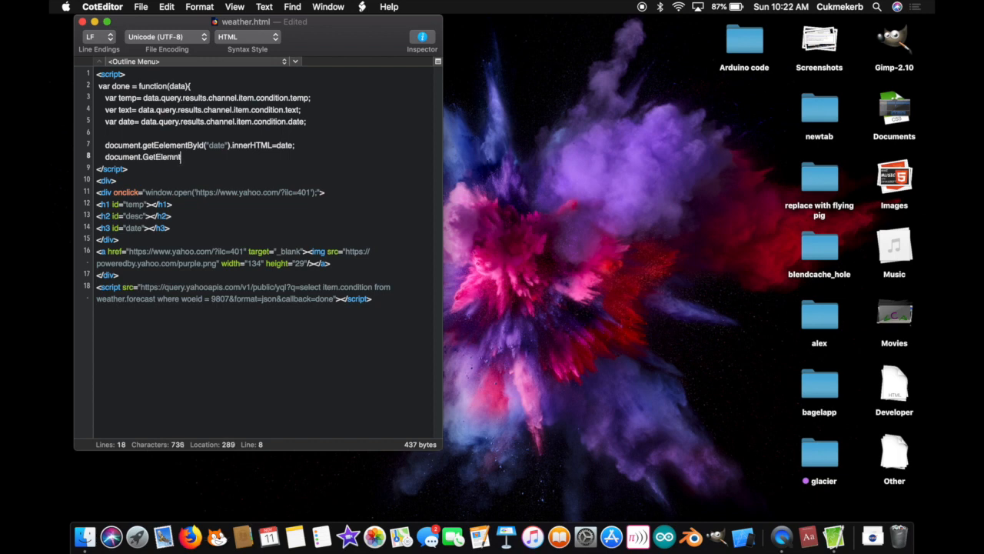
{"action": "key", "text": "backspace"}
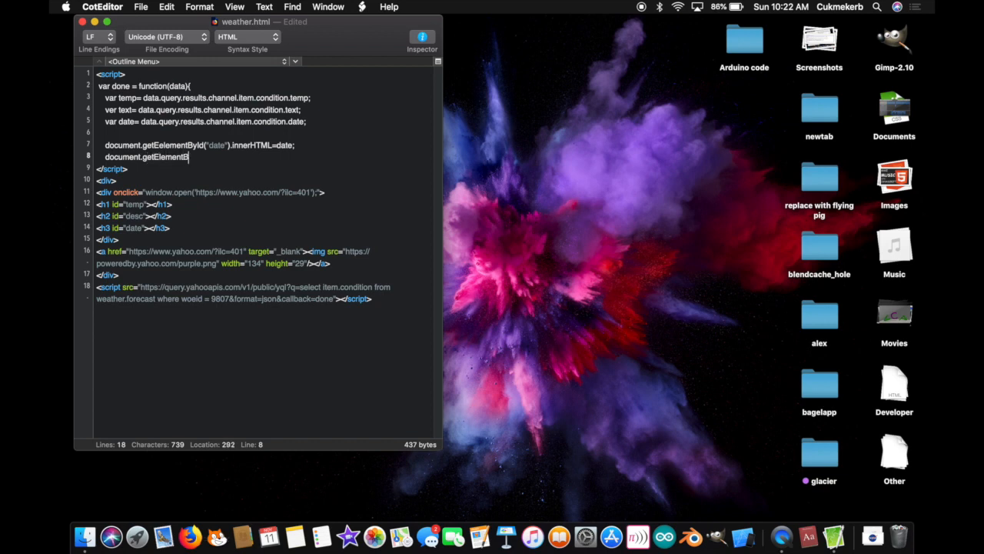
{"action": "type", "text": "yId"}
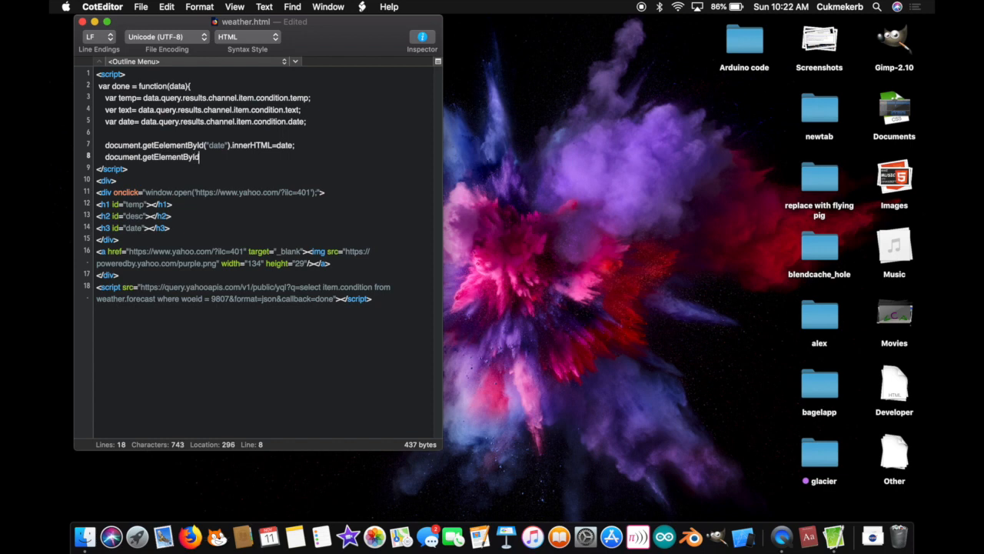
{"action": "type", "text": "(\""}
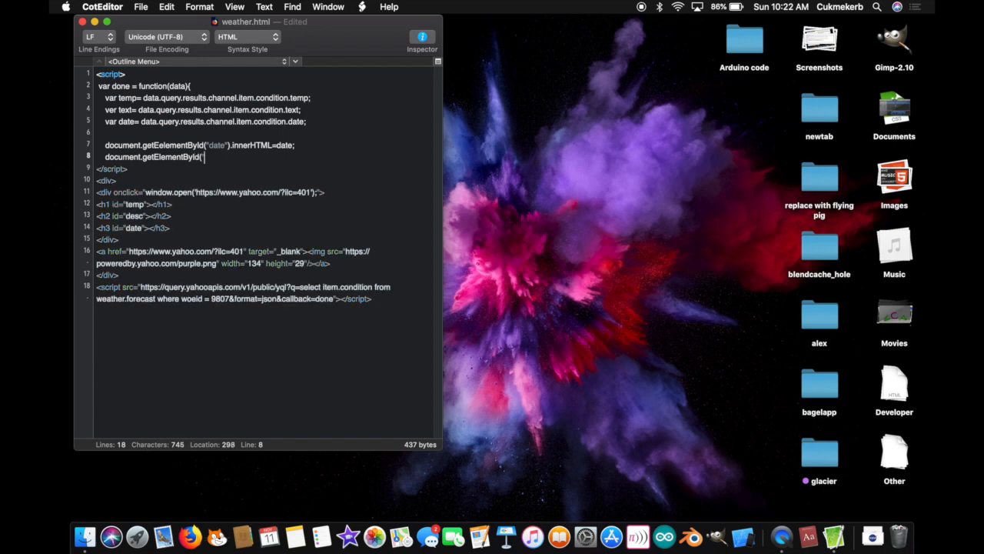
{"action": "type", "text": "desc\""}
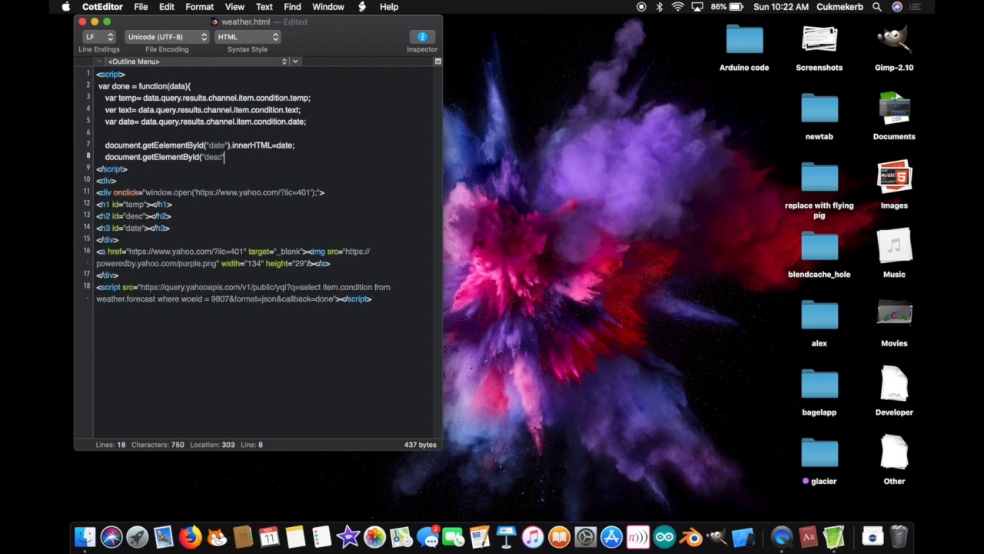
{"action": "type", "text": ")"}
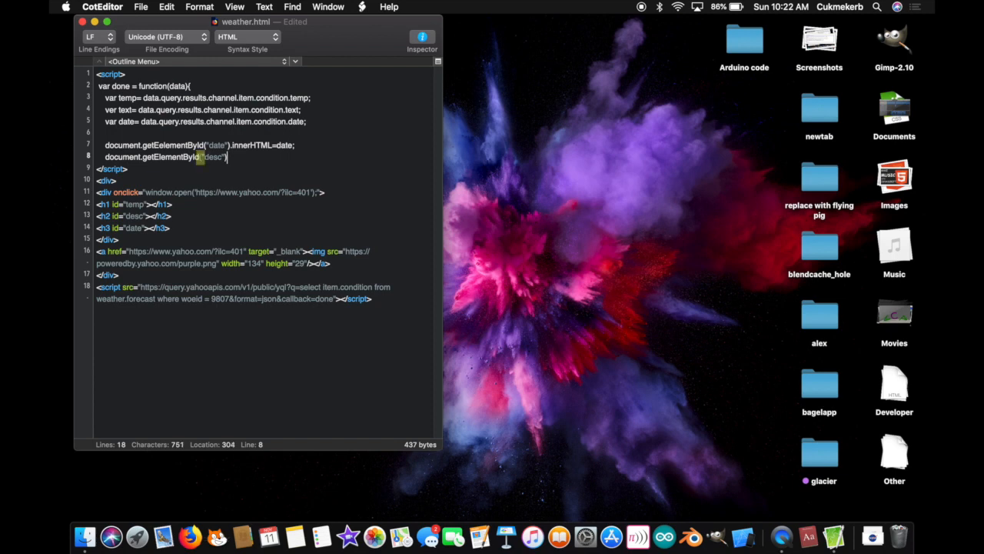
- Finish the line with .innerHTML=text; and begin the next document statement
{"action": "type", "text": "."}
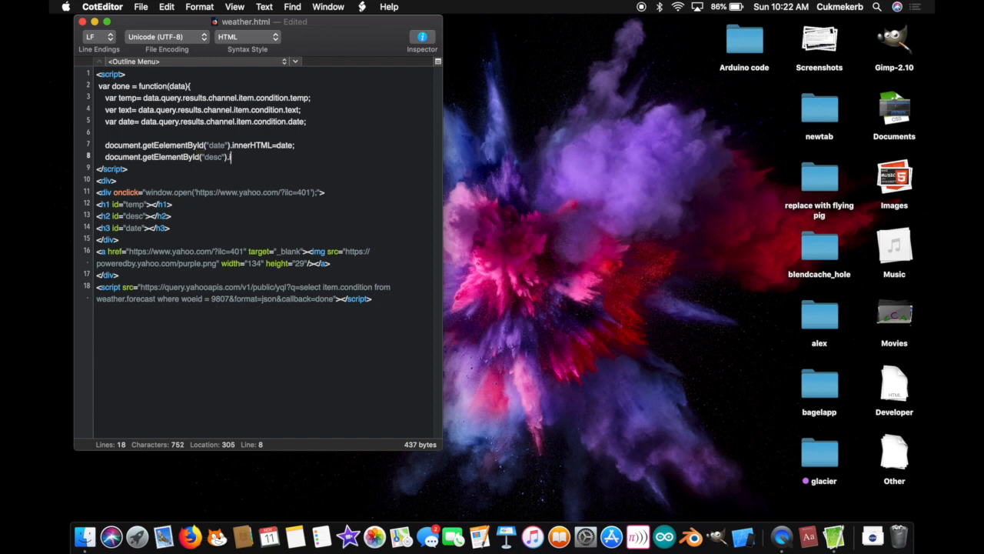
{"action": "type", "text": ".innerHTML"}
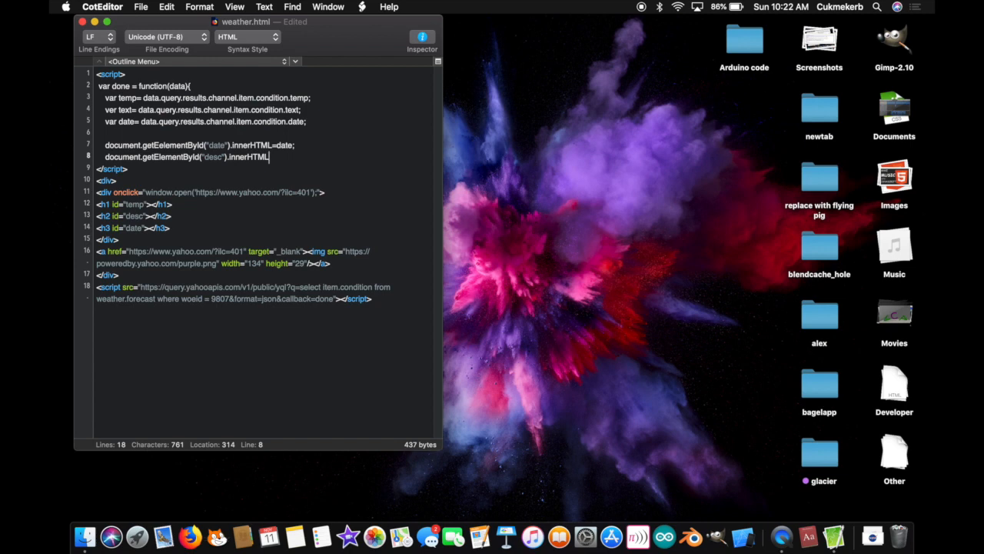
{"action": "type", "text": "text;"}
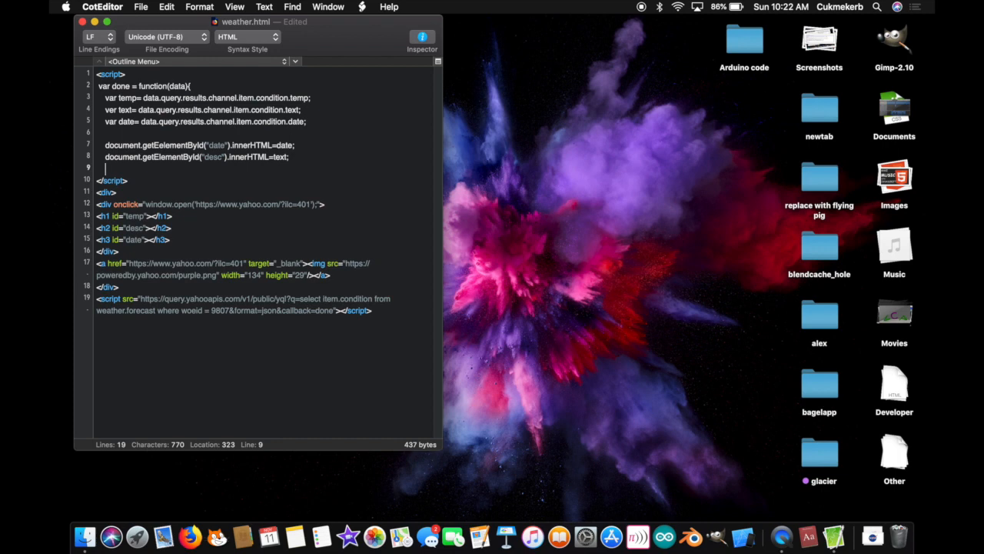
{"action": "type", "text": "document"}
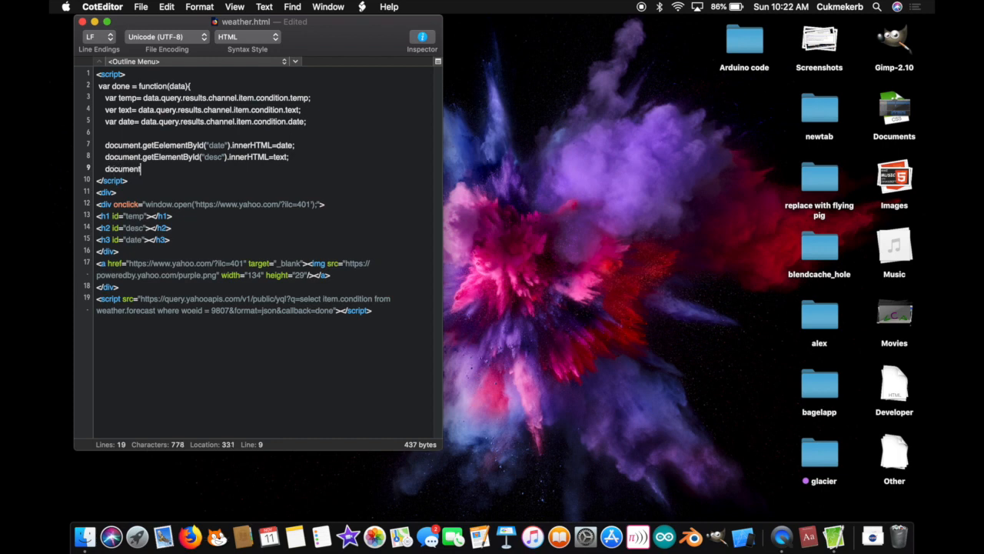
- Continue the statement as .getElementById("temp").innerHTML=temp
{"action": "type", "text": "."}
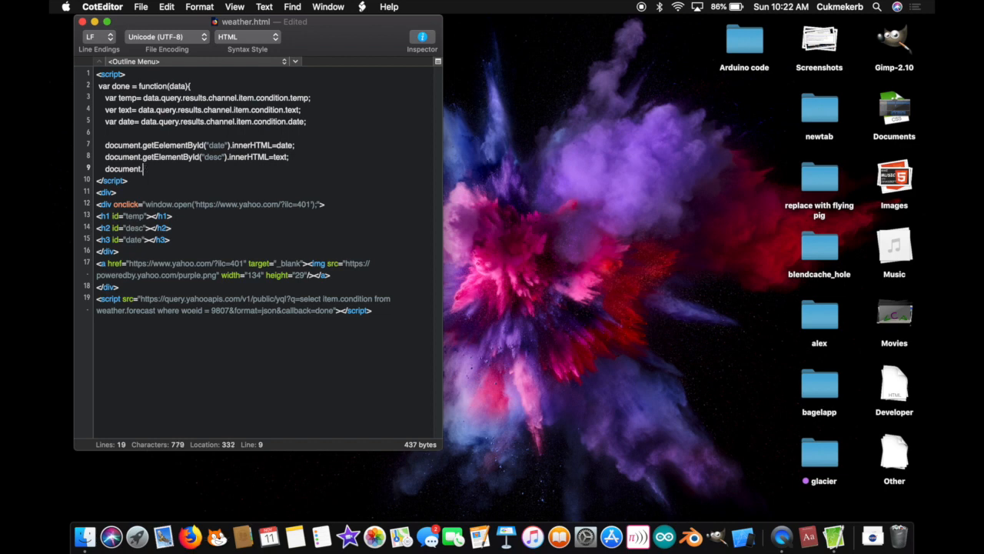
{"action": "type", "text": "getelementById"}
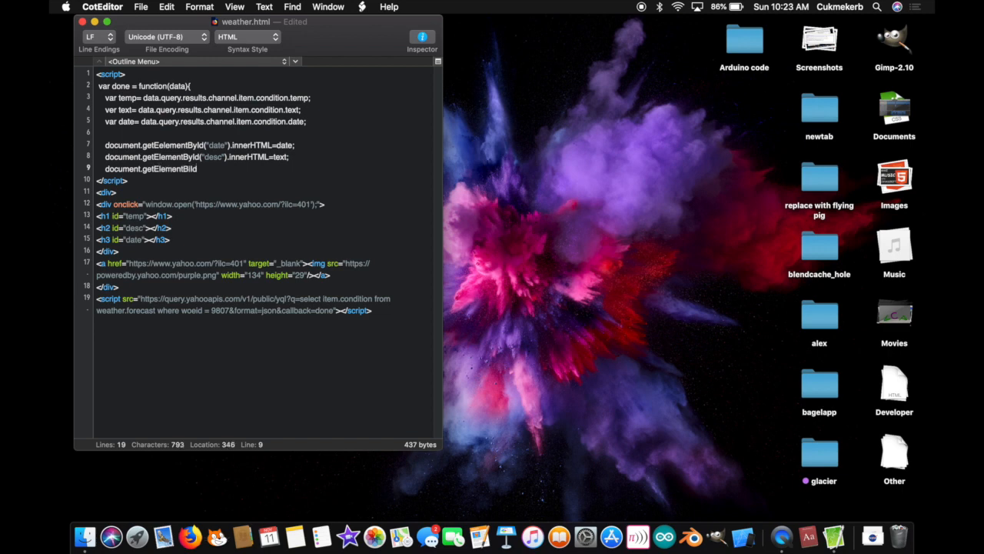
{"action": "type", "text": "("}
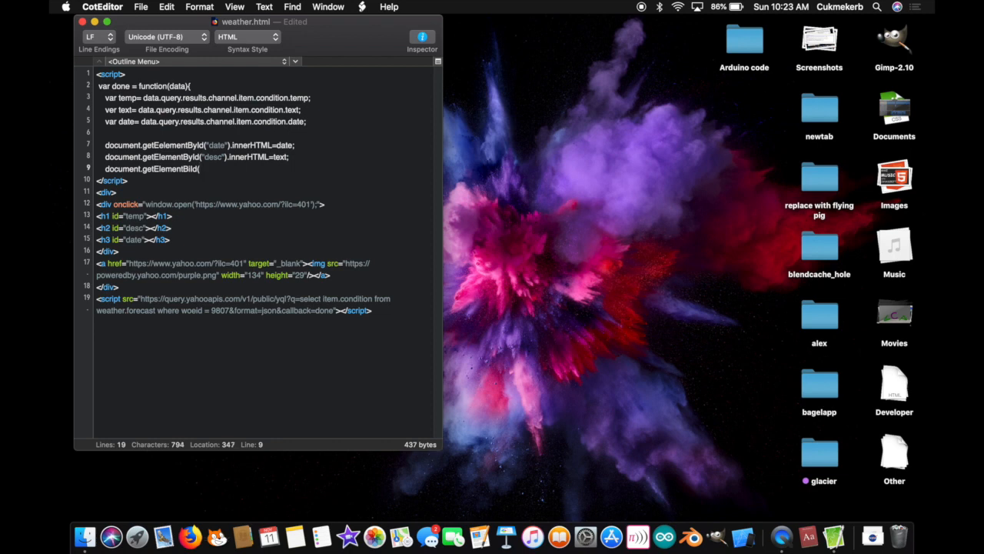
{"action": "type", "text": "\"temp"}
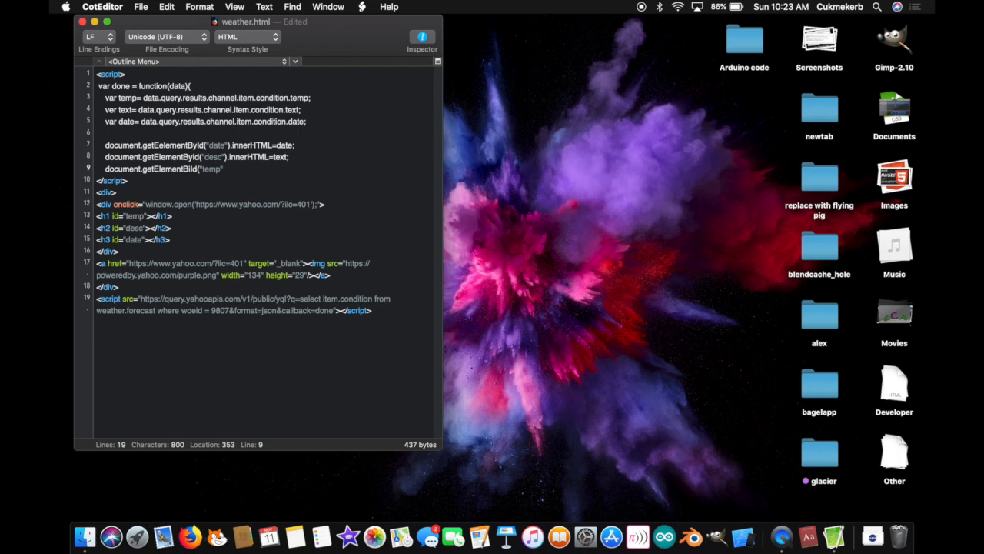
{"action": "type", "text": ";"}
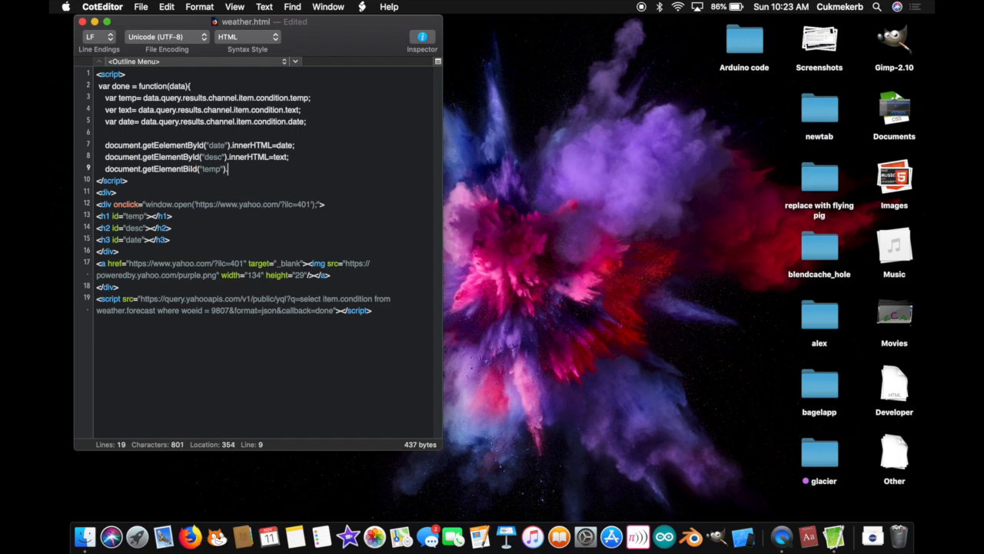
{"action": "type", "text": ".innerHTML"}
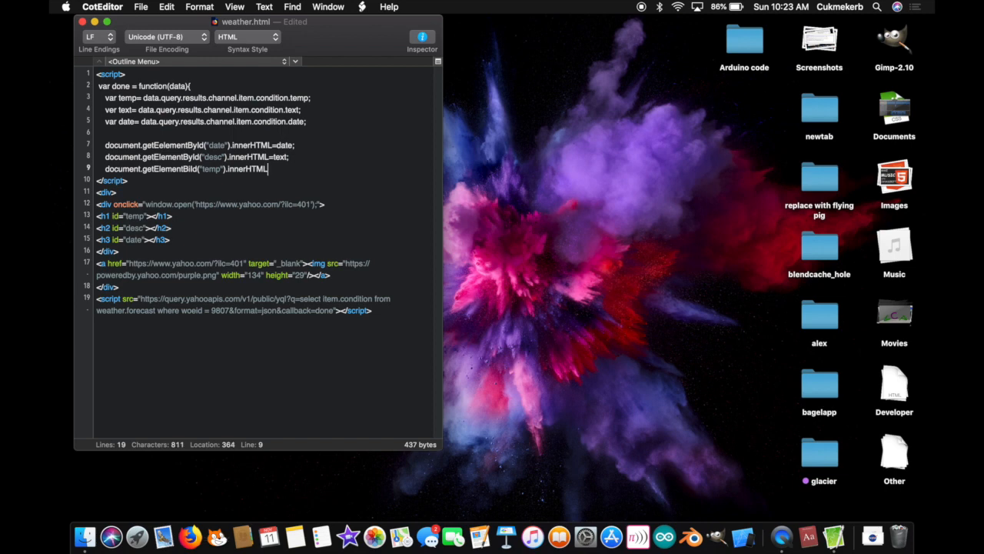
{"action": "type", "text": "="}
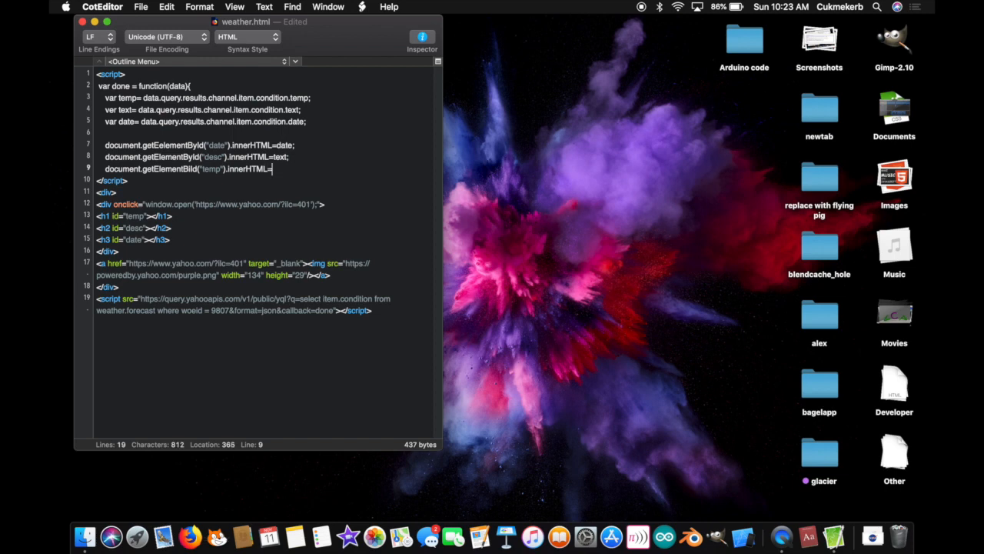
{"action": "type", "text": "temp"}
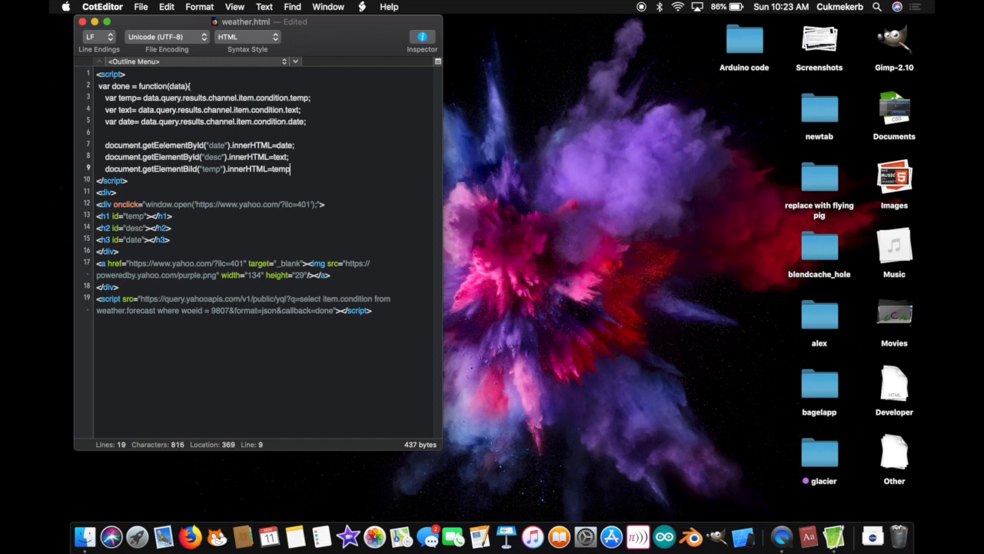
- Append +"&deg; F" to the temperature and start a new line
{"action": "type", "text": "+'"}
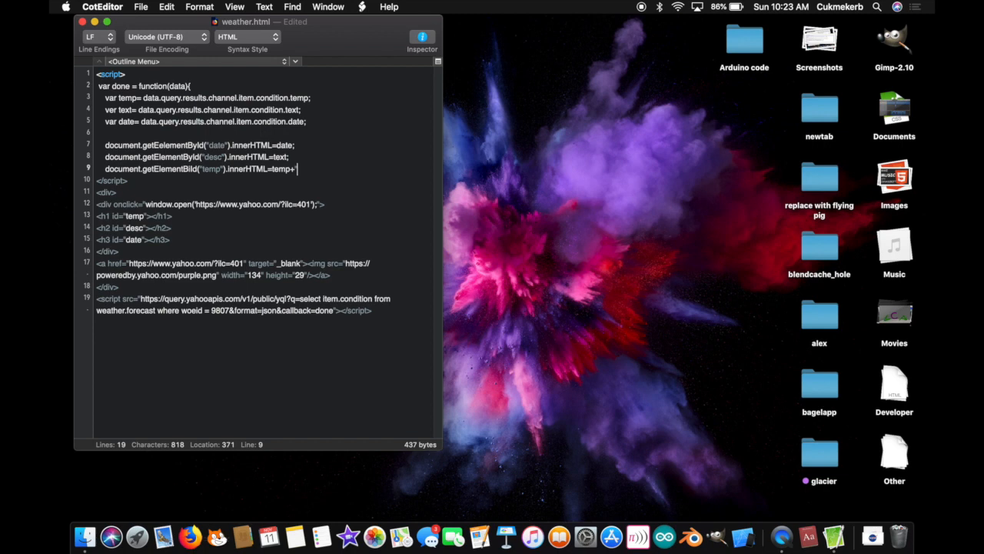
{"action": "type", "text": "&c"}
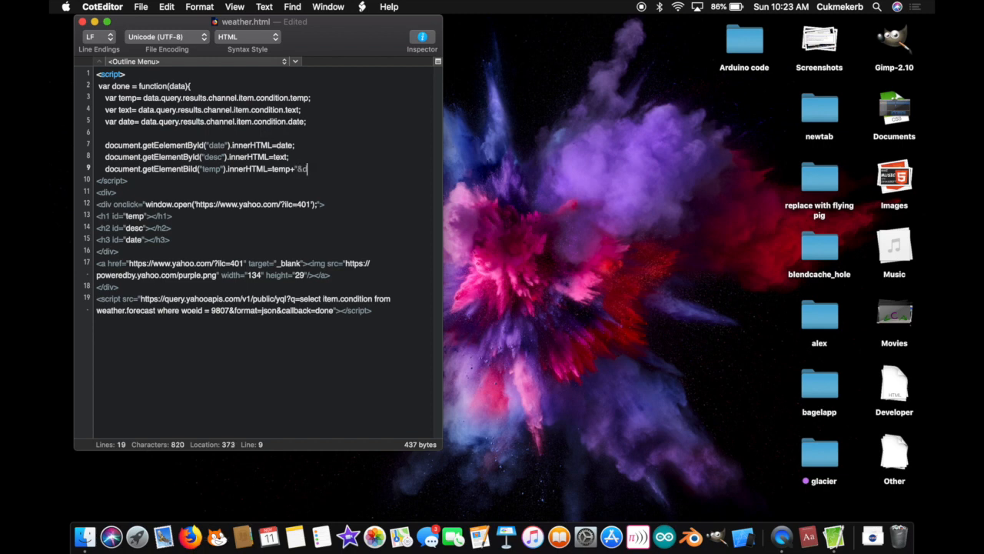
{"action": "type", "text": "eg"}
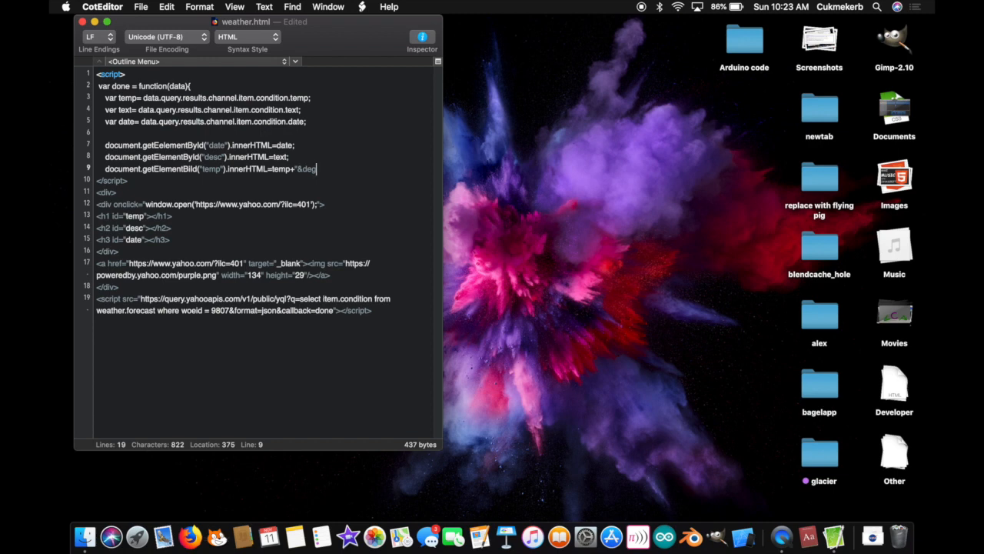
{"action": "type", "text": "F"}
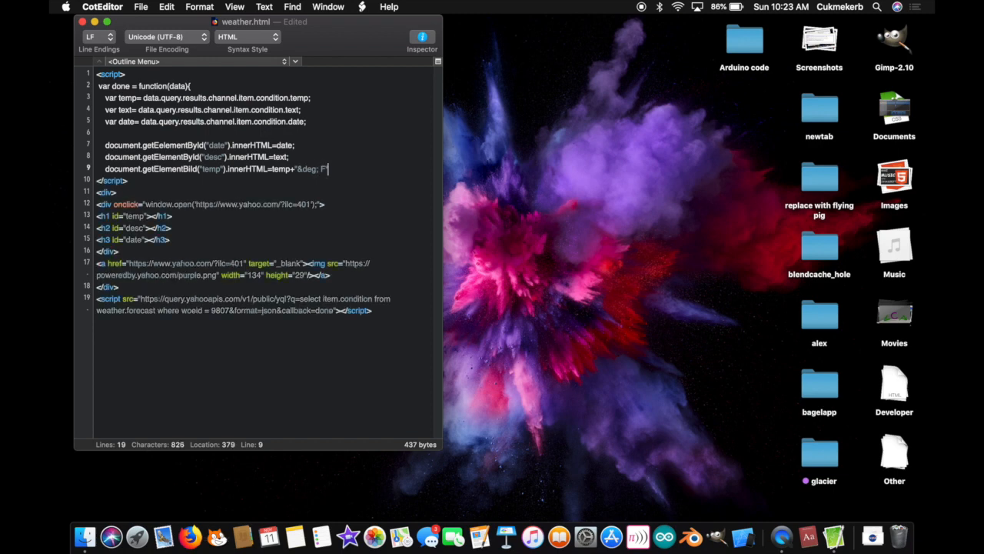
{"action": "type", "text": "\""}
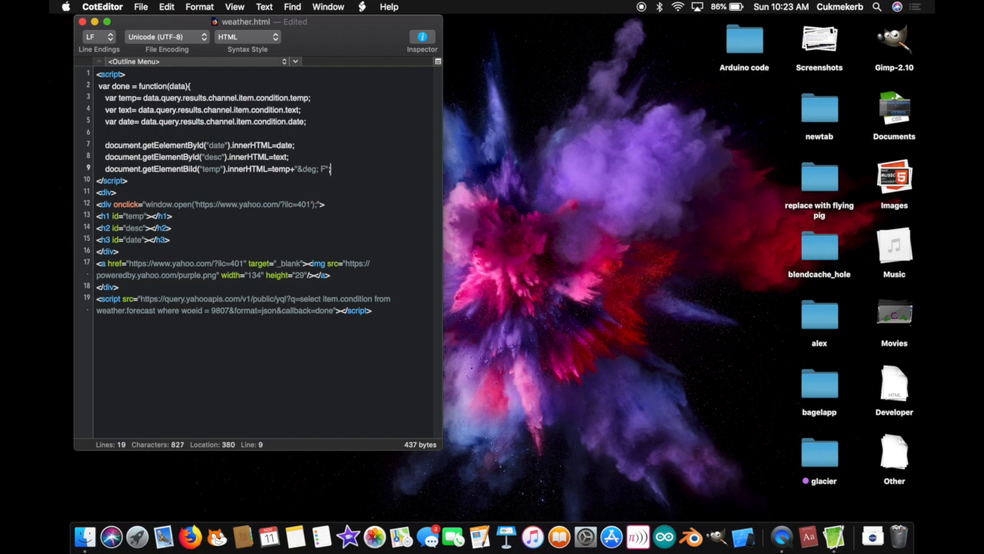
{"action": "key", "text": "enter"}
{"action": "type", "text": "};"}
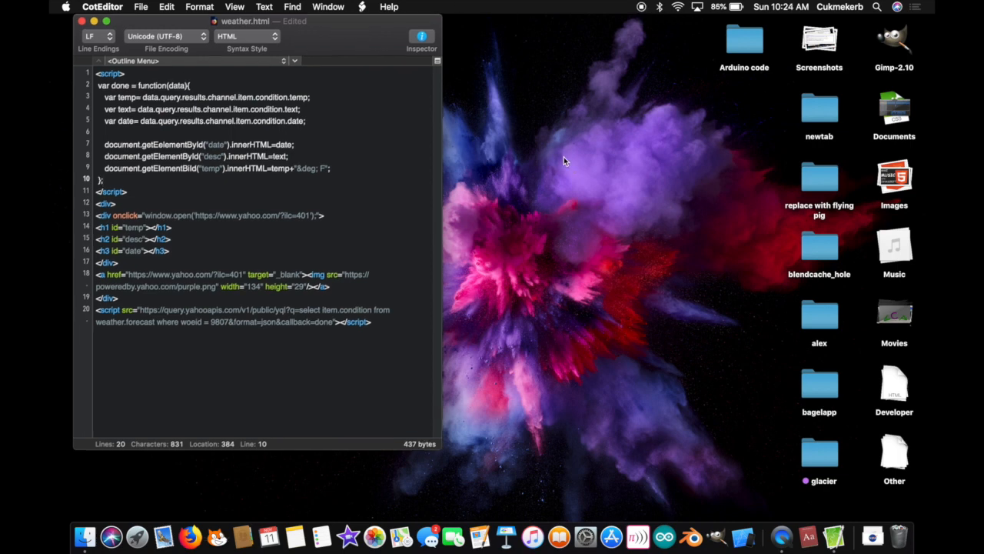
- Save weather.html with Cmd+S after closing the done function
{"action": "key", "text": "cmd+s"}
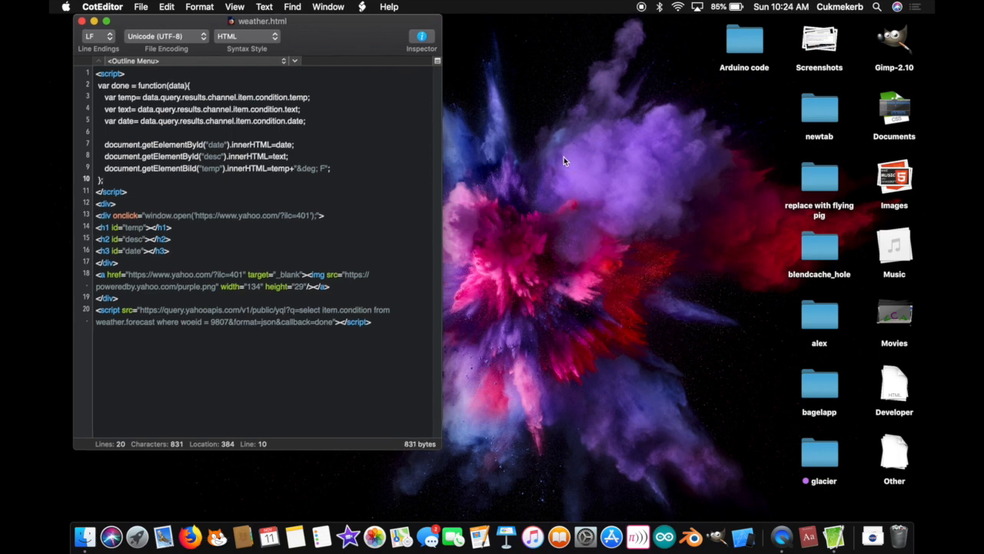
{"action": "mouse_move", "coordinate": [296, 535]}
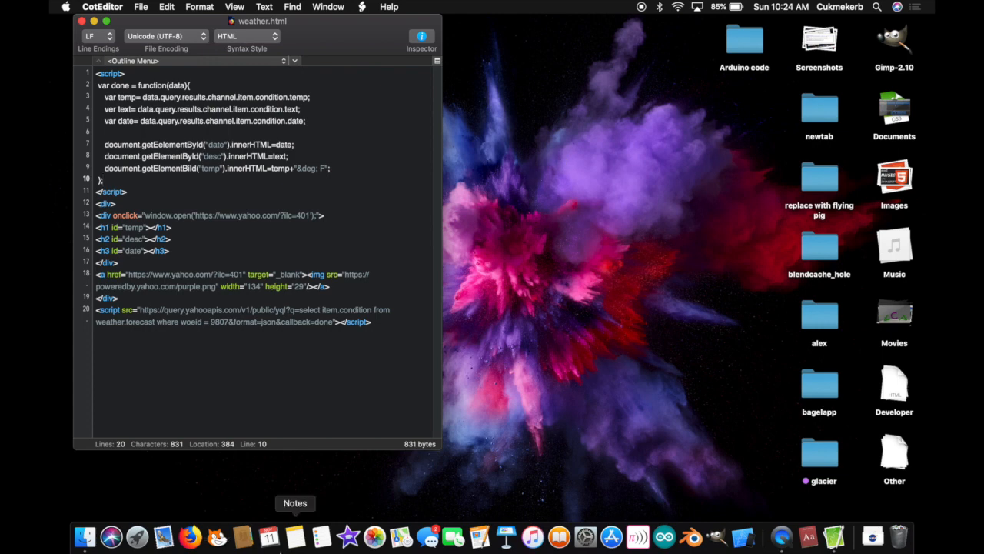
- Load weather.html in Firefox showing 43° F, Mostly Cloudy and the date, closing the duplicate tab
{"action": "left_click", "coordinate": [190, 535]}
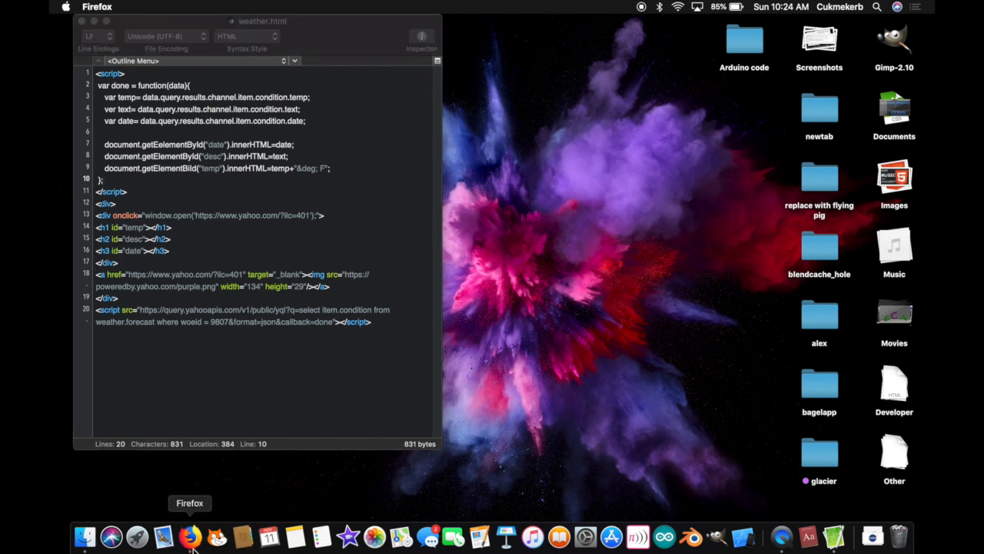
{"action": "left_click", "coordinate": [189, 536]}
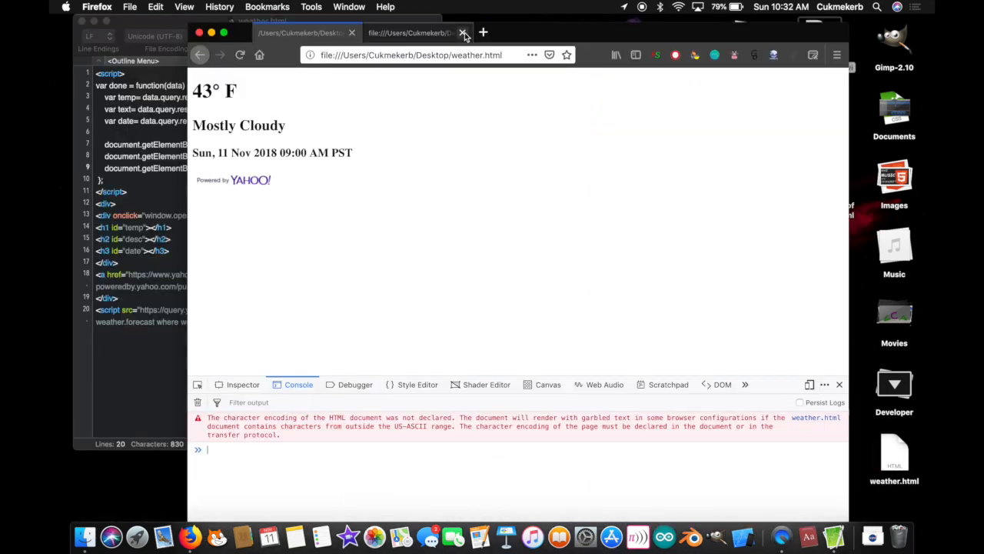
{"action": "left_click", "coordinate": [464, 33]}
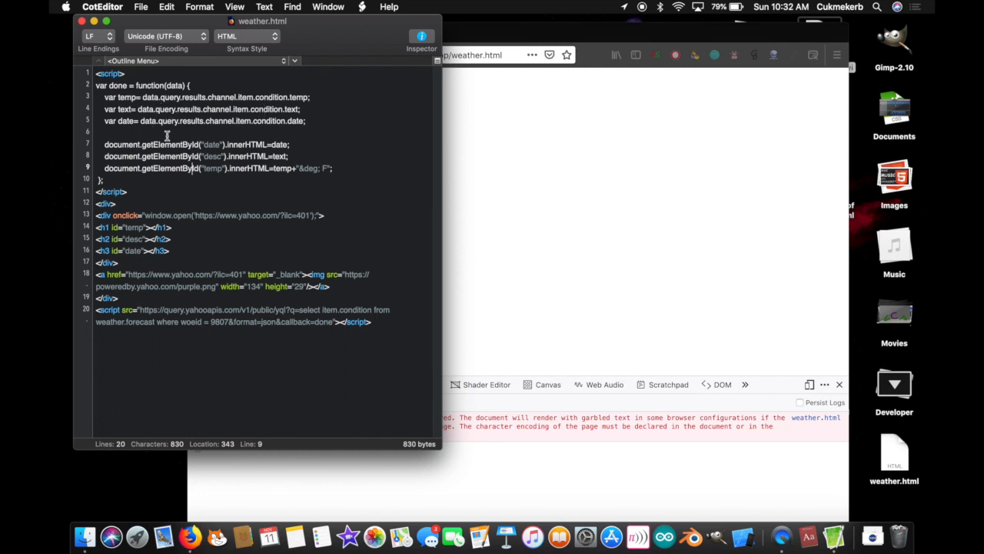
{"action": "mouse_move", "coordinate": [500, 344]}
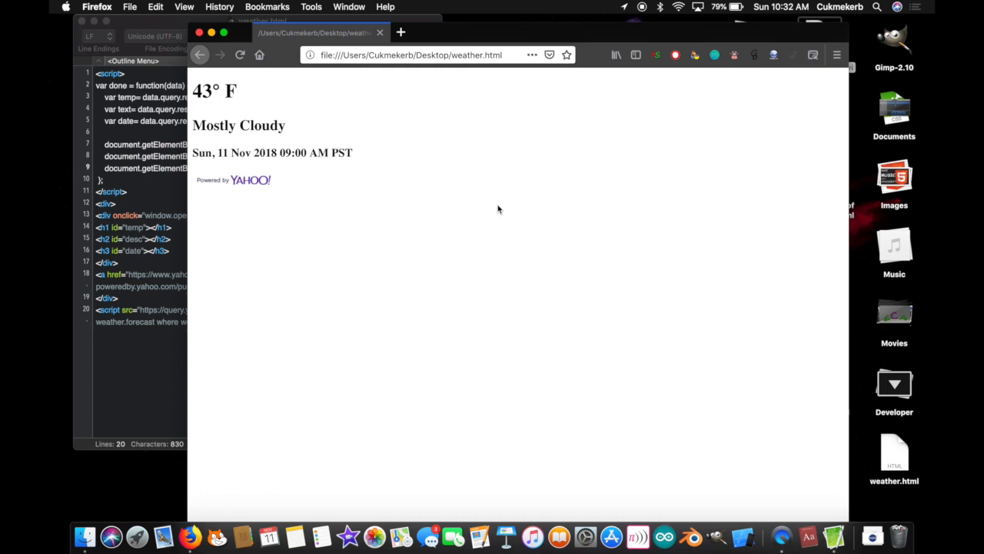
{"action": "mouse_move", "coordinate": [243, 284]}
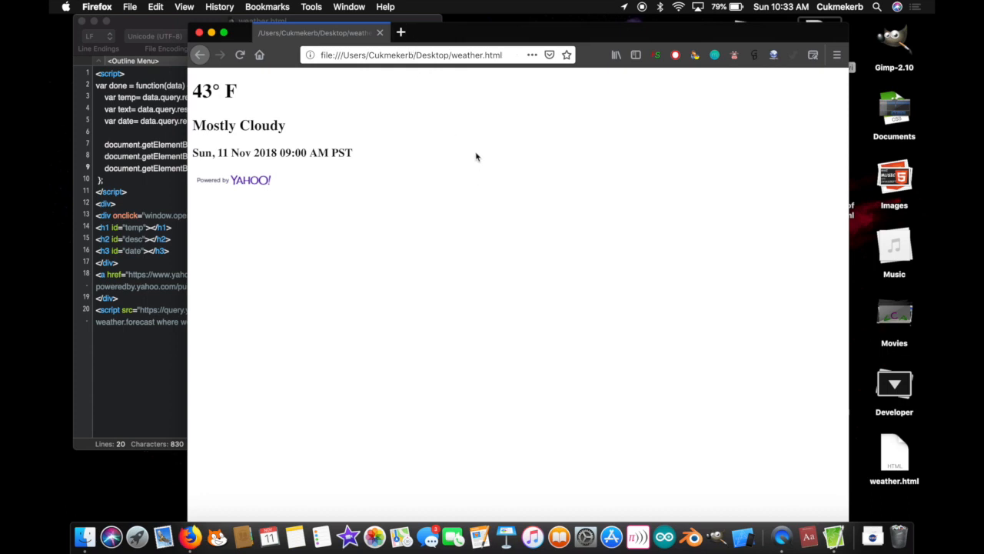
{"action": "mouse_move", "coordinate": [483, 160]}
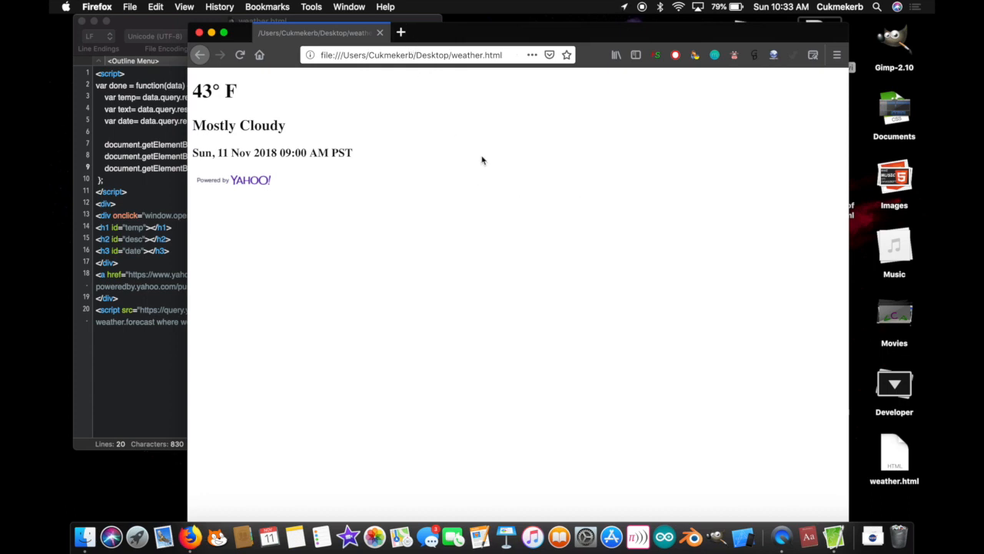